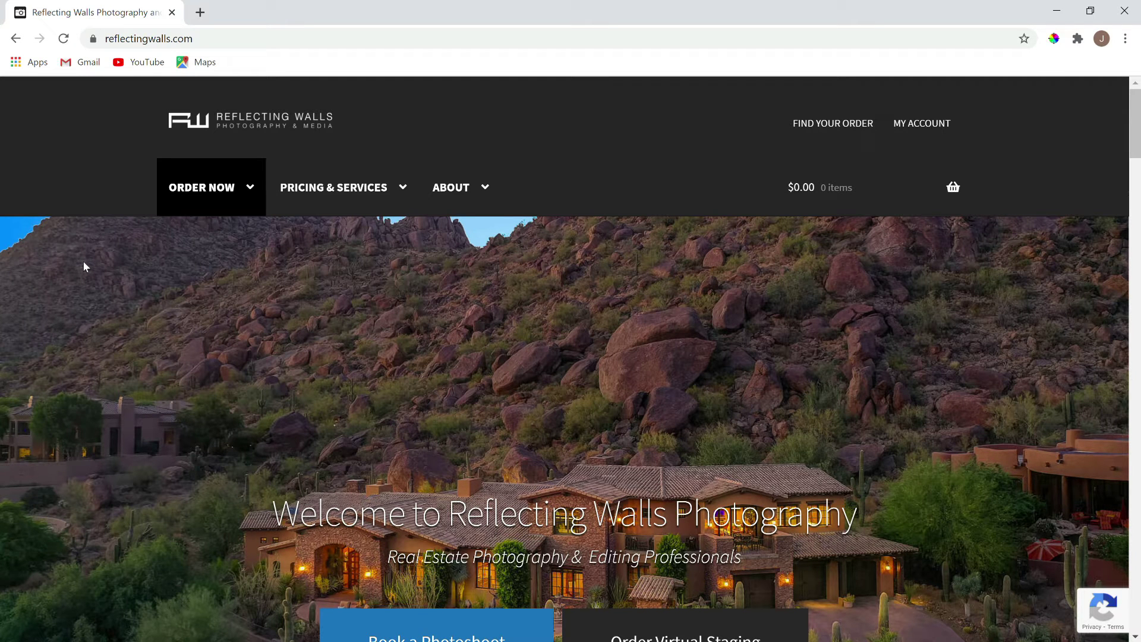
mouse_move(172, 258)
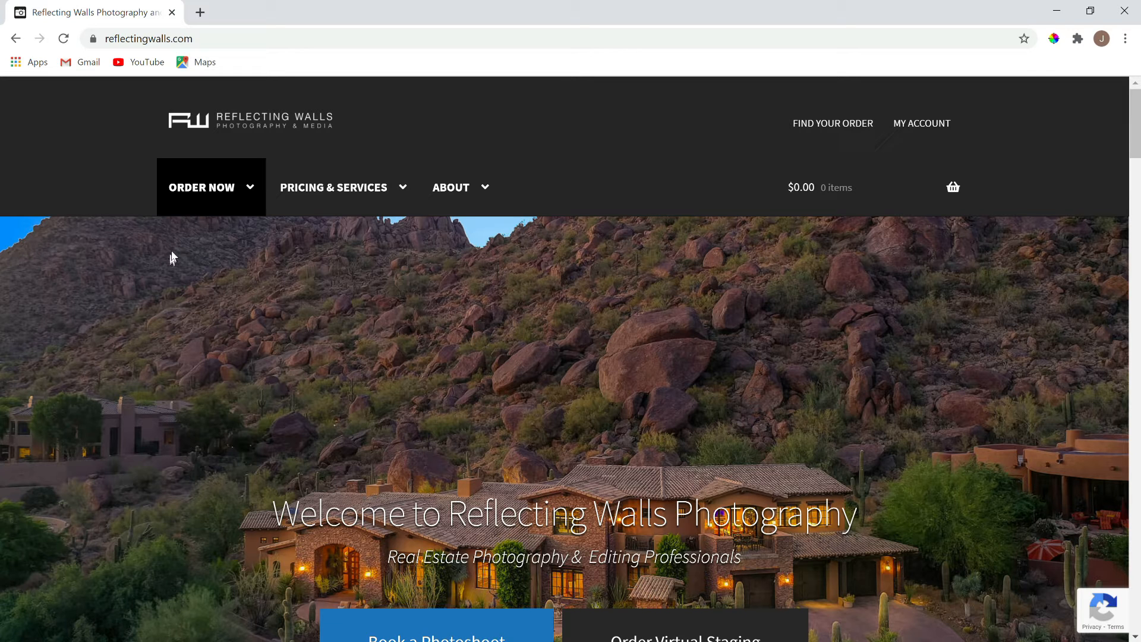
mouse_move(930, 299)
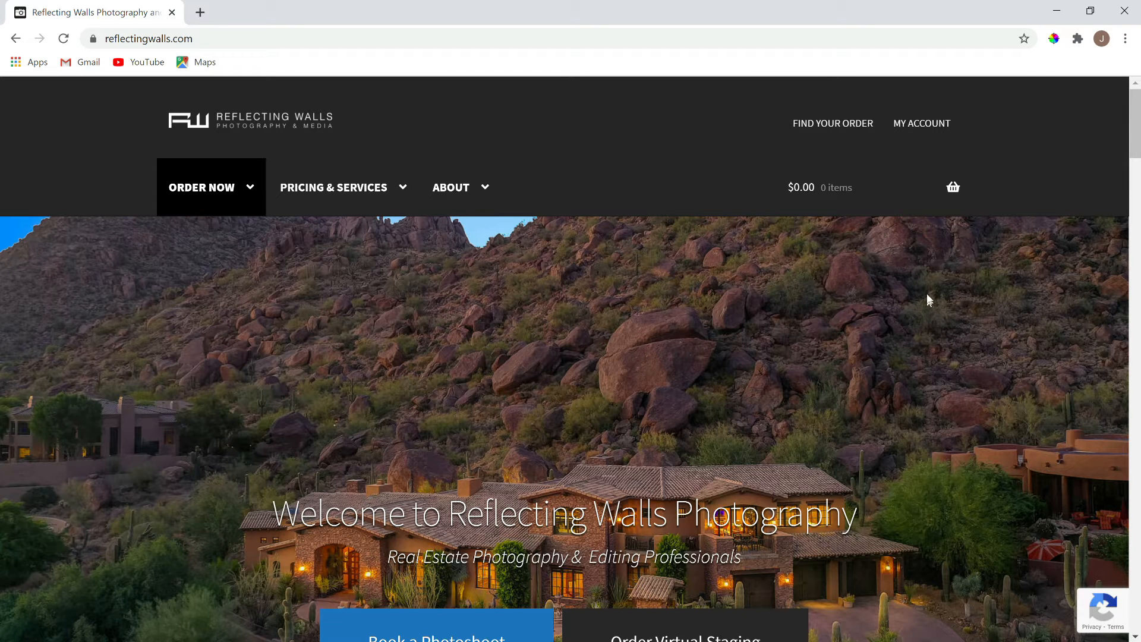
mouse_move(930, 129)
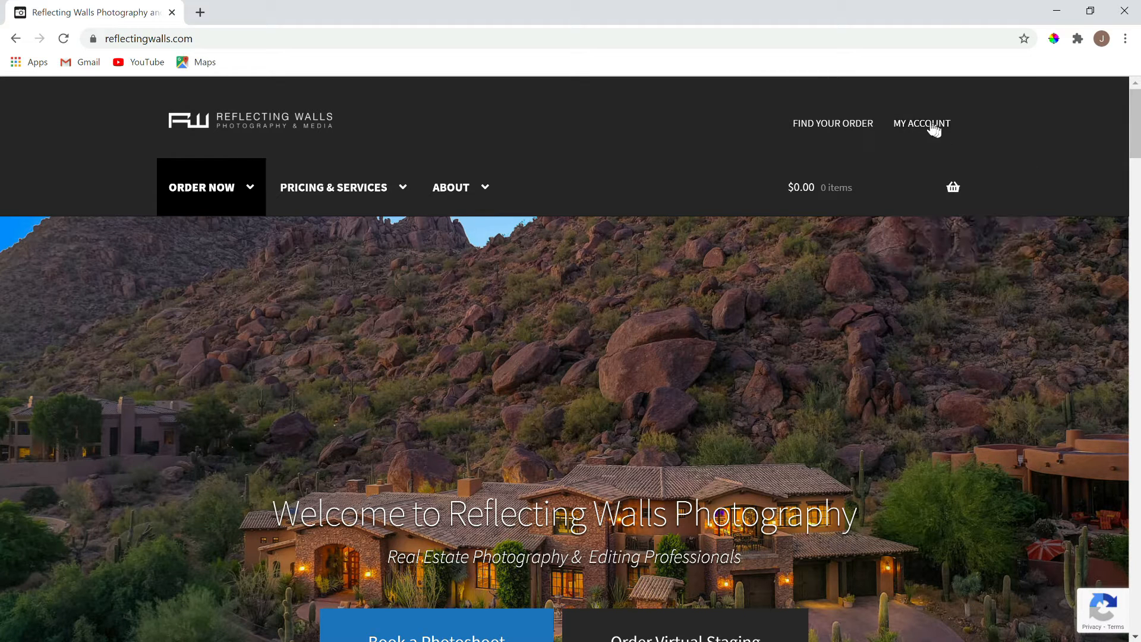
click(921, 123)
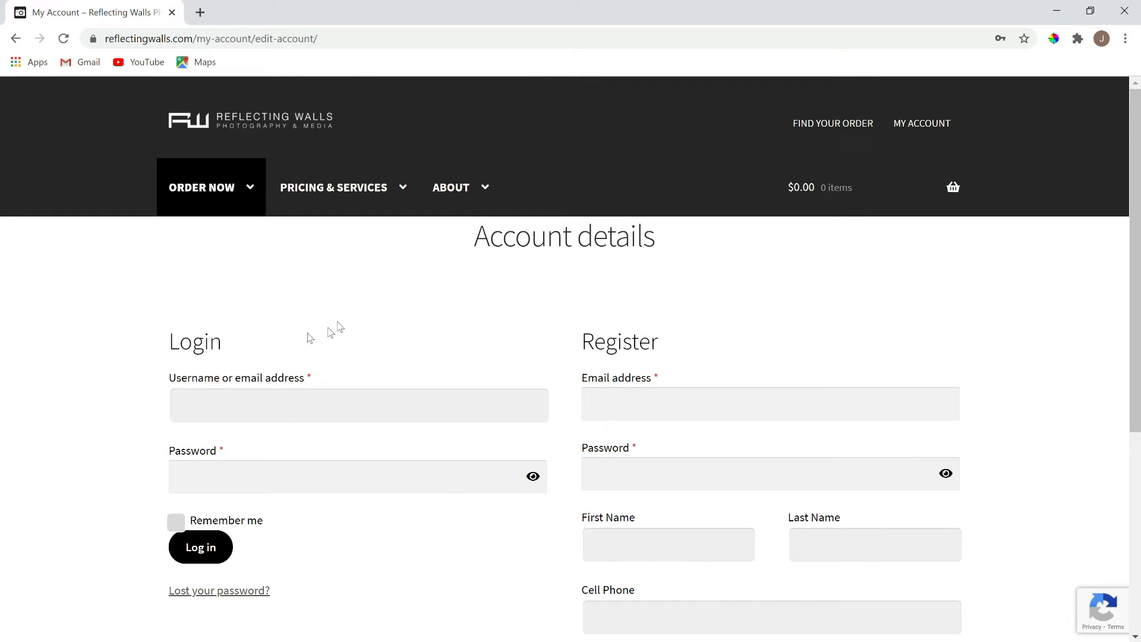
double_click(272, 378)
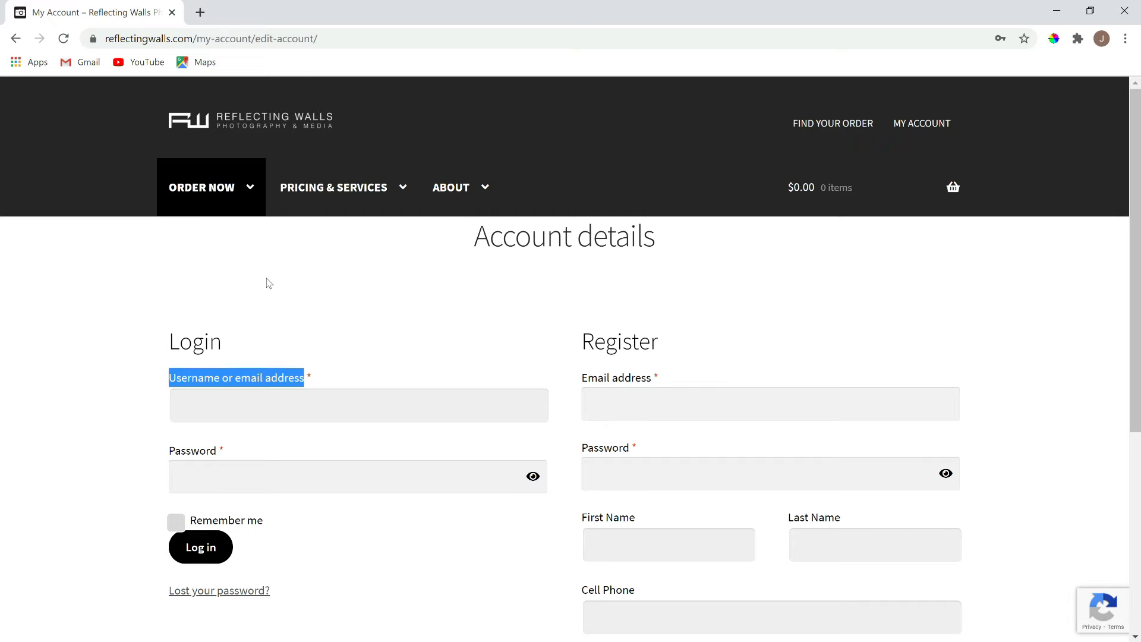
text(brokeremail@example.com)
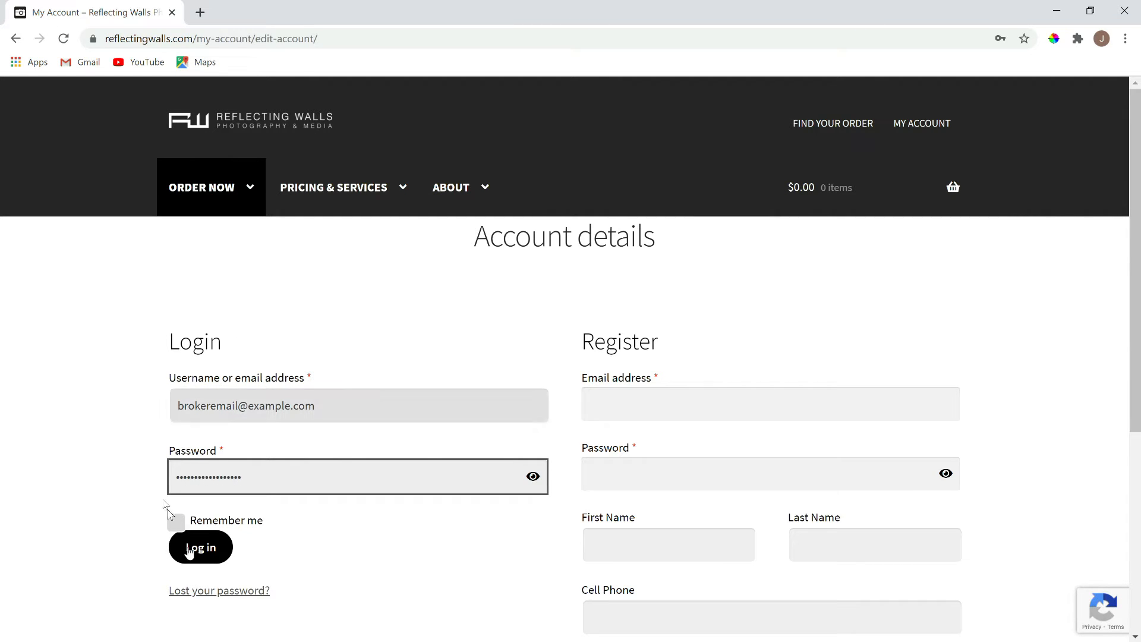
Step: Log in, landing on the account details page
click(200, 546)
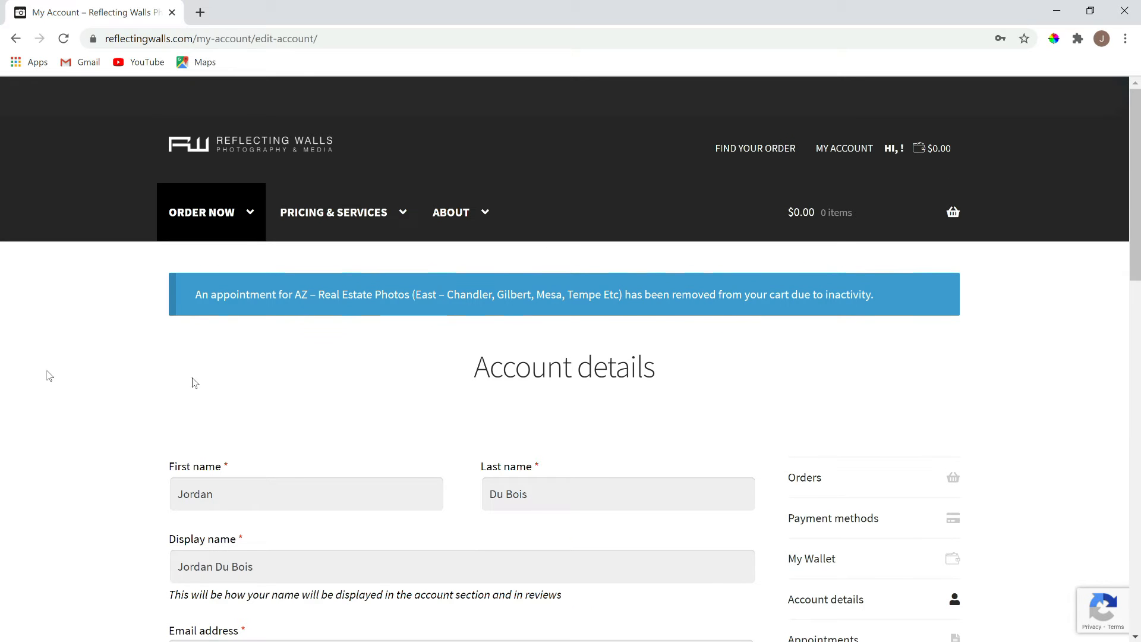
mouse_move(688, 363)
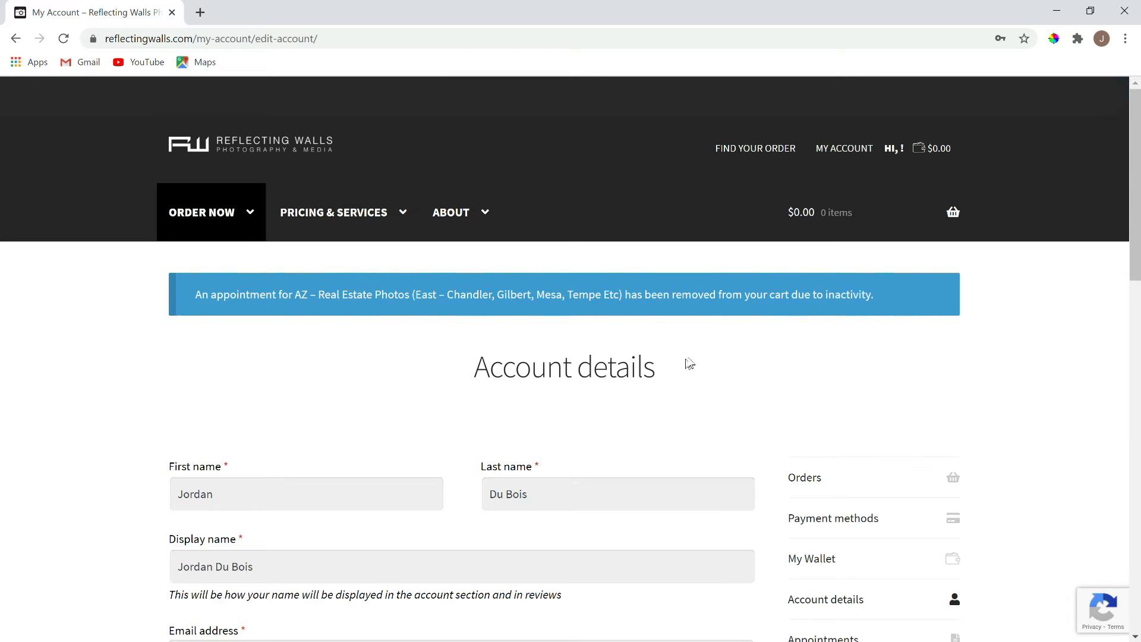
mouse_move(126, 367)
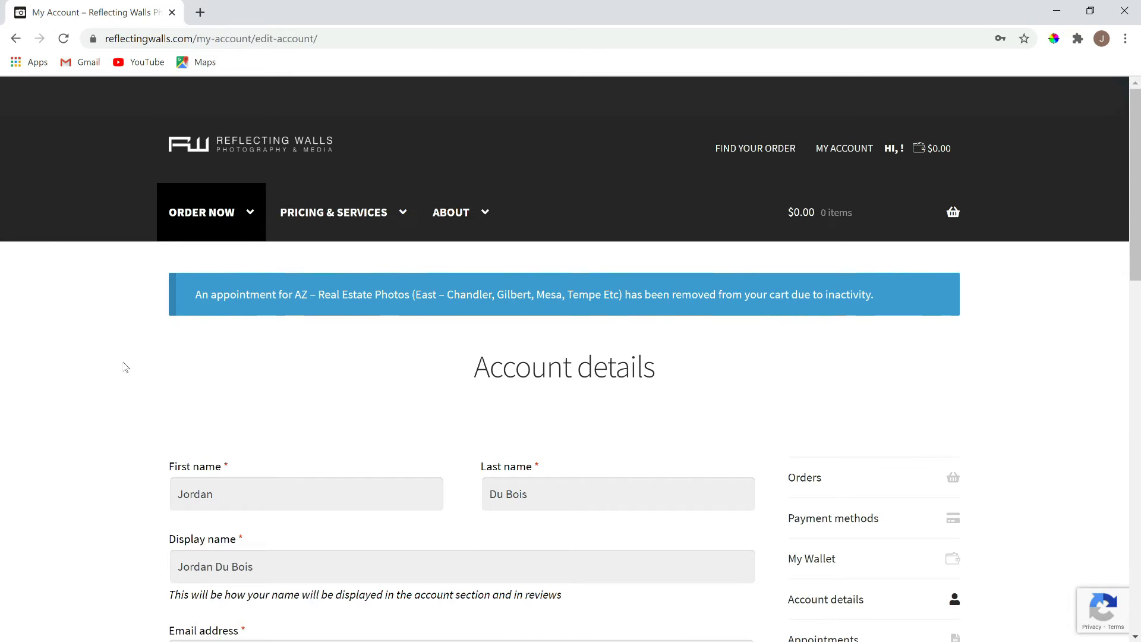
mouse_move(116, 367)
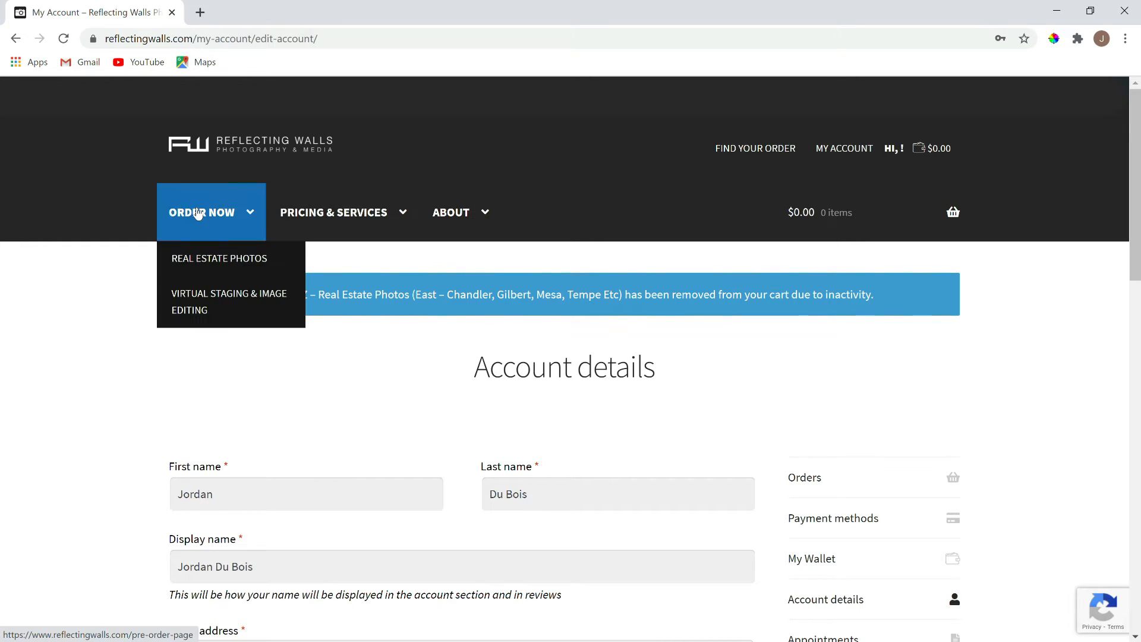
mouse_move(220, 259)
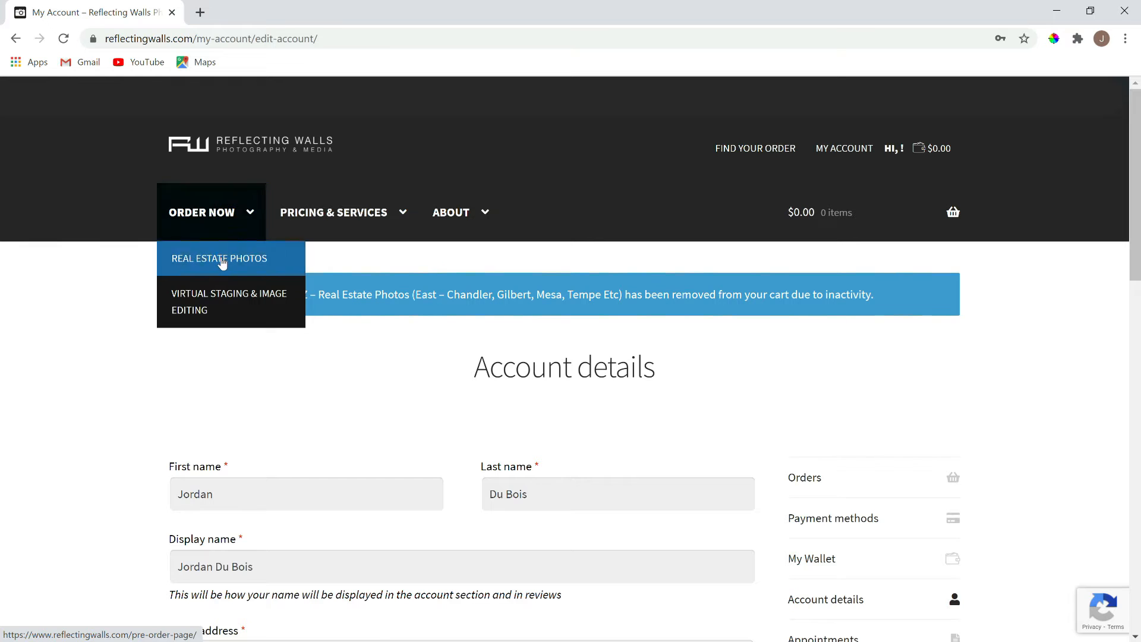
click(219, 259)
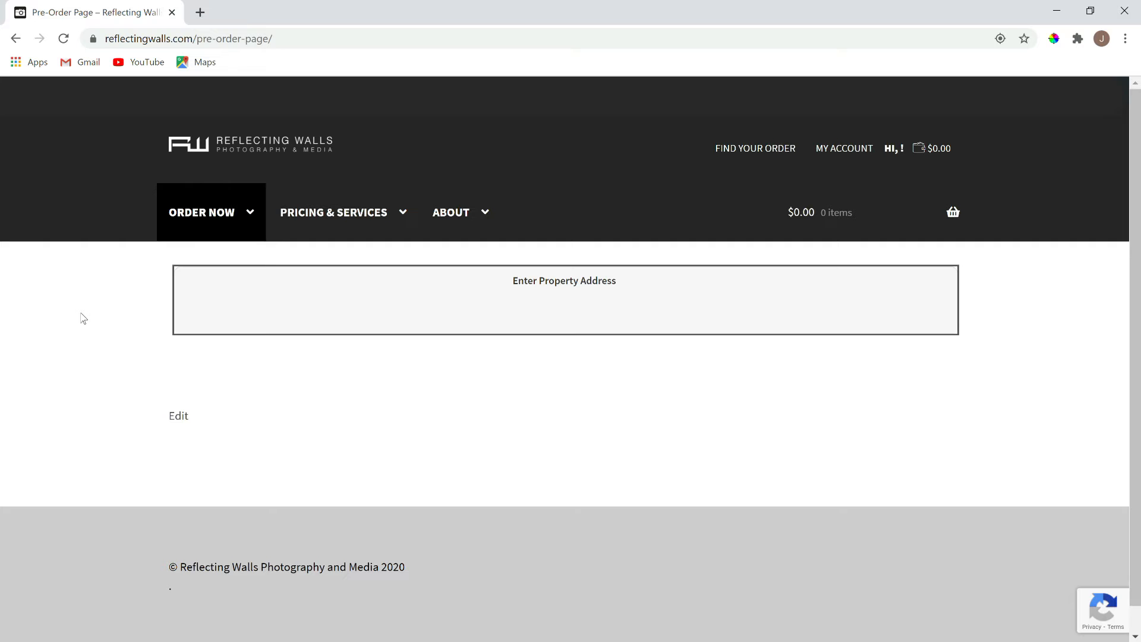
click(565, 299)
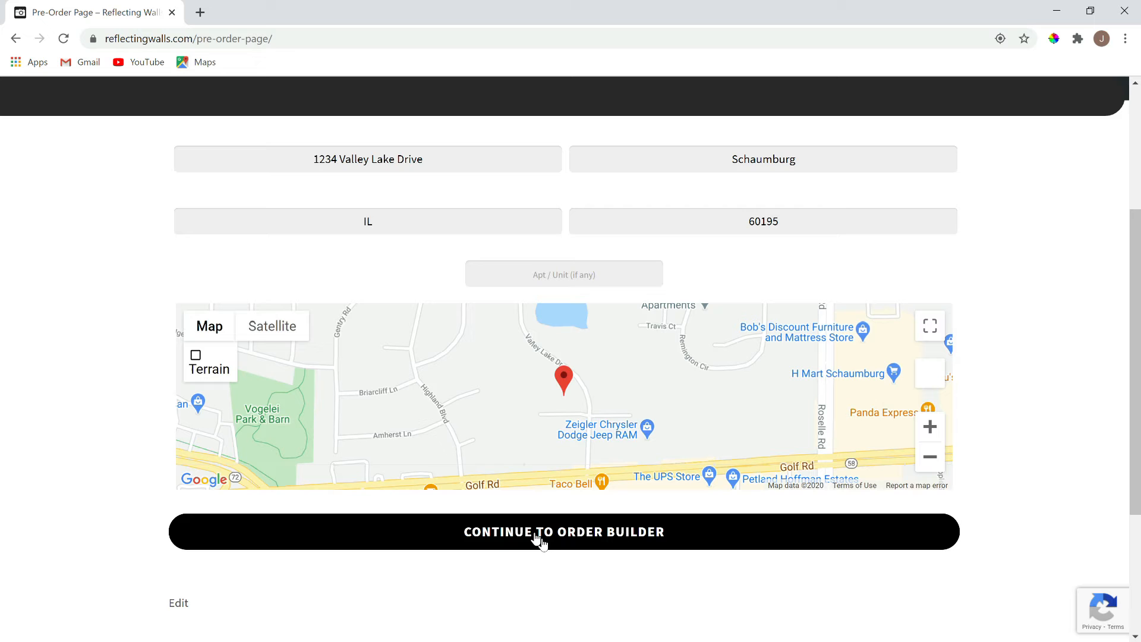
click(563, 531)
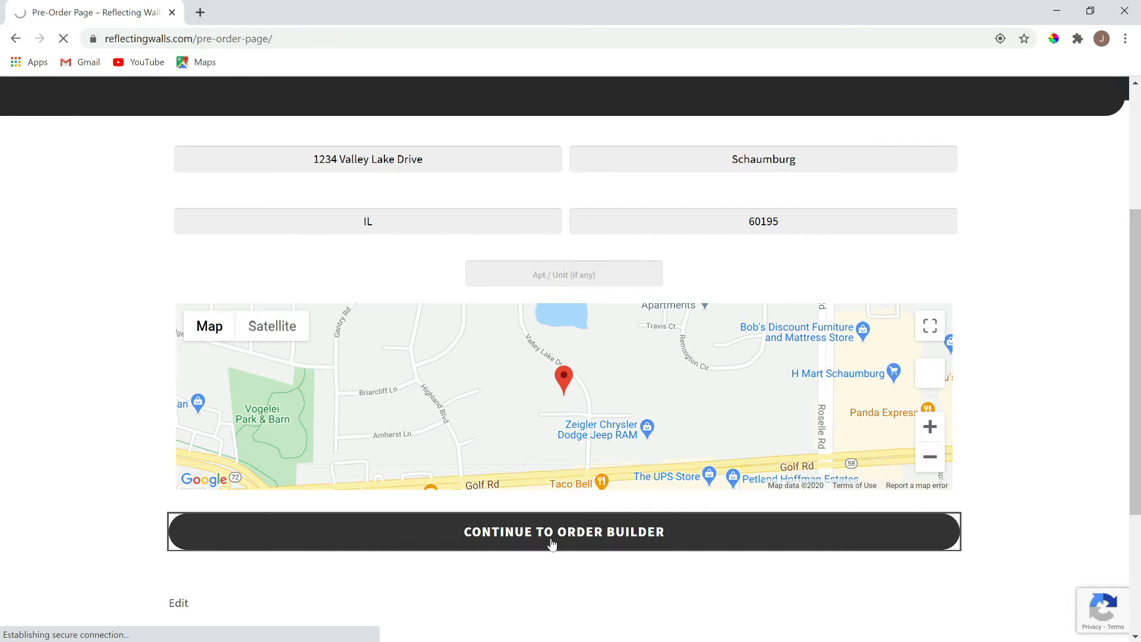
Step: Pick September 11, 2020 on the order builder calendar, loading its 9:00 AM–3:00 PM time slots
click(563, 531)
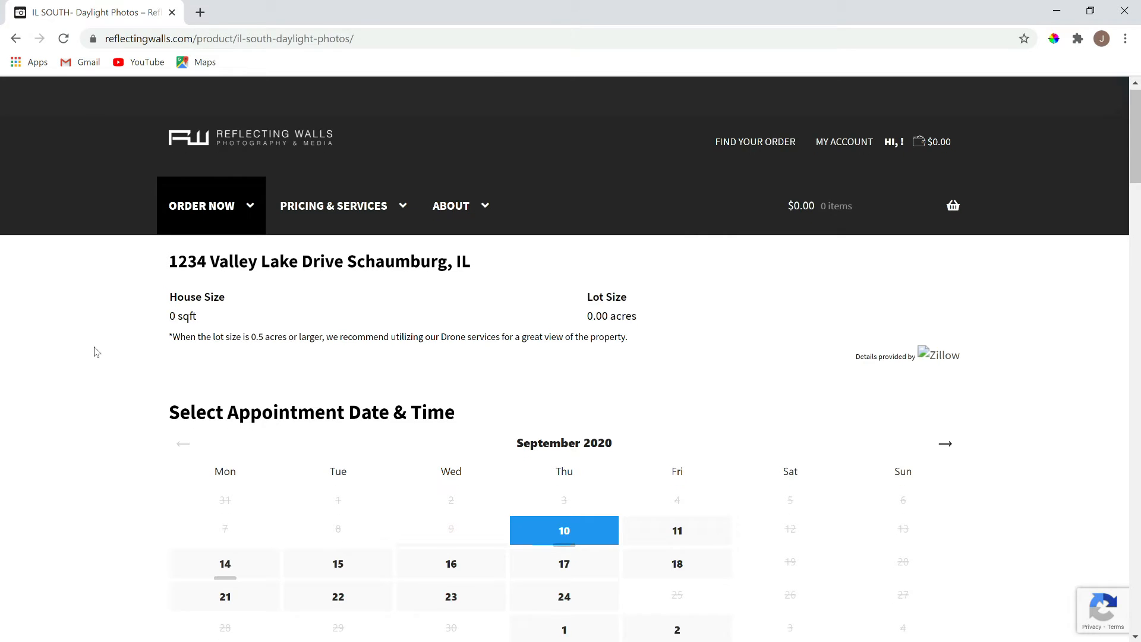
scroll(down, 3)
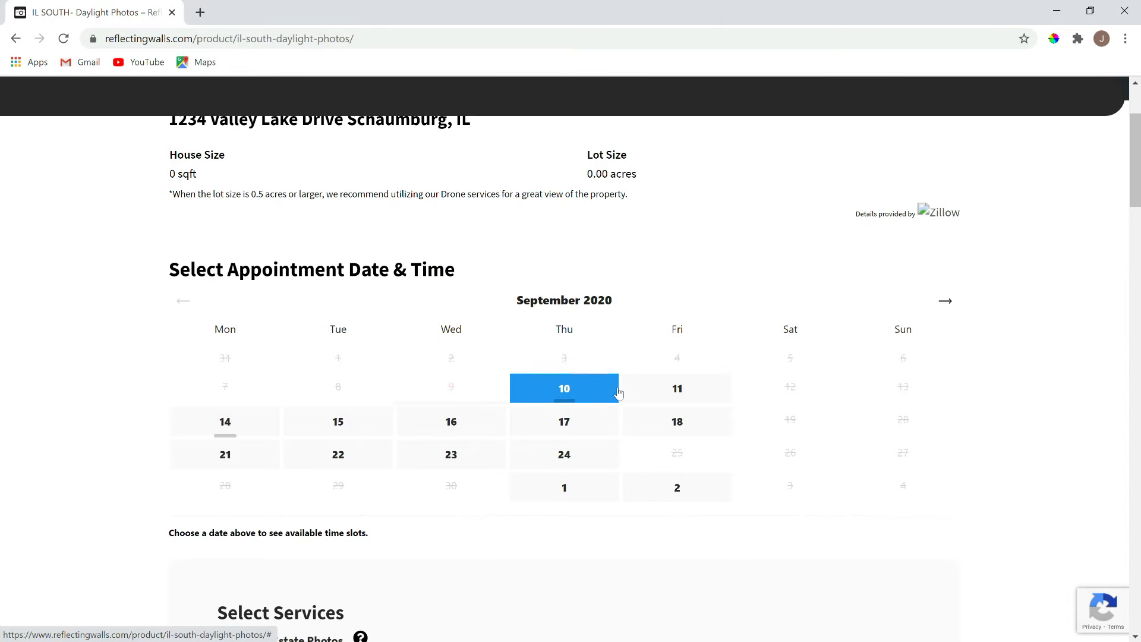
scroll(down, 3)
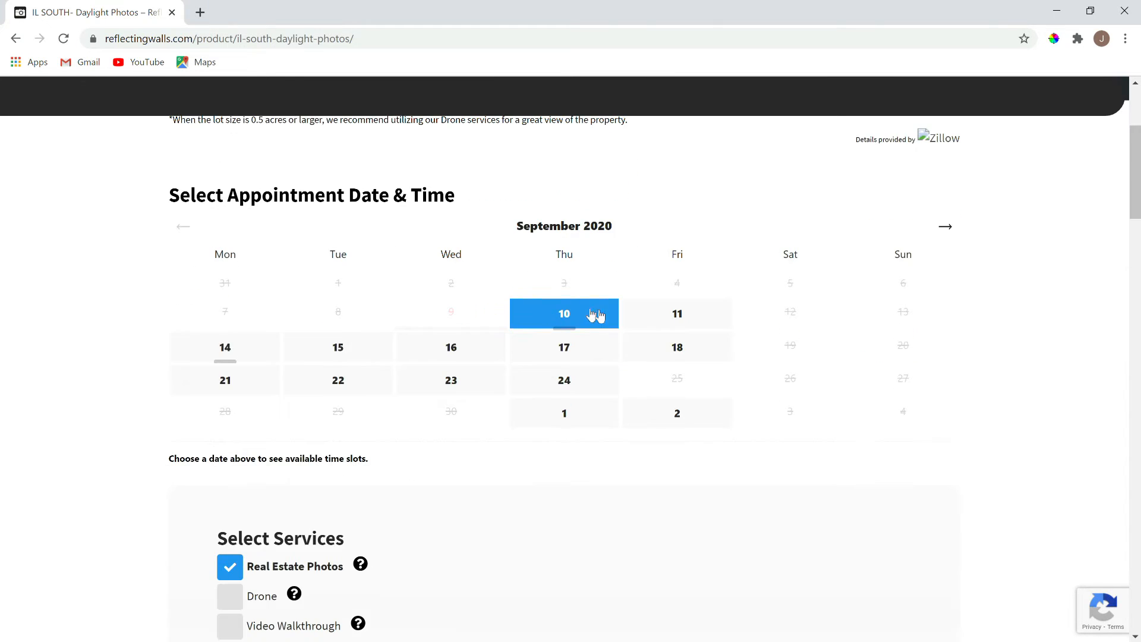
click(676, 313)
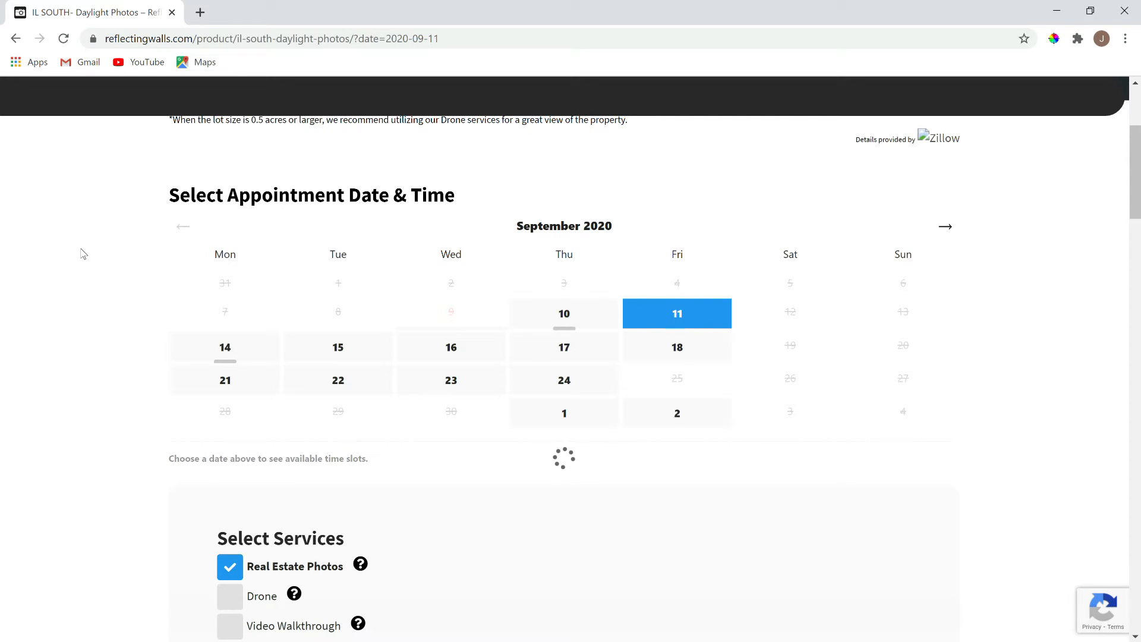
scroll(down, 3)
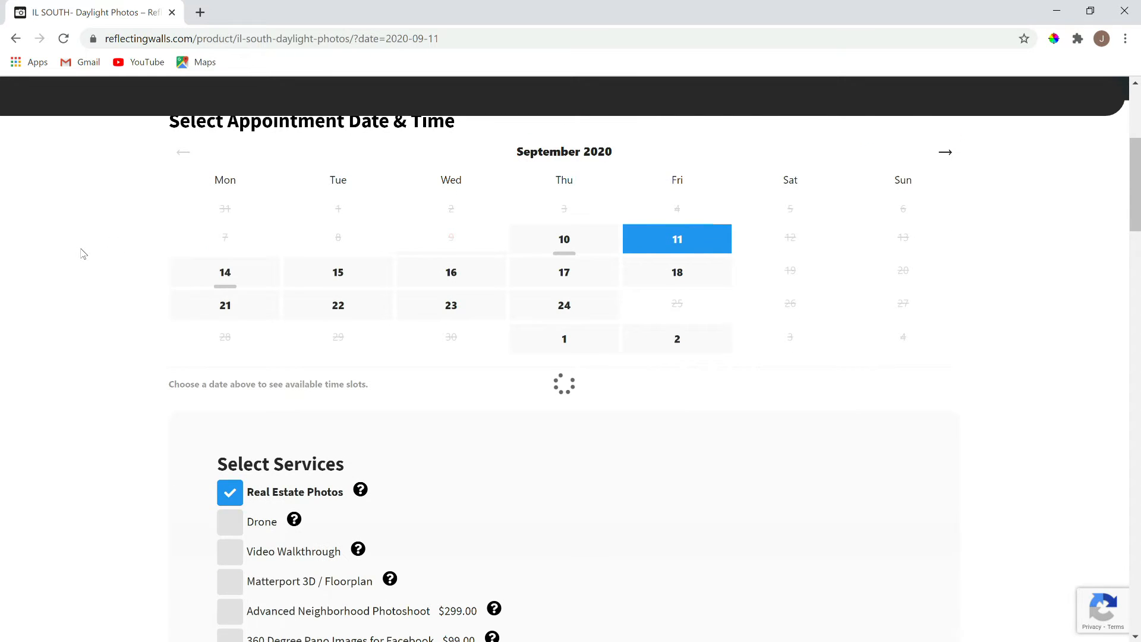
scroll(down, 3)
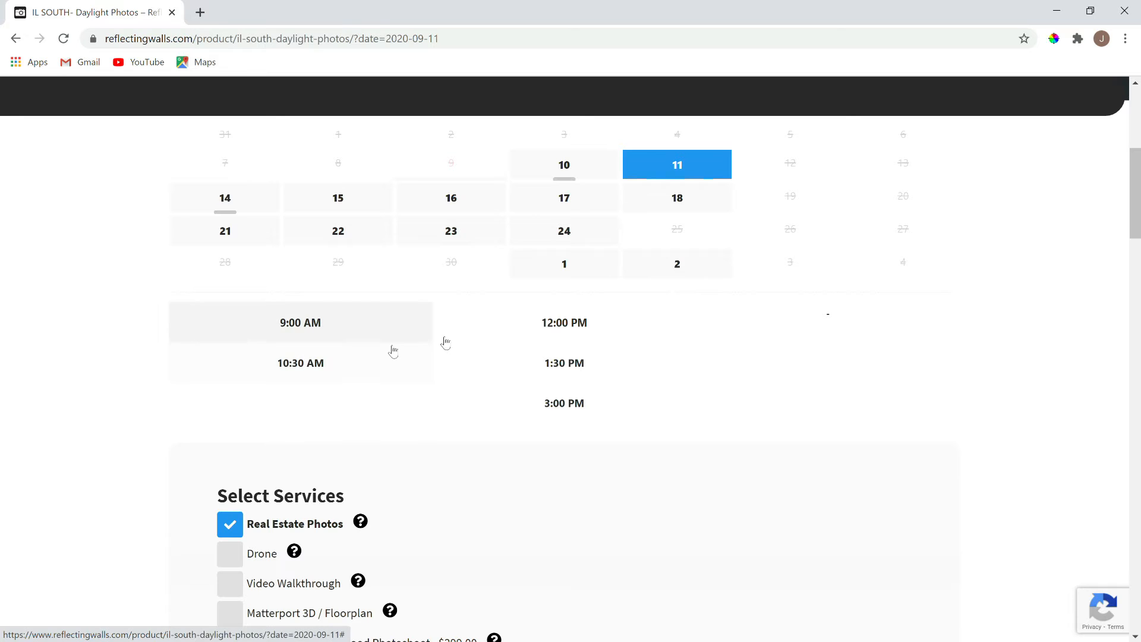
mouse_move(184, 370)
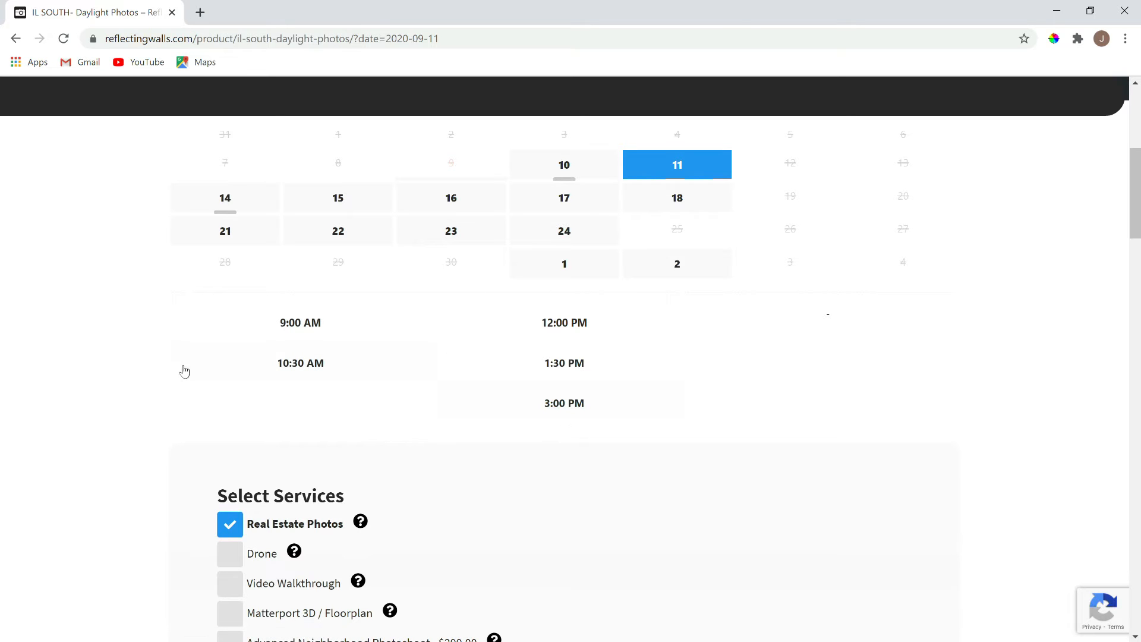
scroll(down, 3)
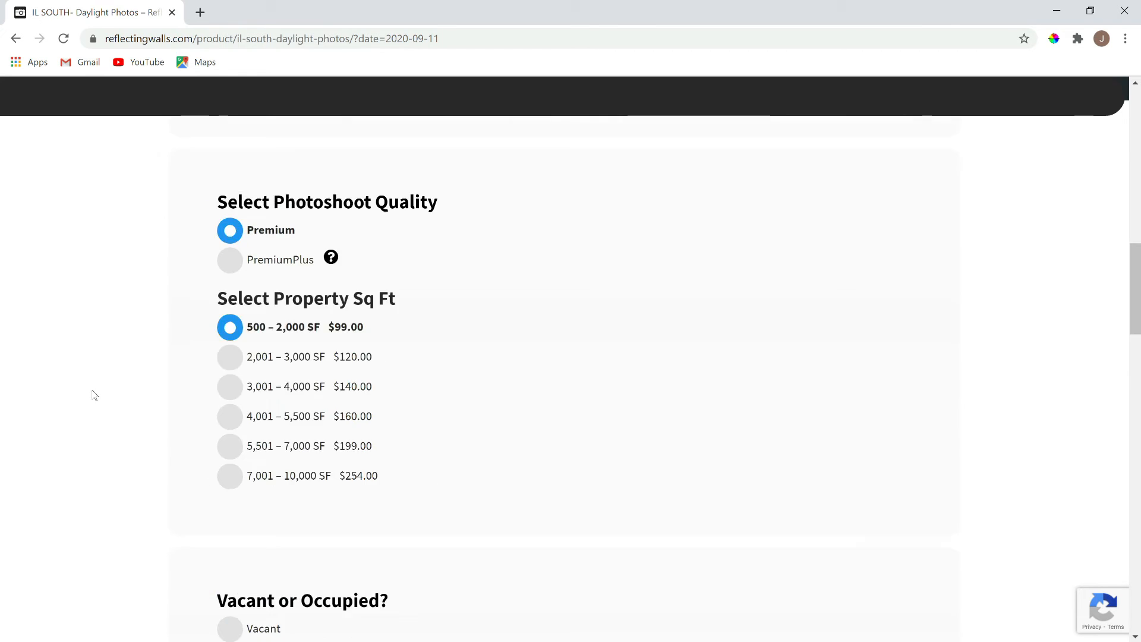
scroll(down, 3)
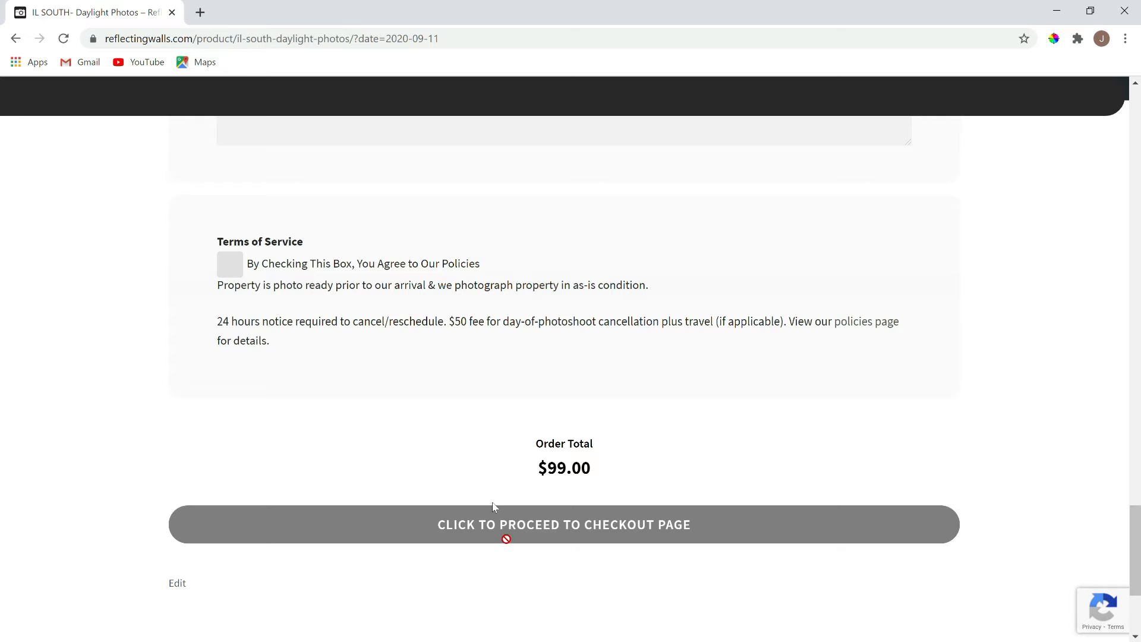
mouse_move(629, 527)
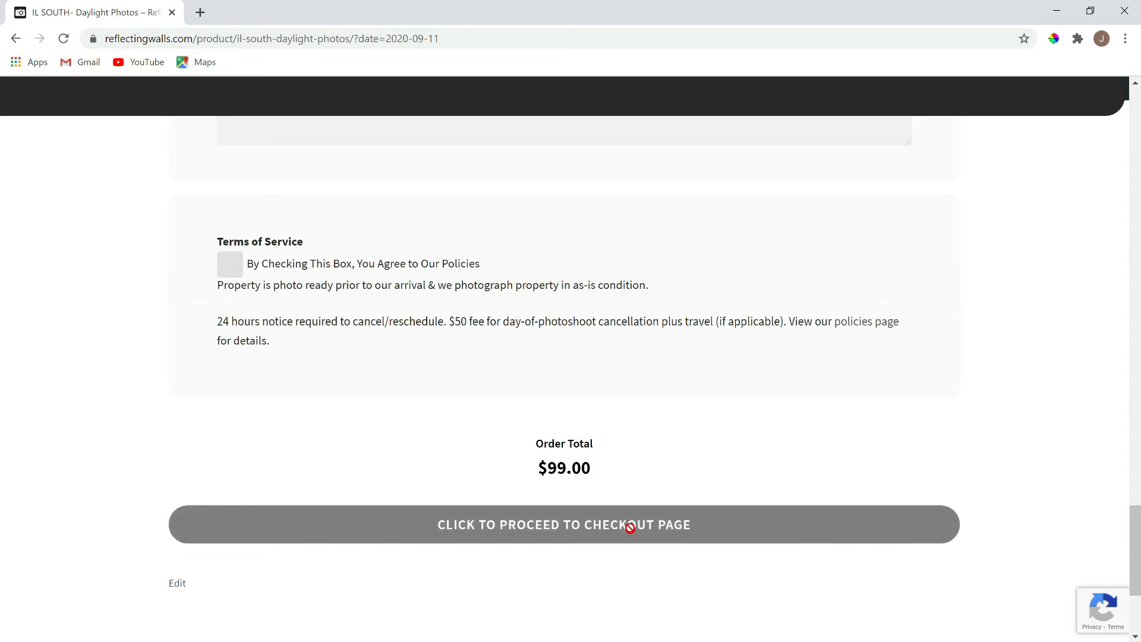
mouse_move(728, 521)
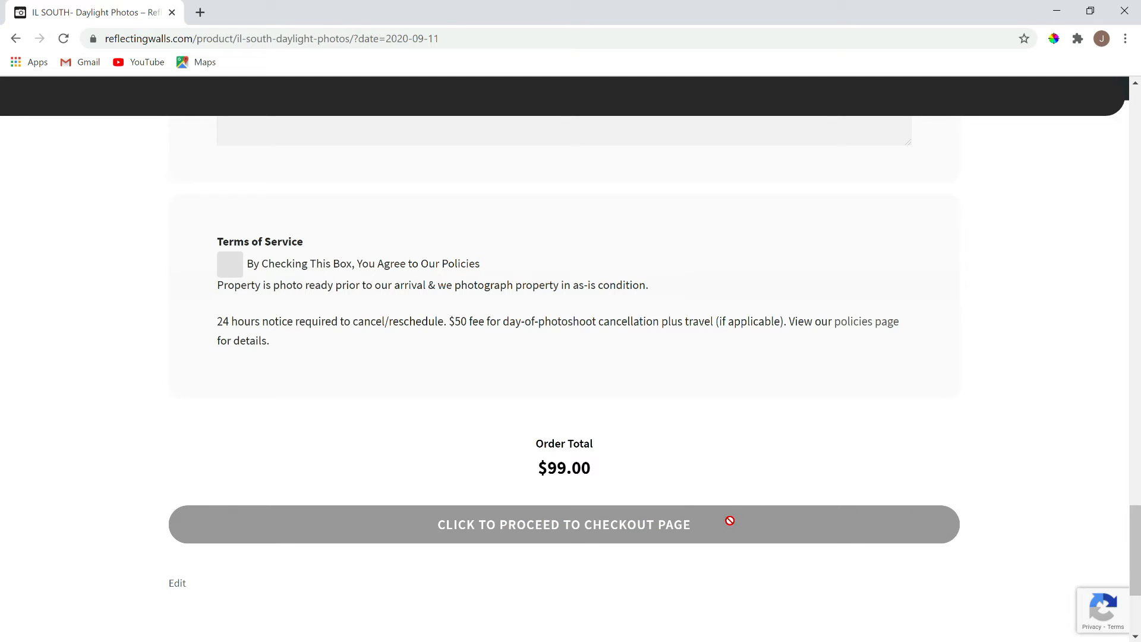
mouse_move(693, 522)
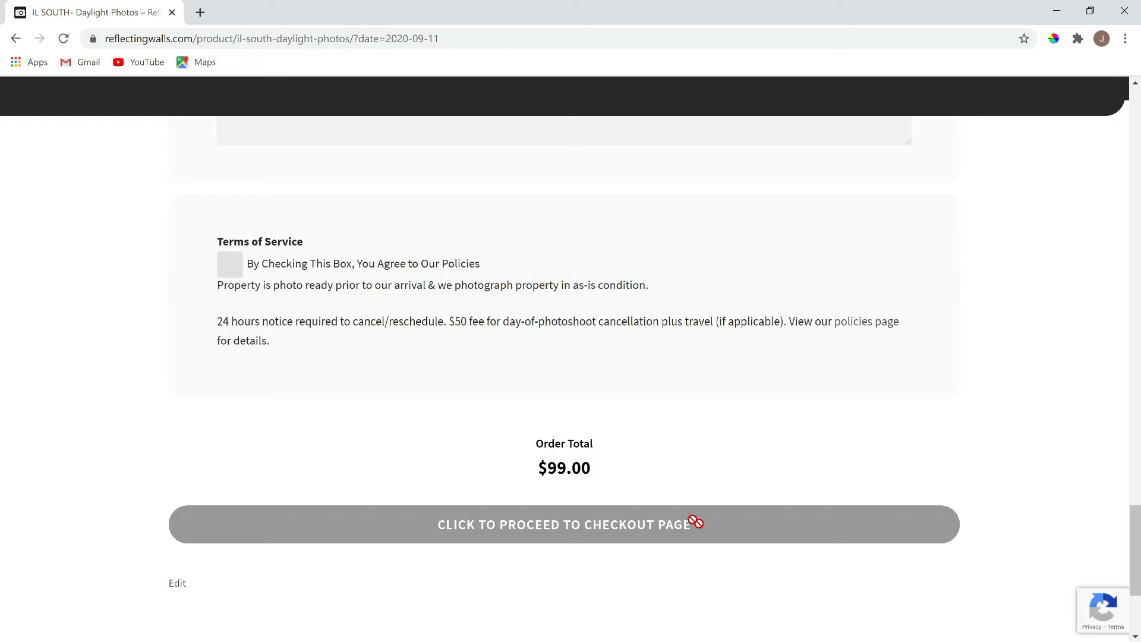
mouse_move(498, 502)
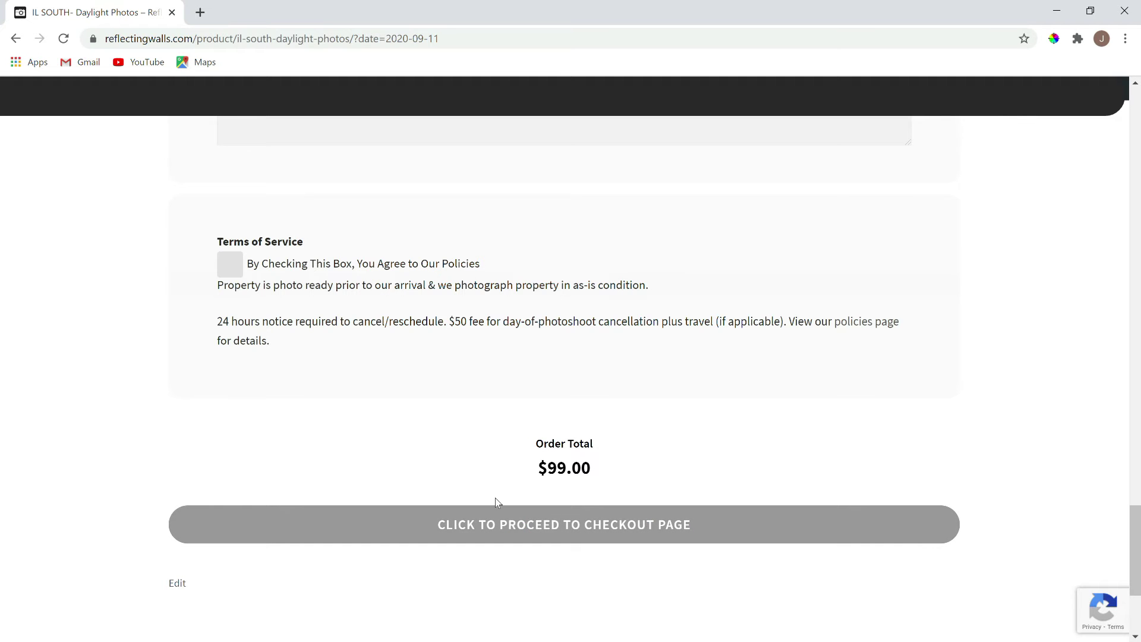
scroll(up, 3)
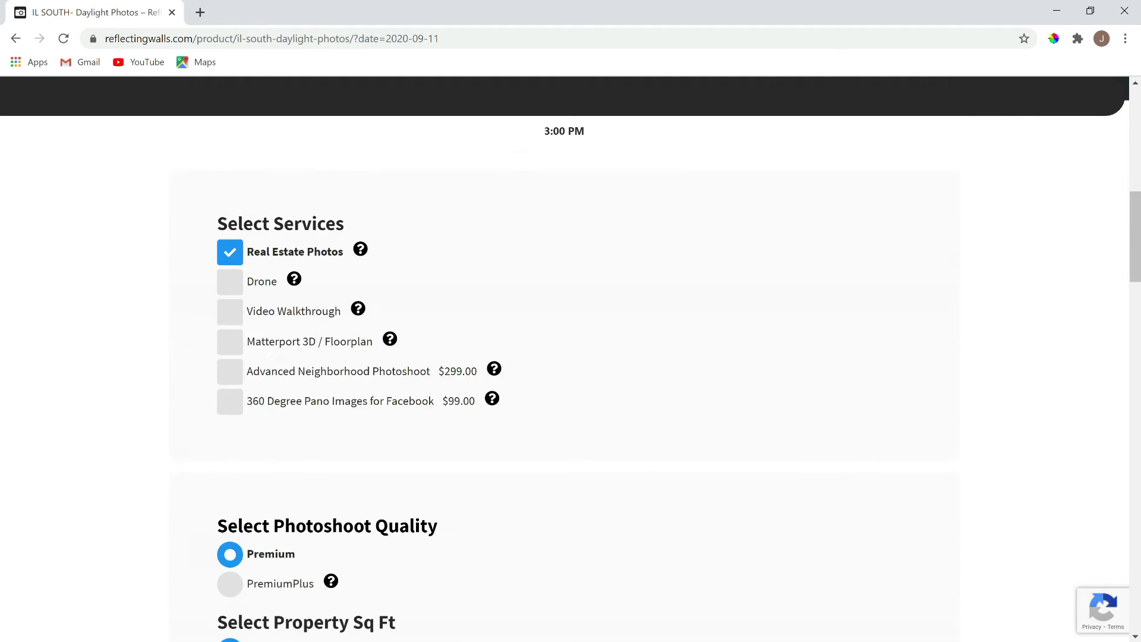
scroll(up, 3)
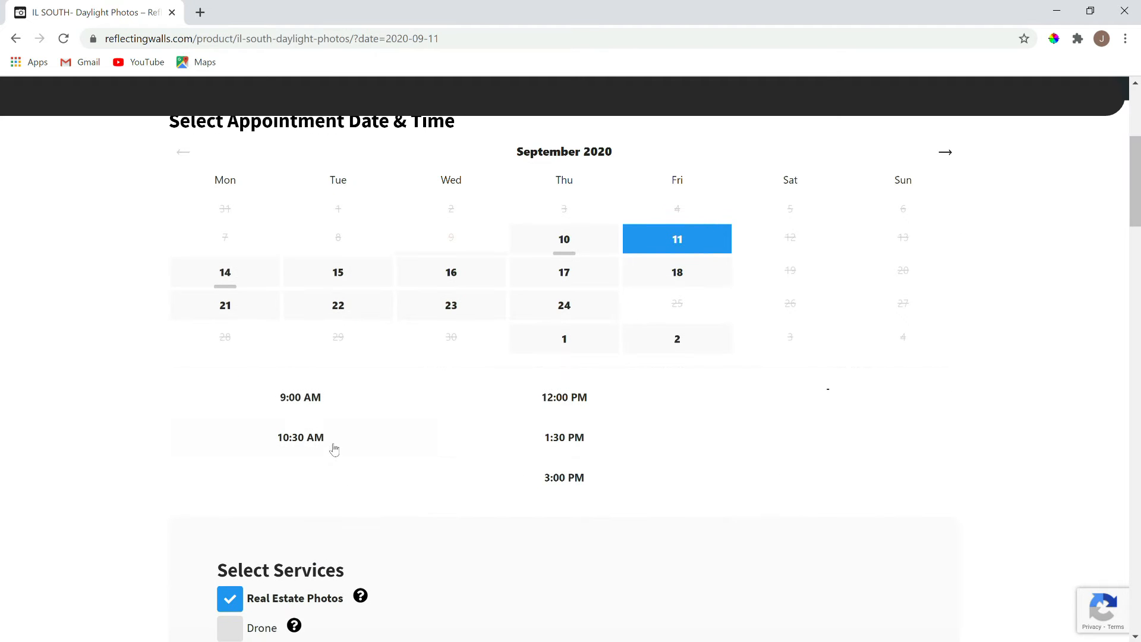
click(299, 437)
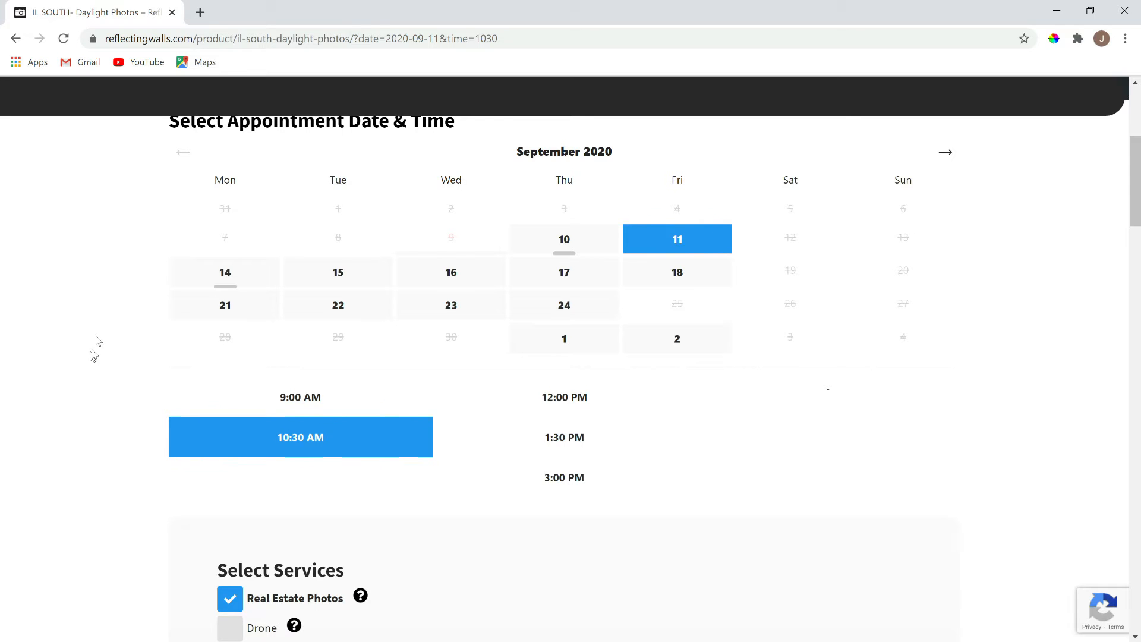
mouse_move(667, 380)
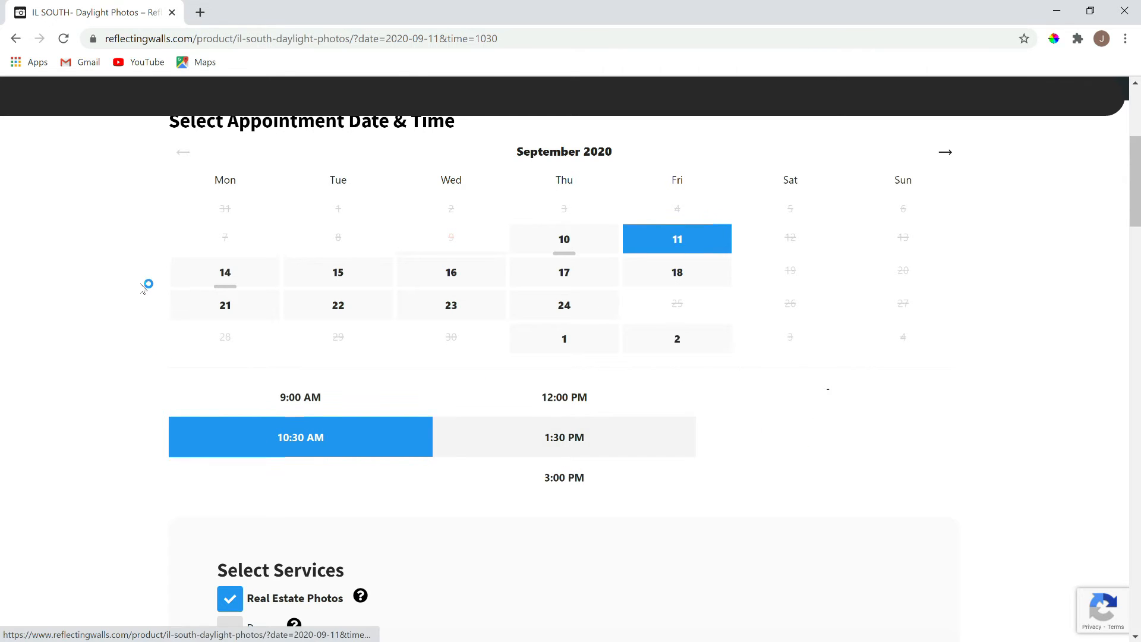
scroll(down, 3)
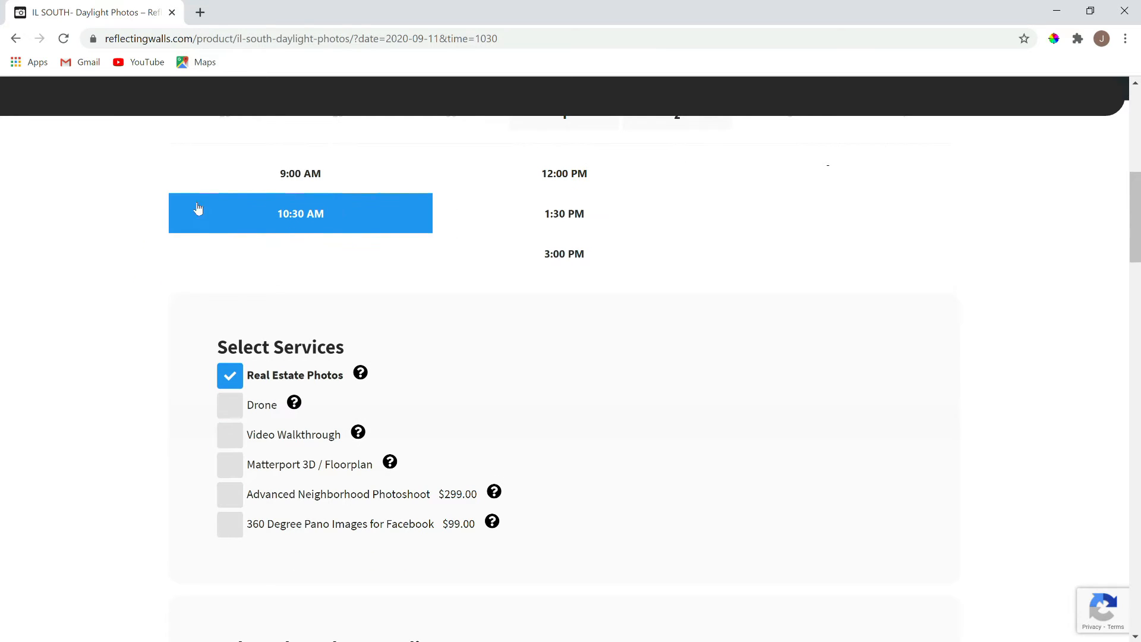
scroll(up, 3)
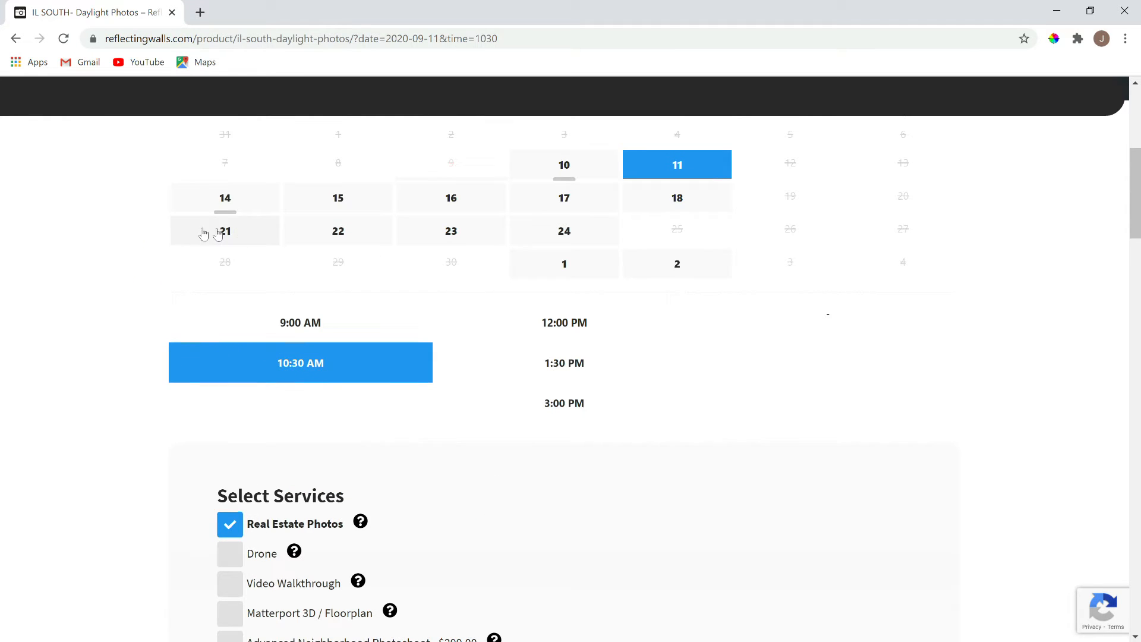
scroll(down, 3)
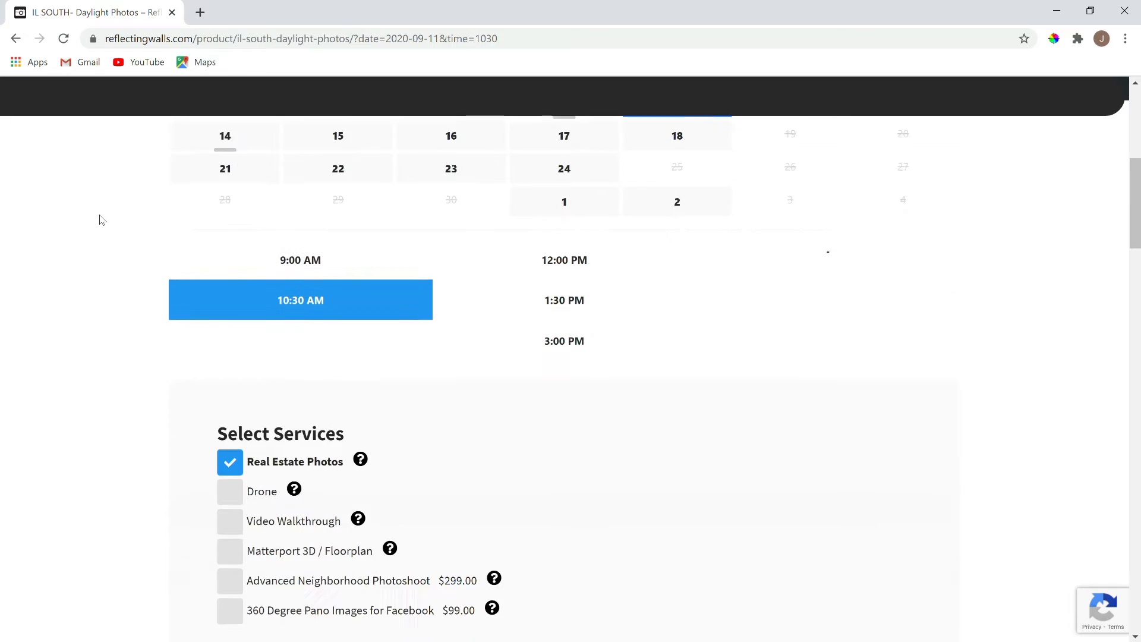
scroll(down, 3)
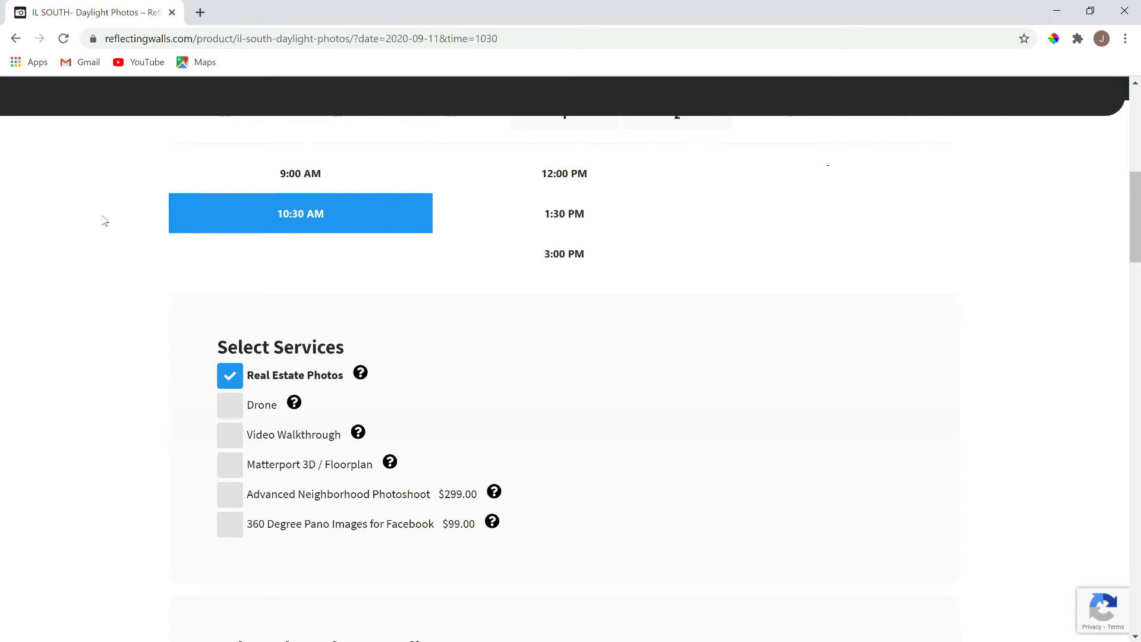
Step: Add the Drone service and choose 2,501 – 4,000 SF as the Matterport floorplan square footage
scroll(down, 3)
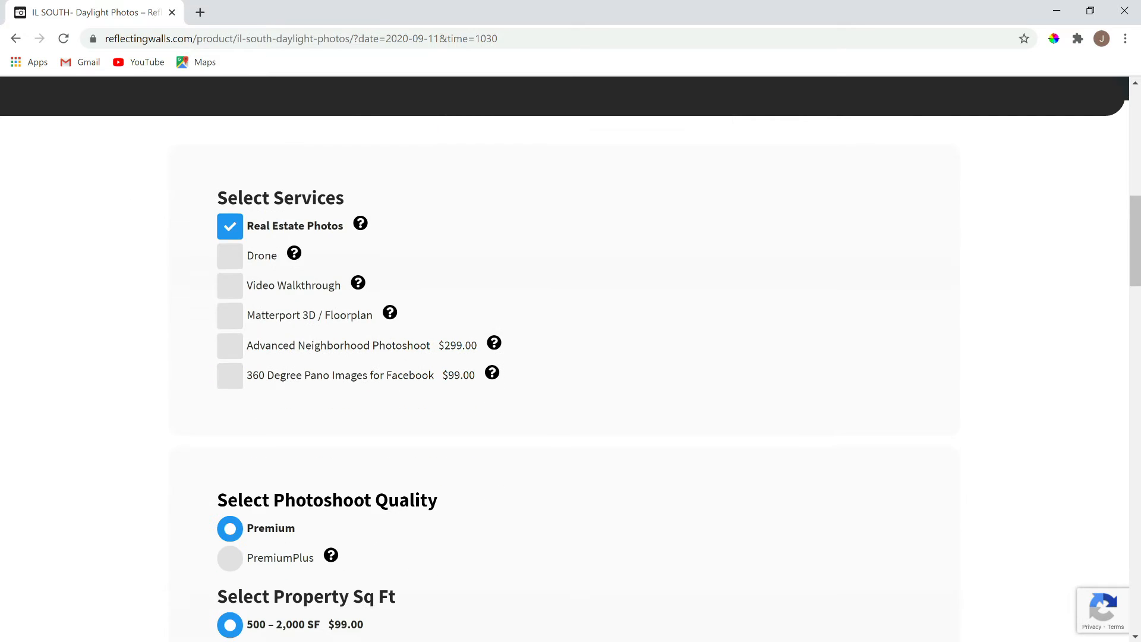
mouse_move(243, 397)
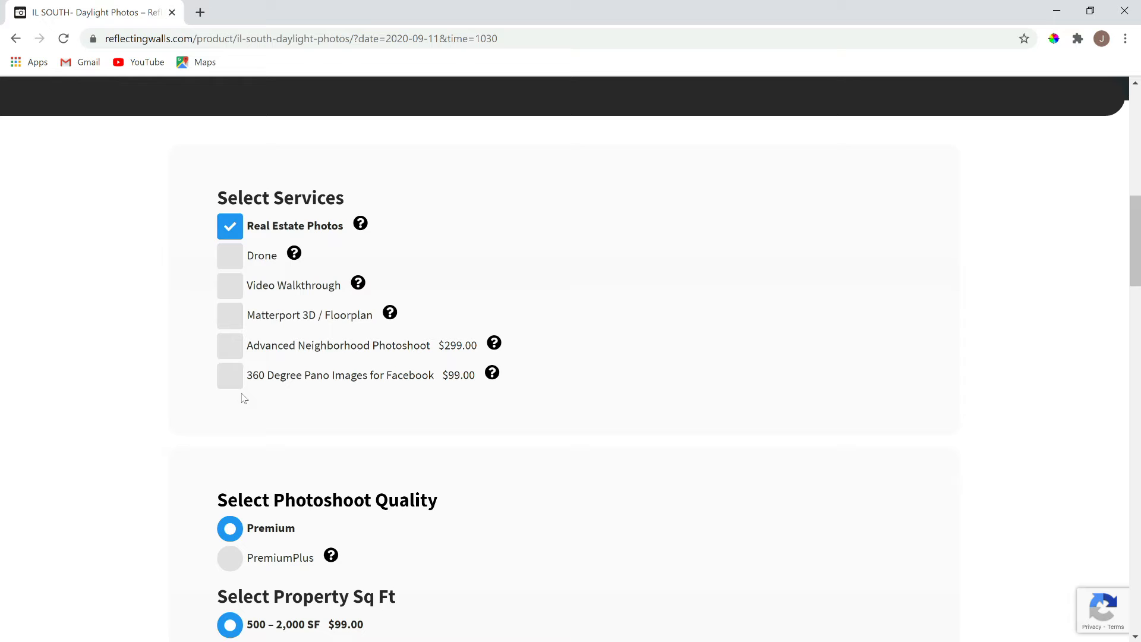
mouse_move(359, 224)
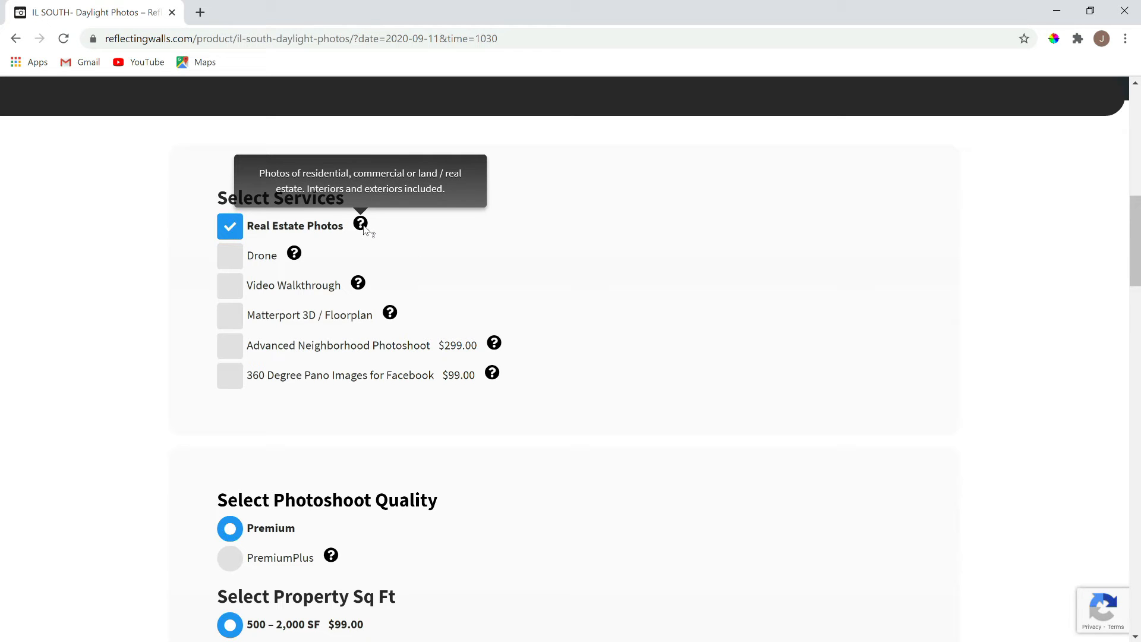
mouse_move(258, 260)
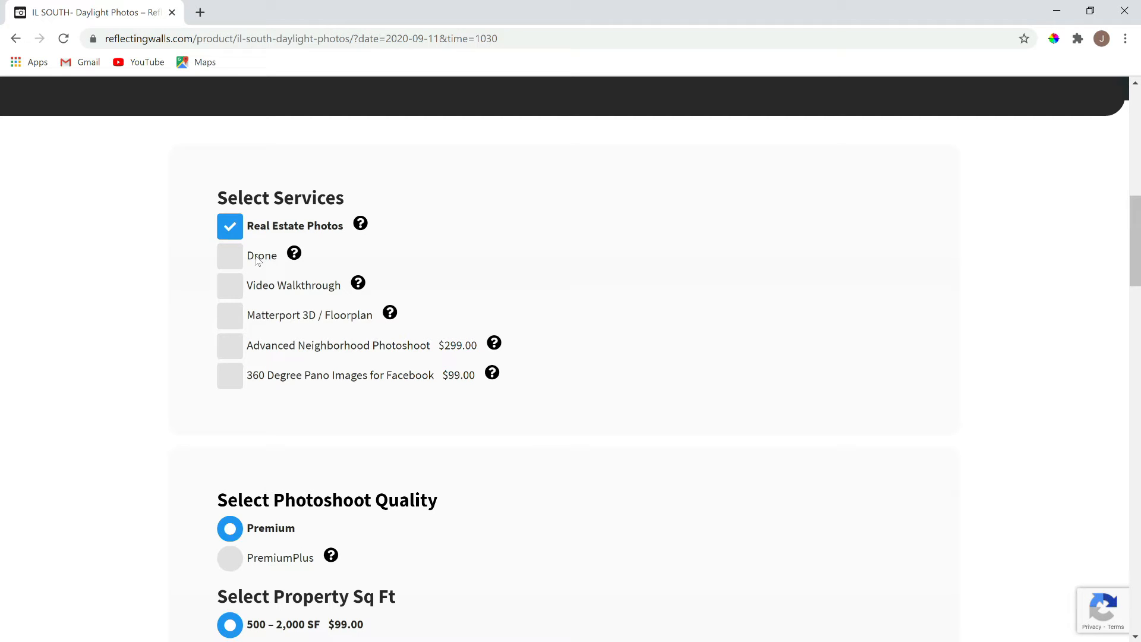
mouse_move(288, 386)
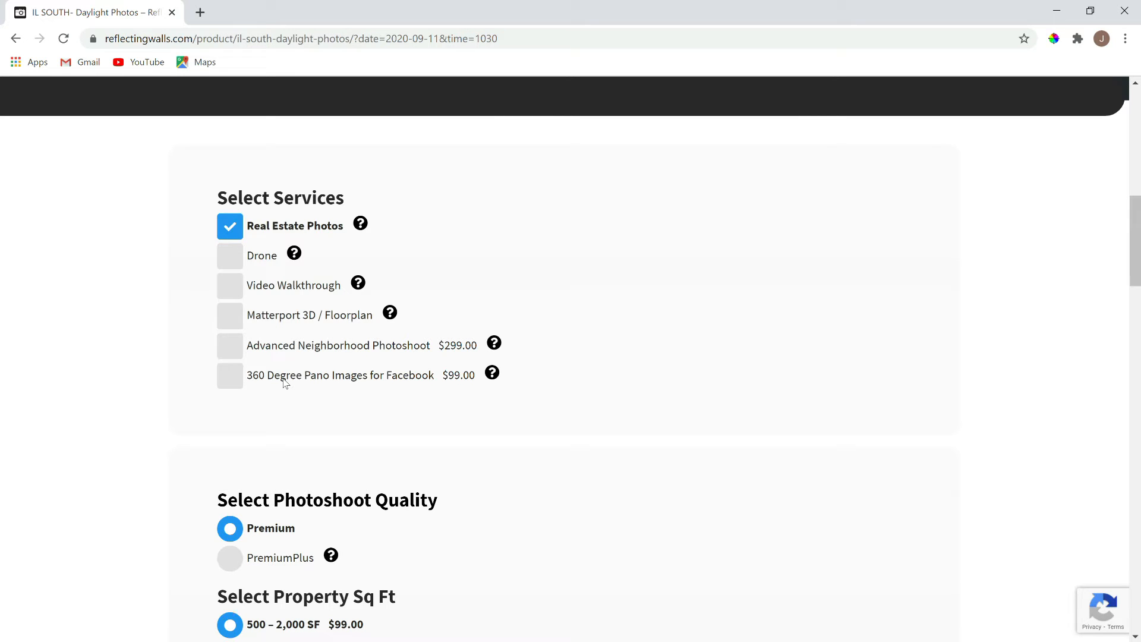
click(230, 255)
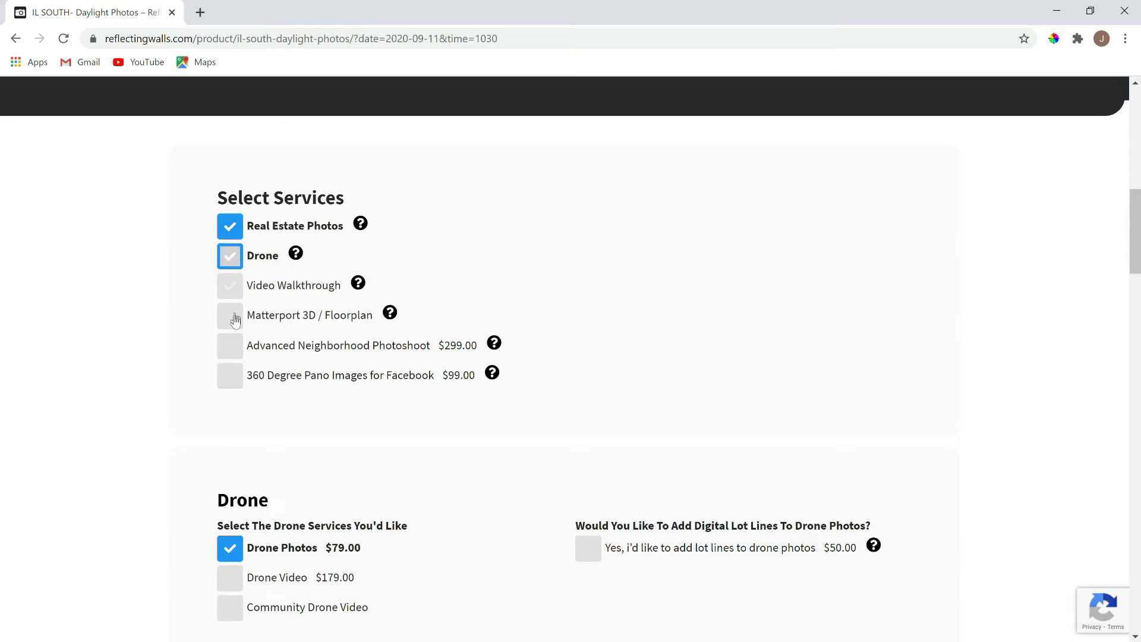
scroll(down, 3)
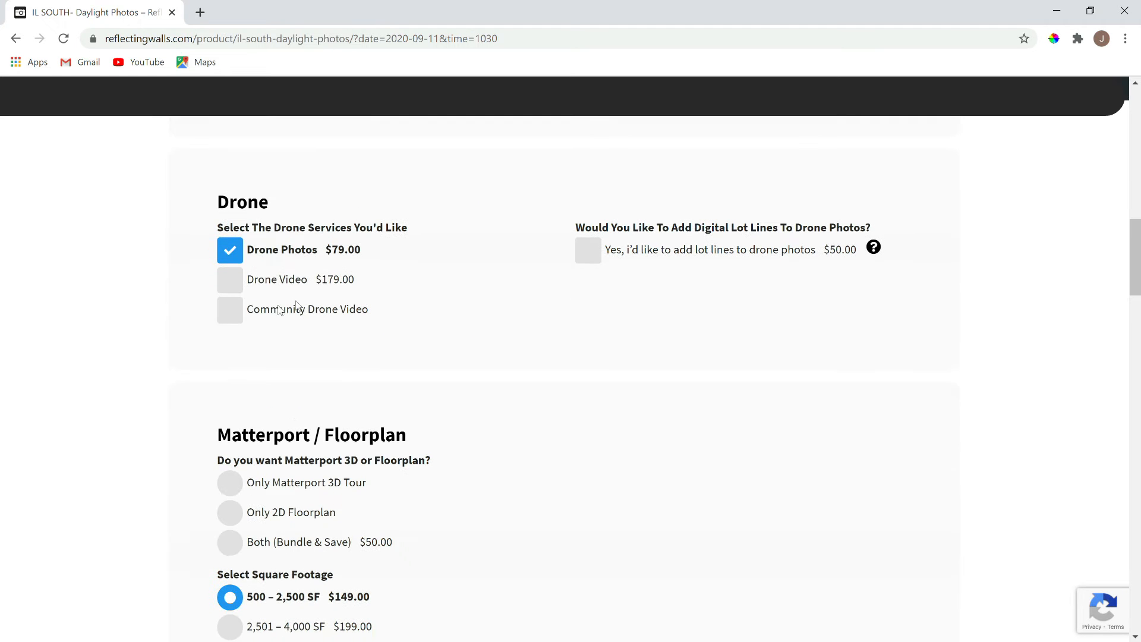
scroll(down, 3)
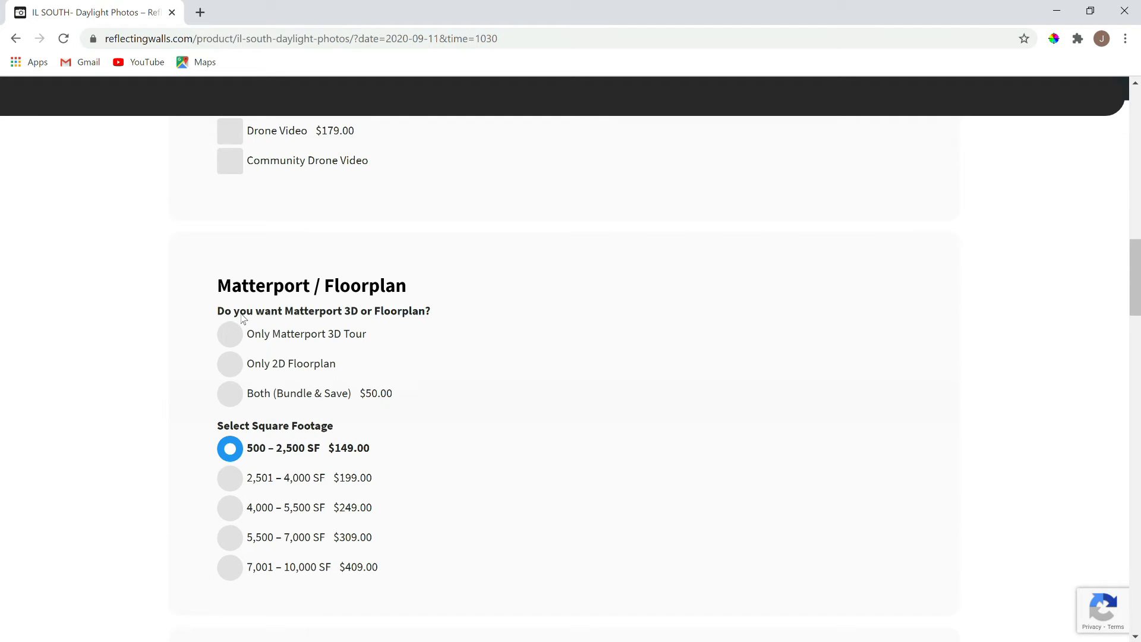
mouse_move(229, 477)
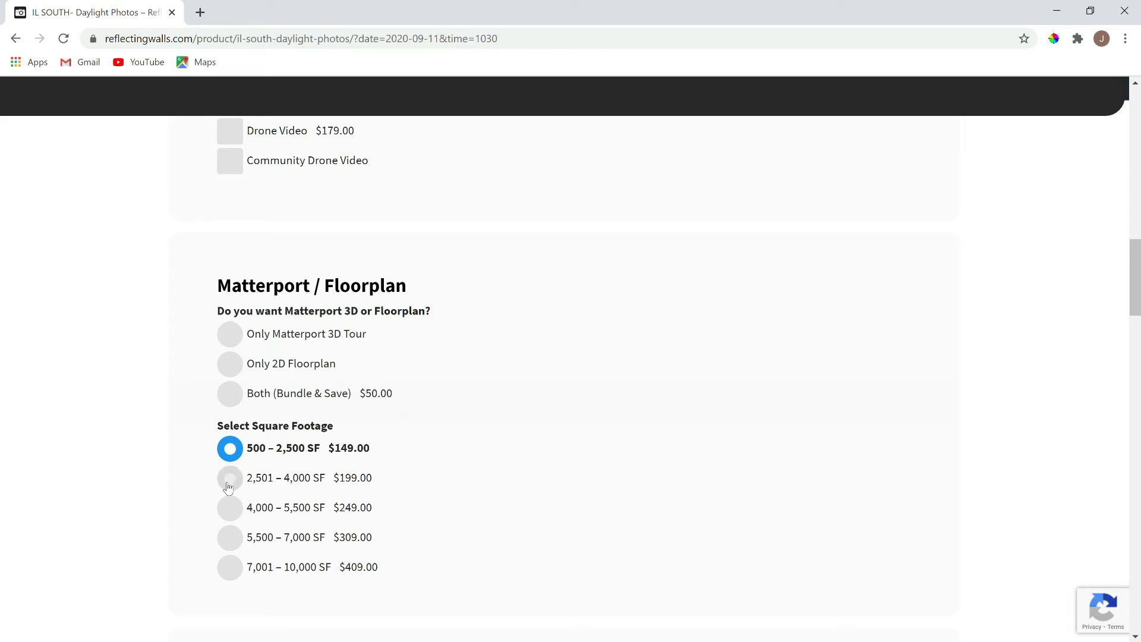
click(230, 477)
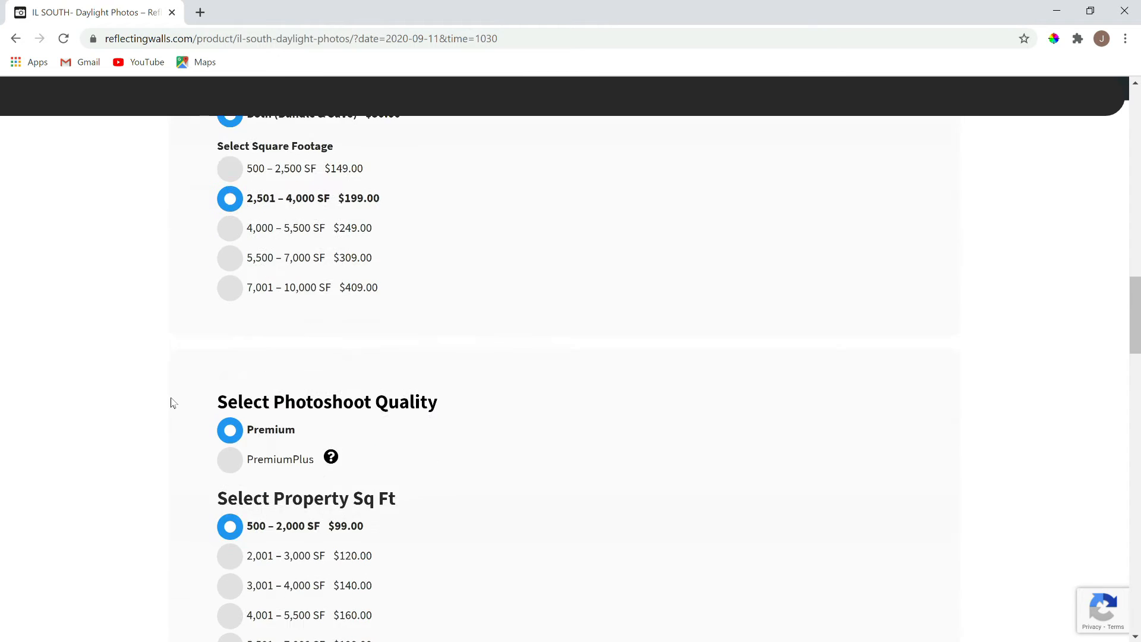
scroll(down, 3)
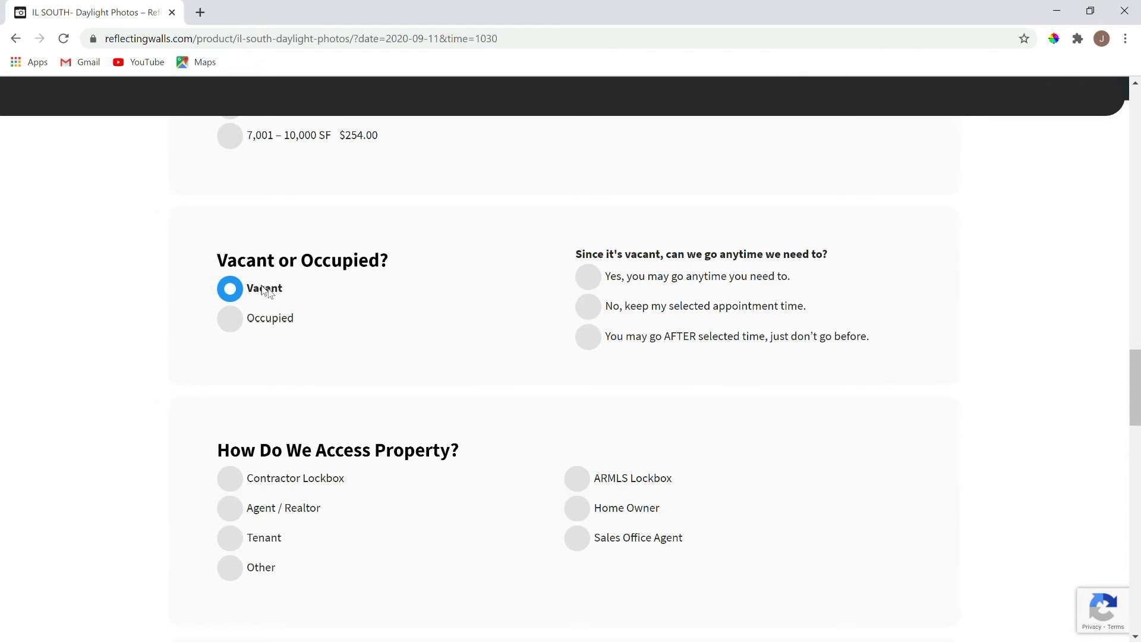
scroll(up, 3)
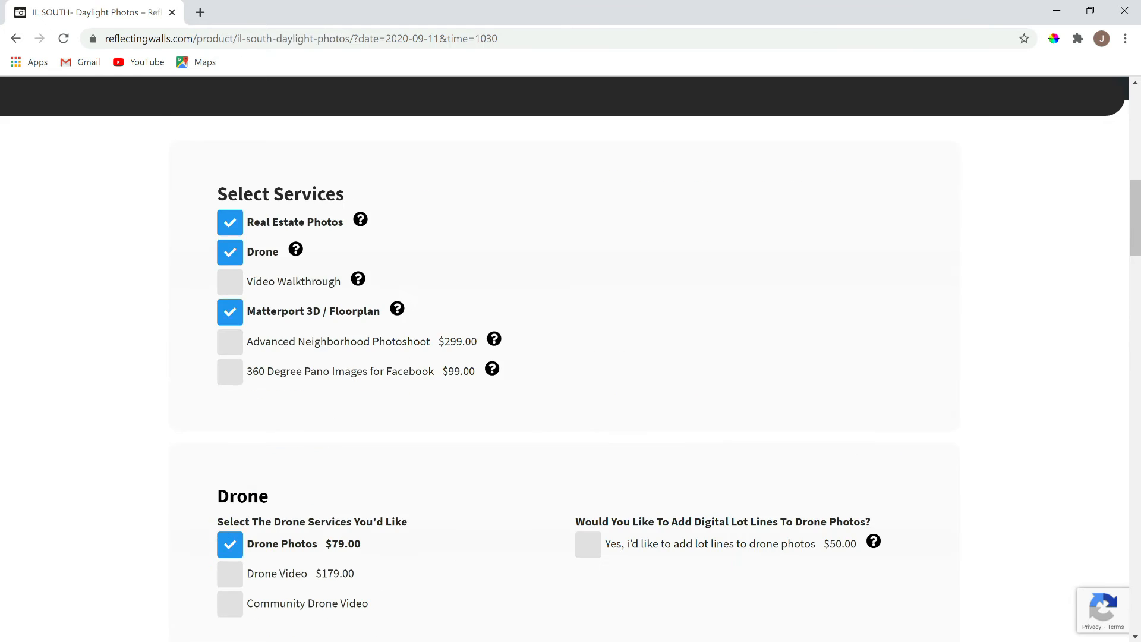
scroll(down, 3)
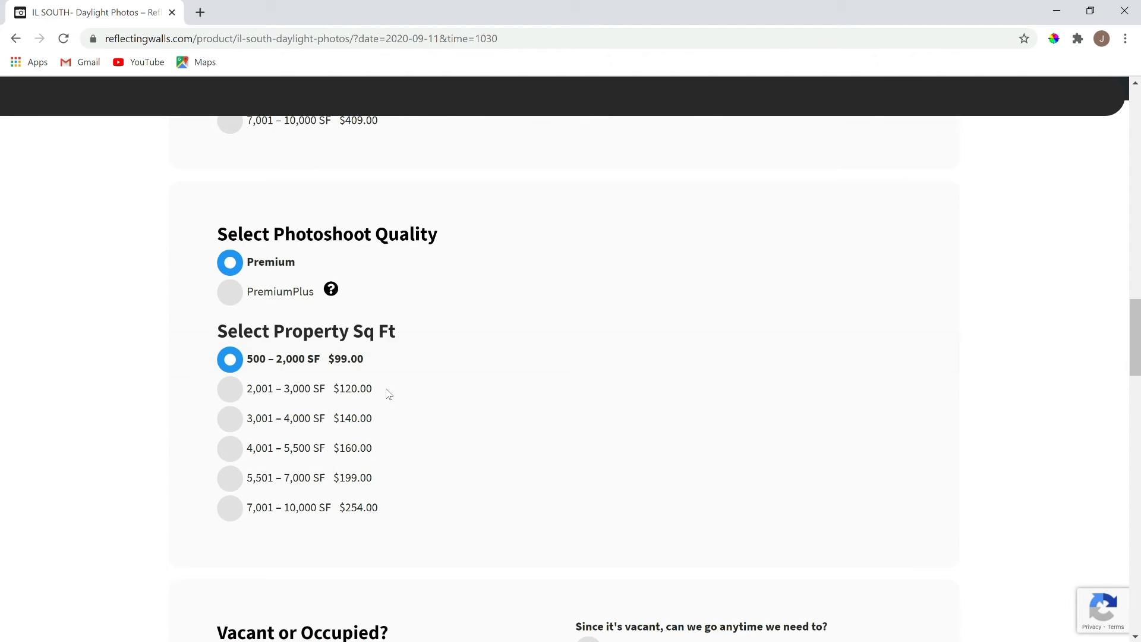
scroll(down, 3)
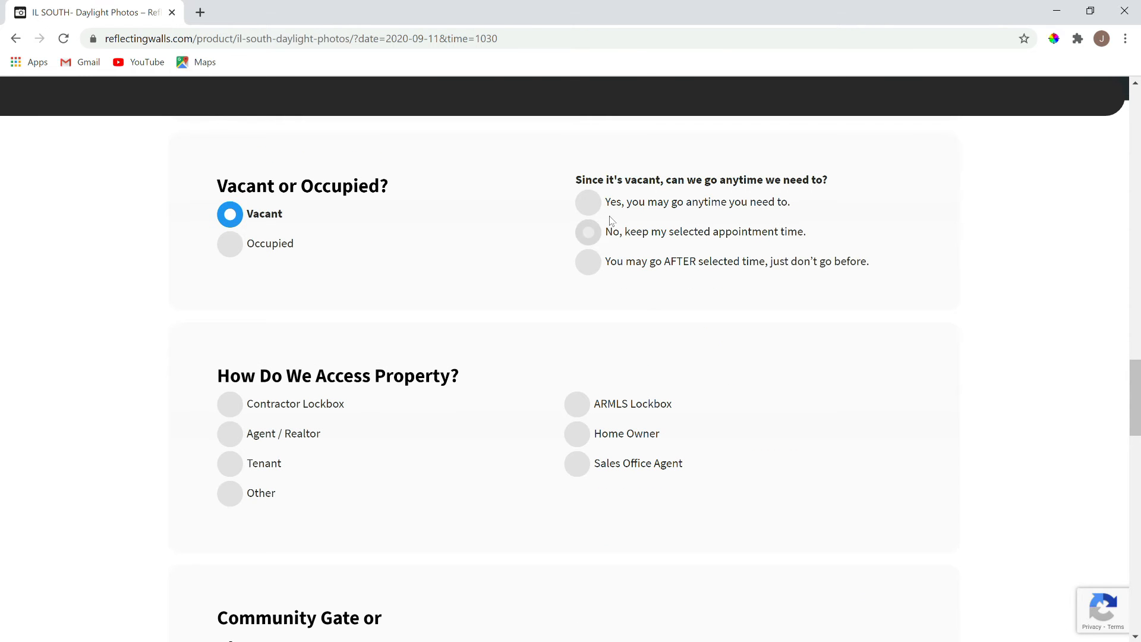
mouse_move(304, 275)
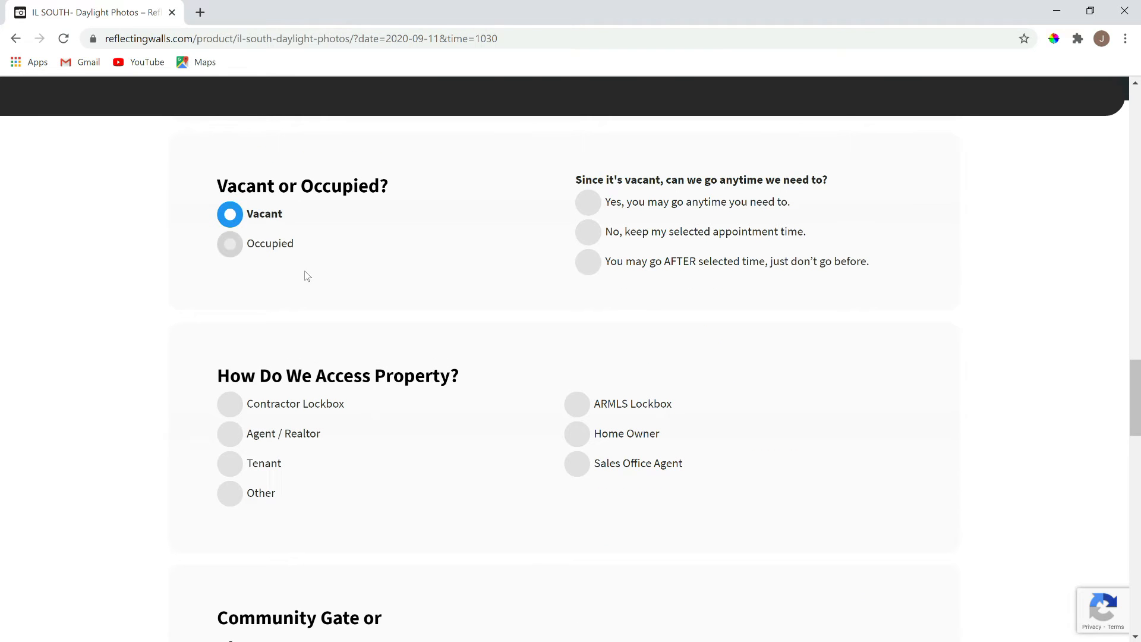
scroll(down, 3)
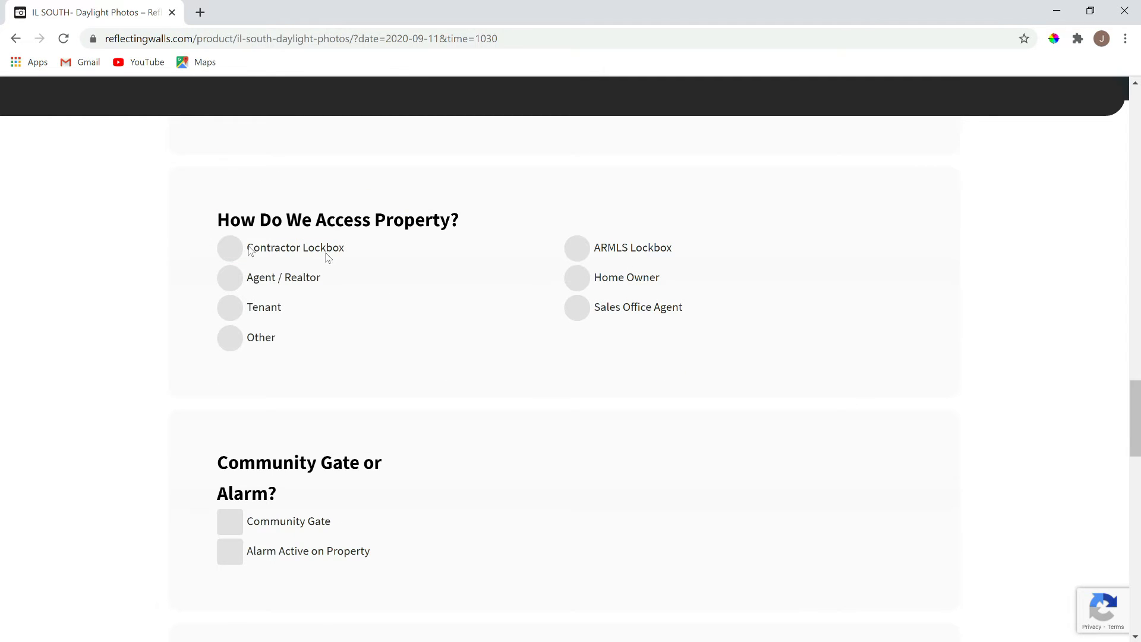
Step: Try Contractor Lockbox, Agent / Realtor and Tenant, then settle on Home Owner for property access
click(229, 247)
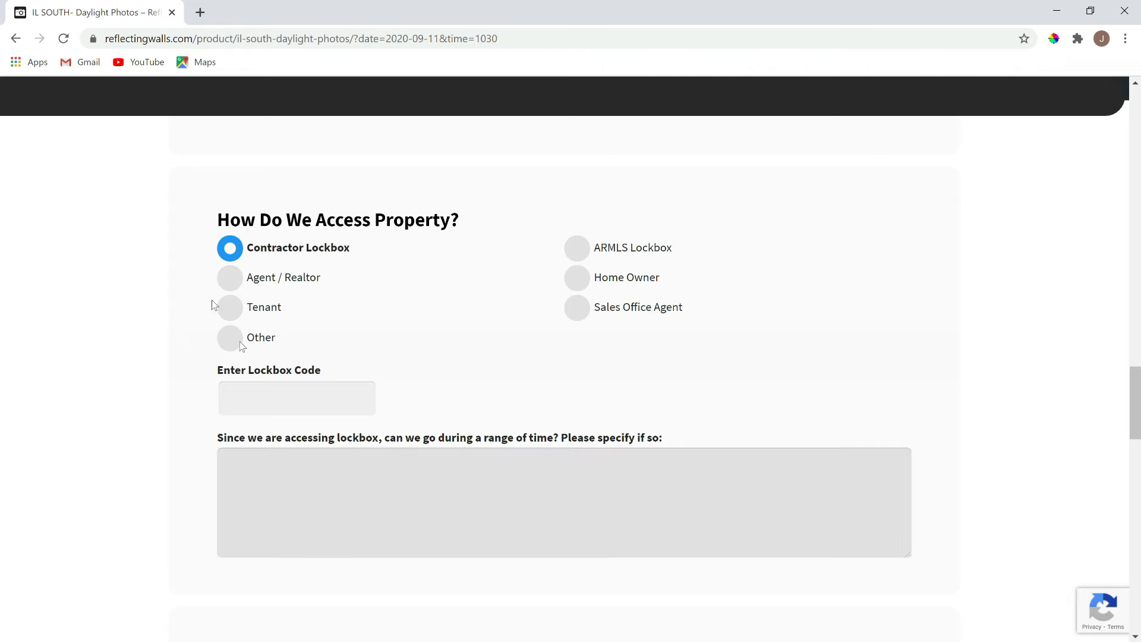
click(229, 278)
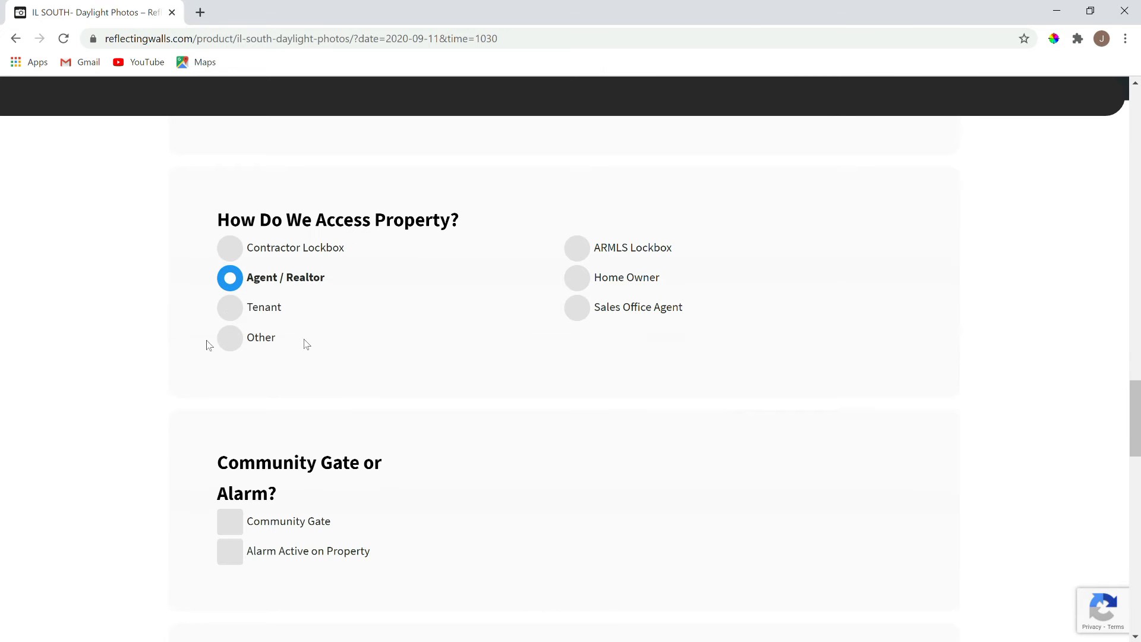
mouse_move(240, 309)
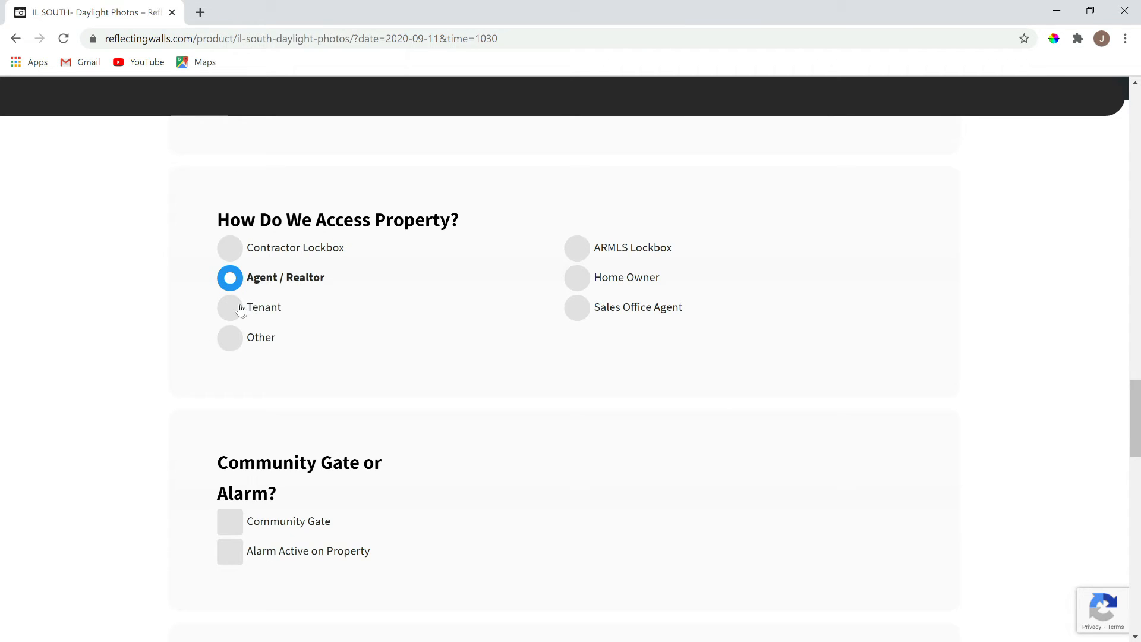
click(229, 307)
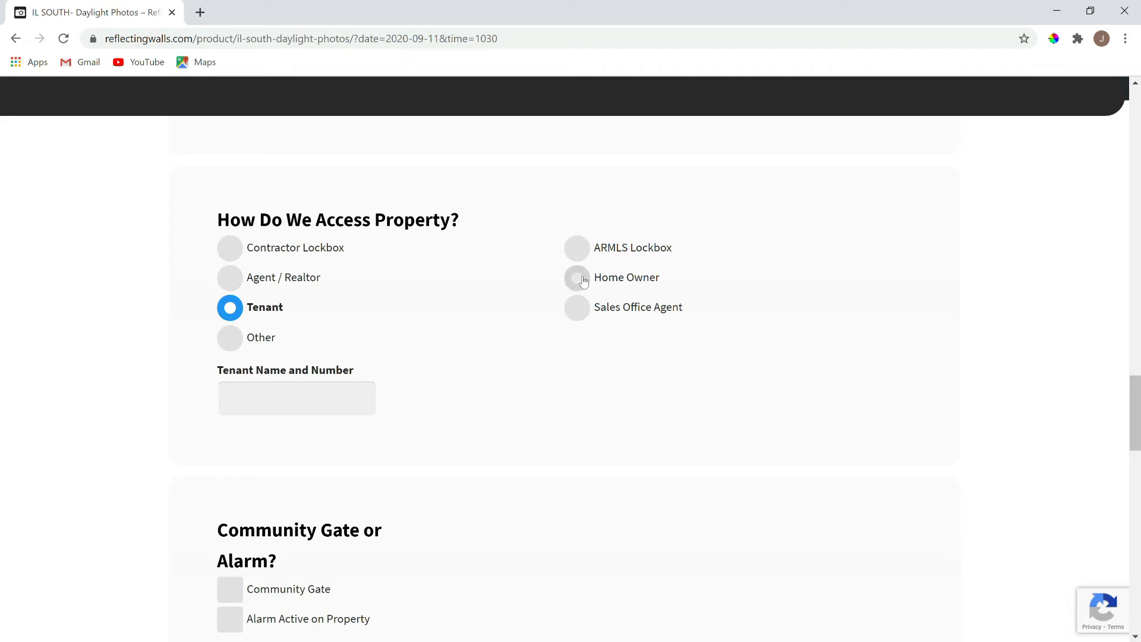
click(577, 278)
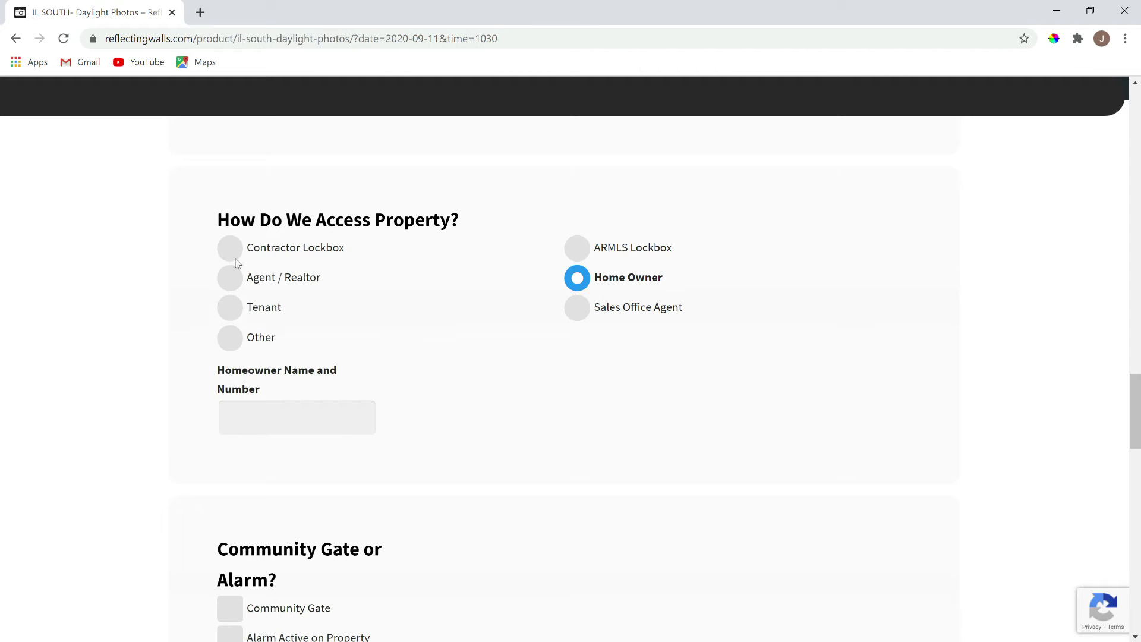
mouse_move(201, 275)
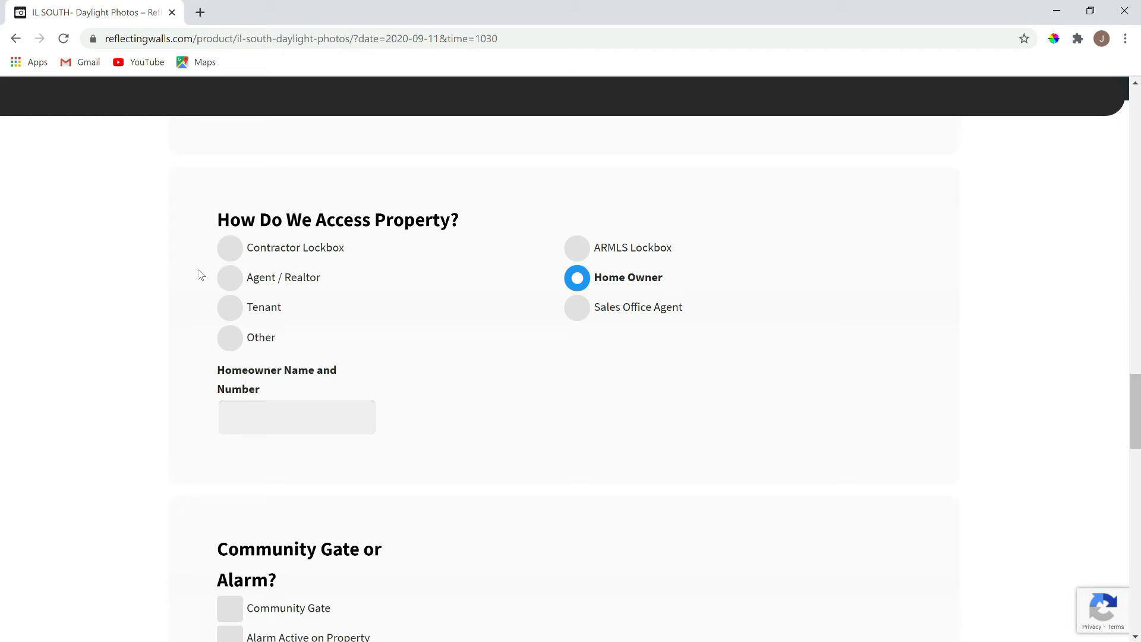
mouse_move(194, 282)
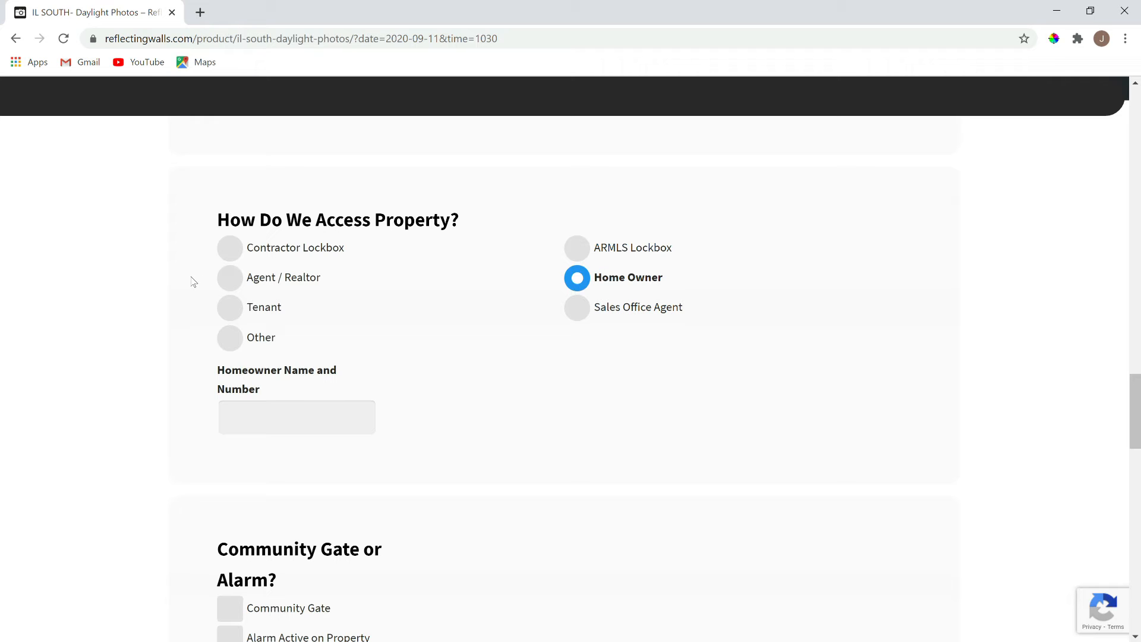
scroll(up, 3)
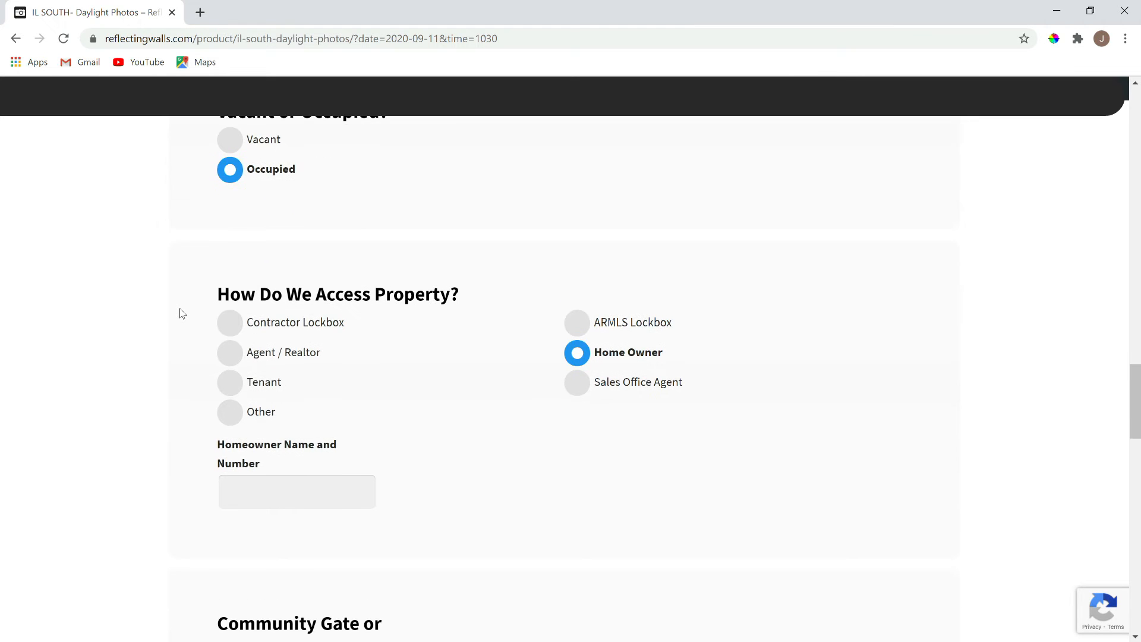
mouse_move(124, 291)
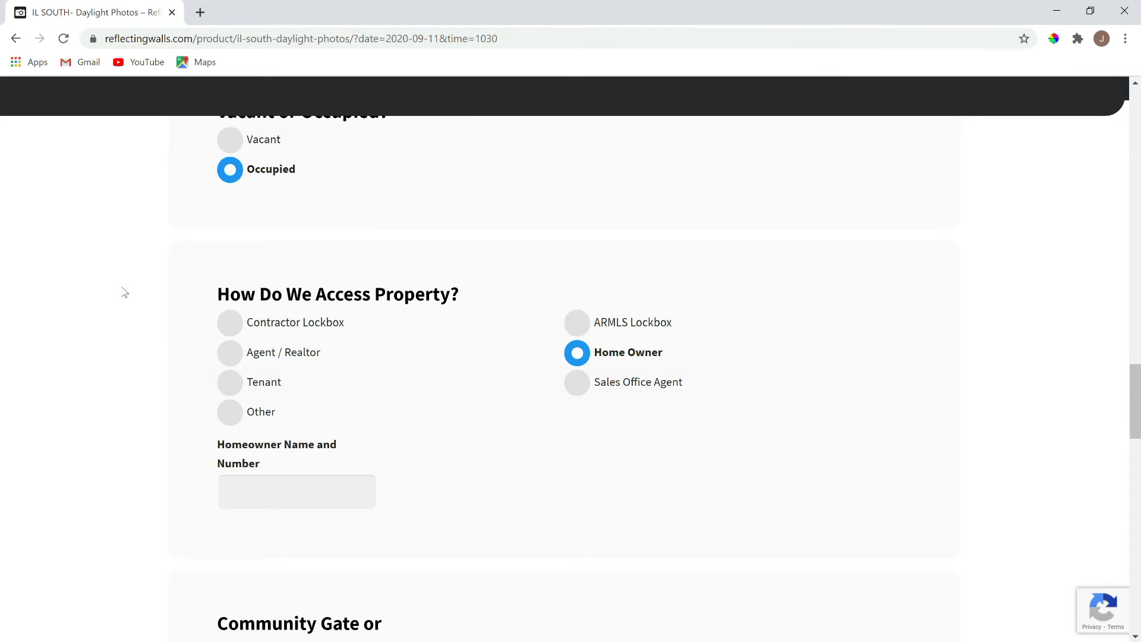
scroll(down, 3)
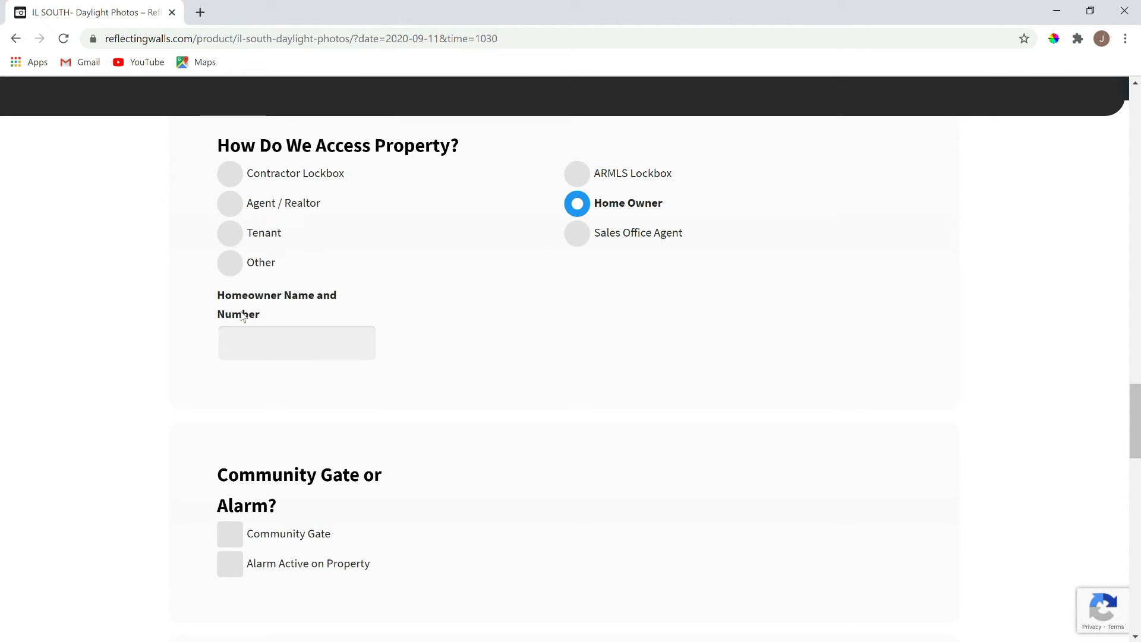
mouse_move(172, 261)
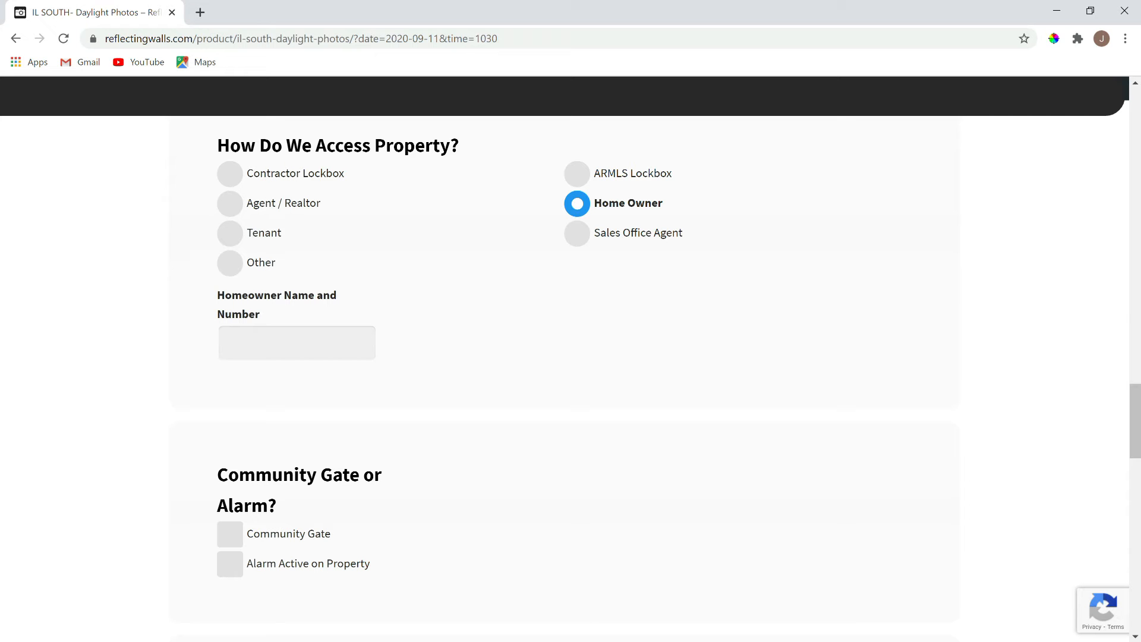
mouse_move(150, 240)
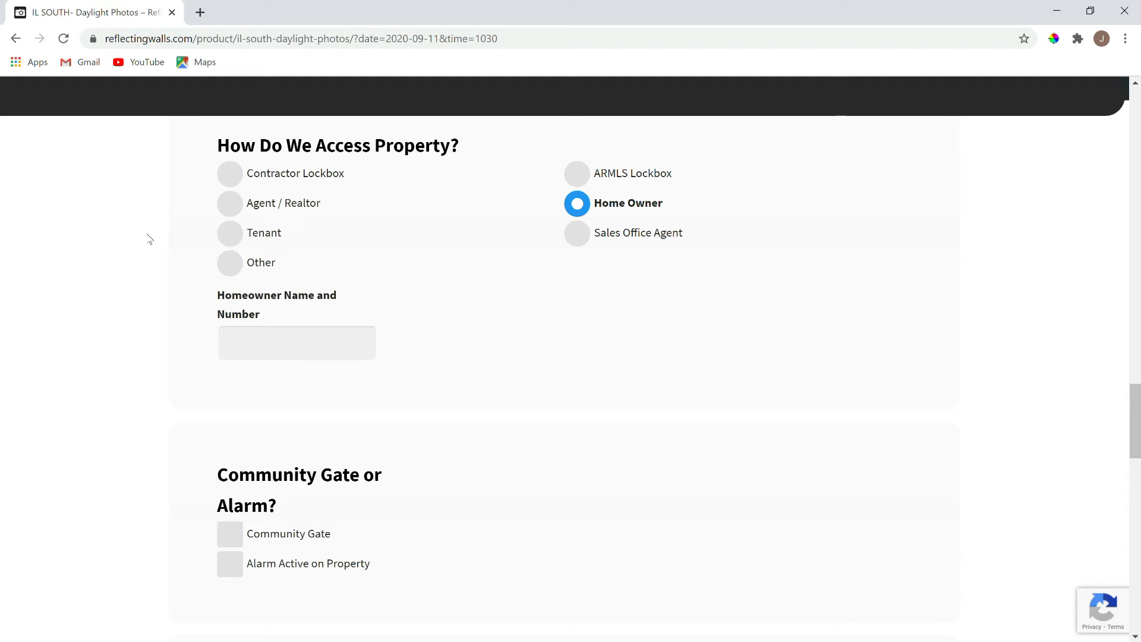
scroll(down, 3)
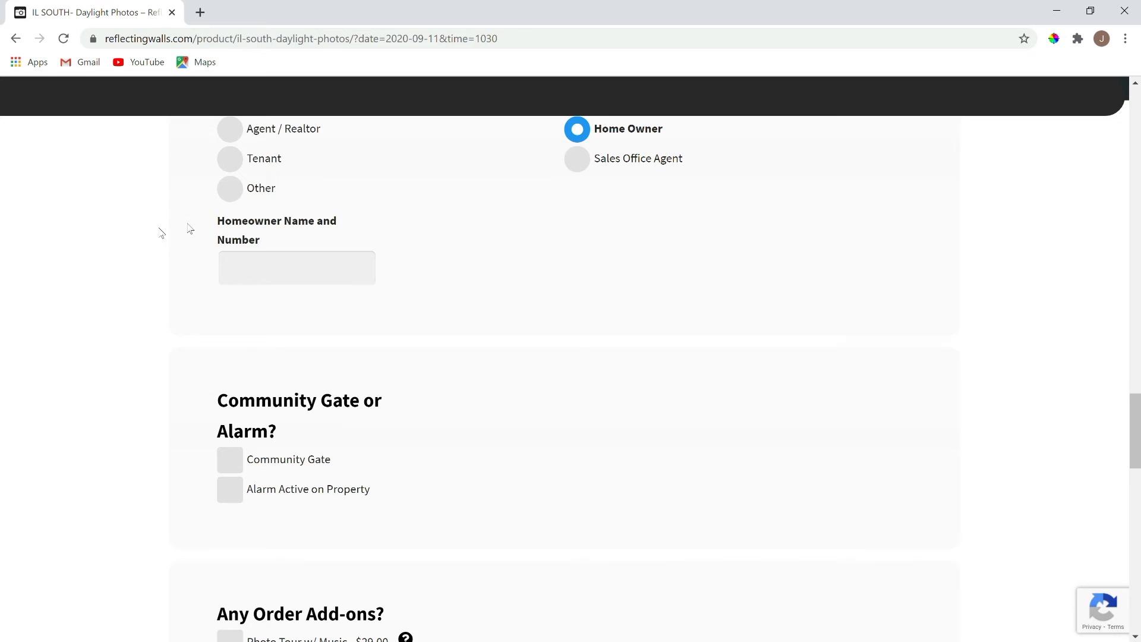
scroll(down, 3)
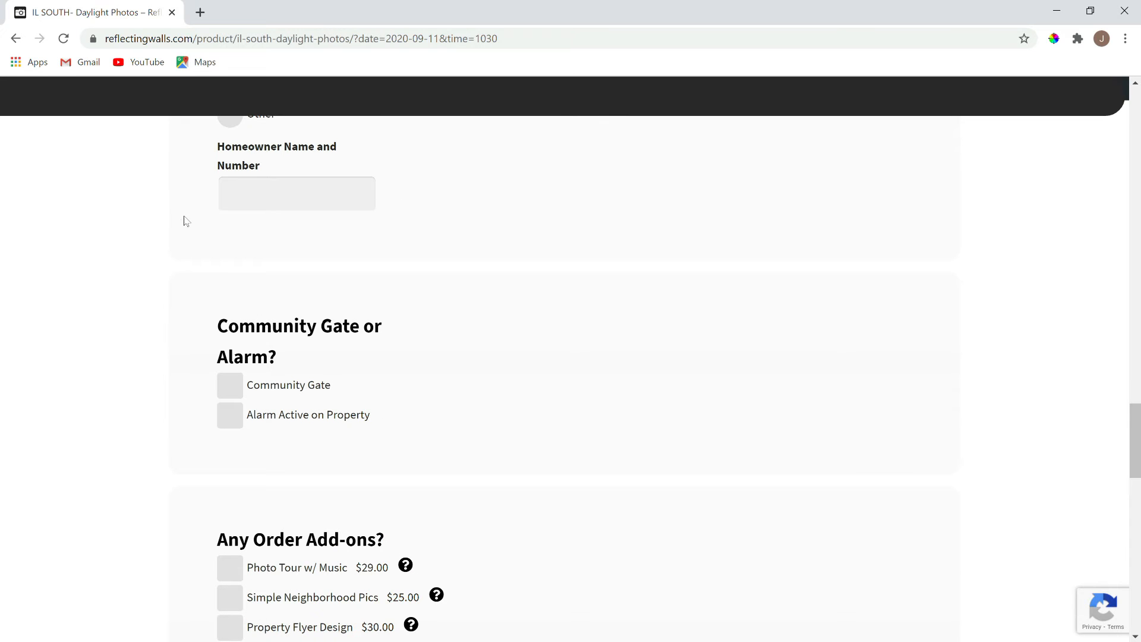
mouse_move(142, 236)
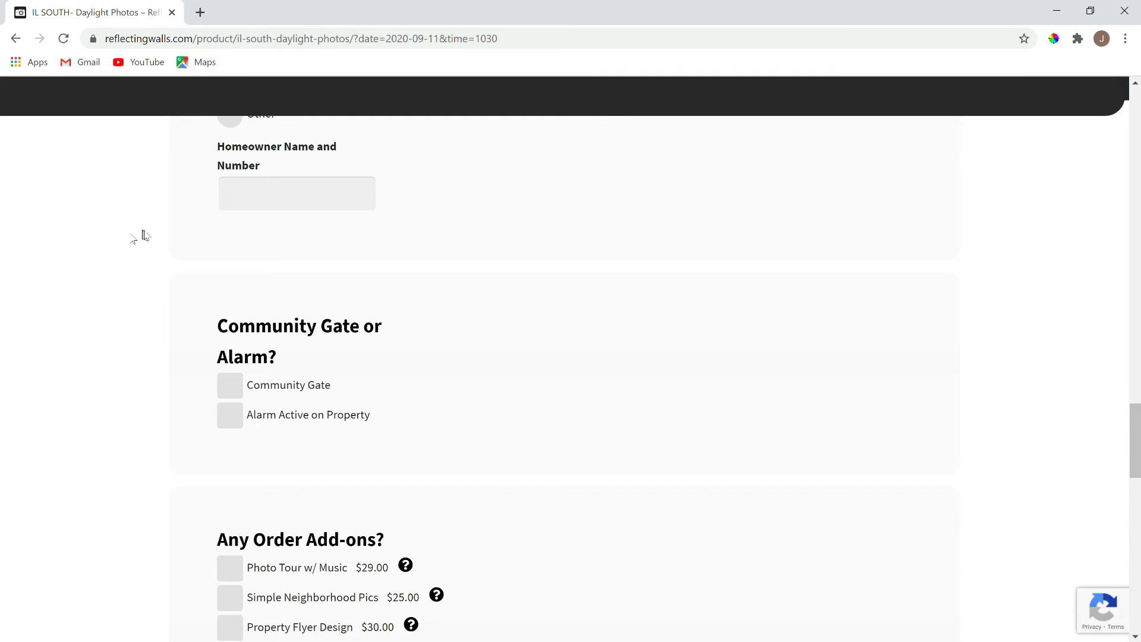
Step: Agree to the Terms of Service and proceed to the checkout page for the $427.00 order
scroll(down, 3)
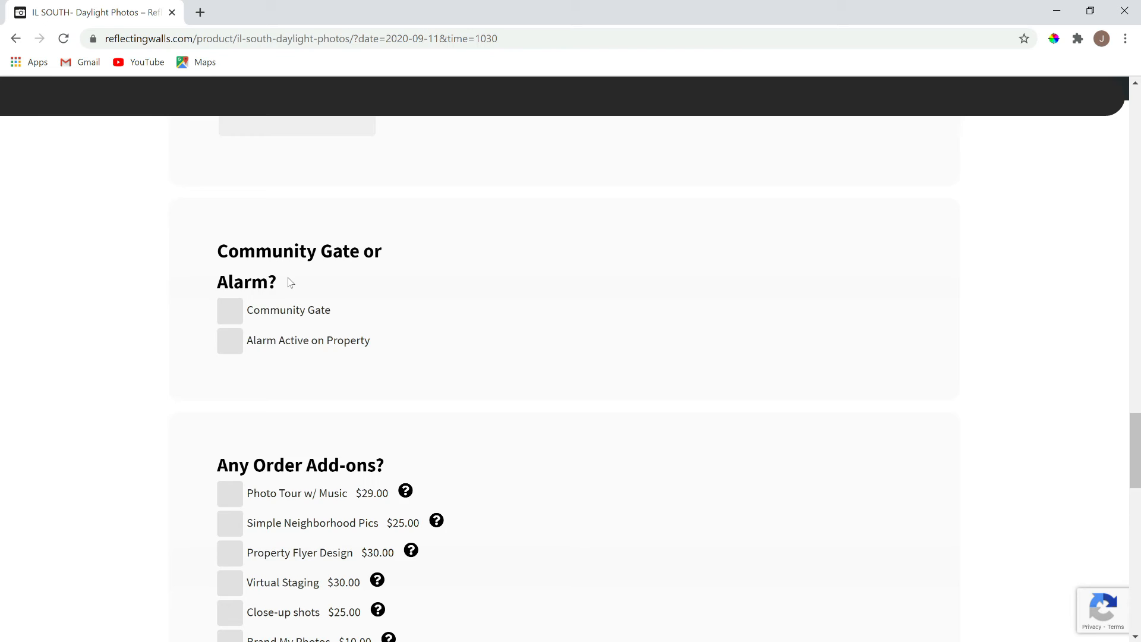
scroll(down, 3)
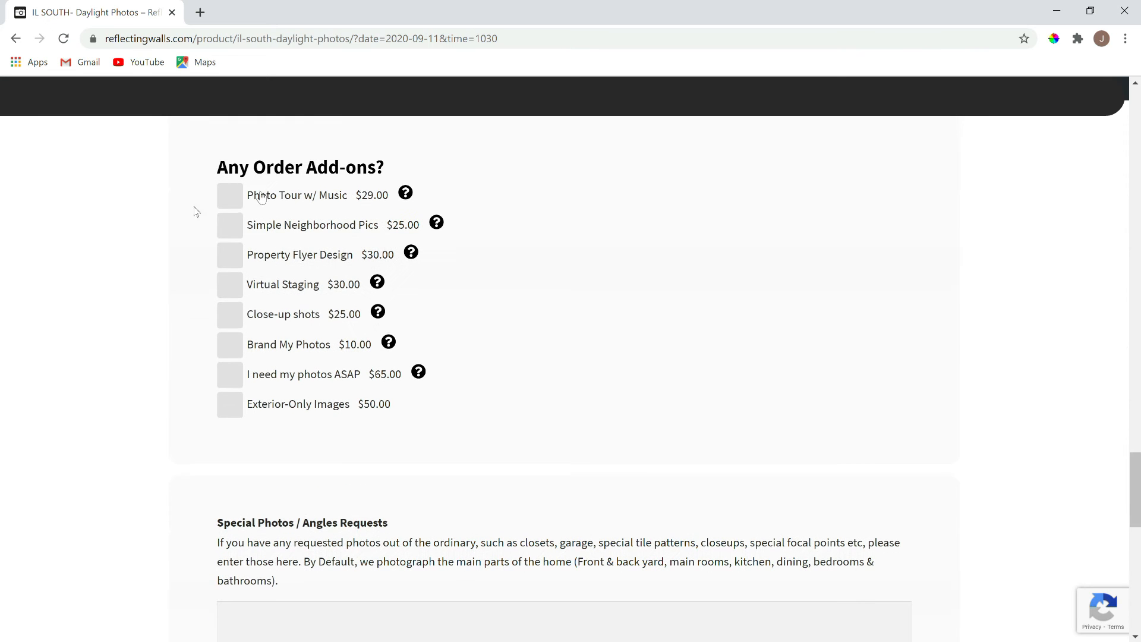
scroll(down, 3)
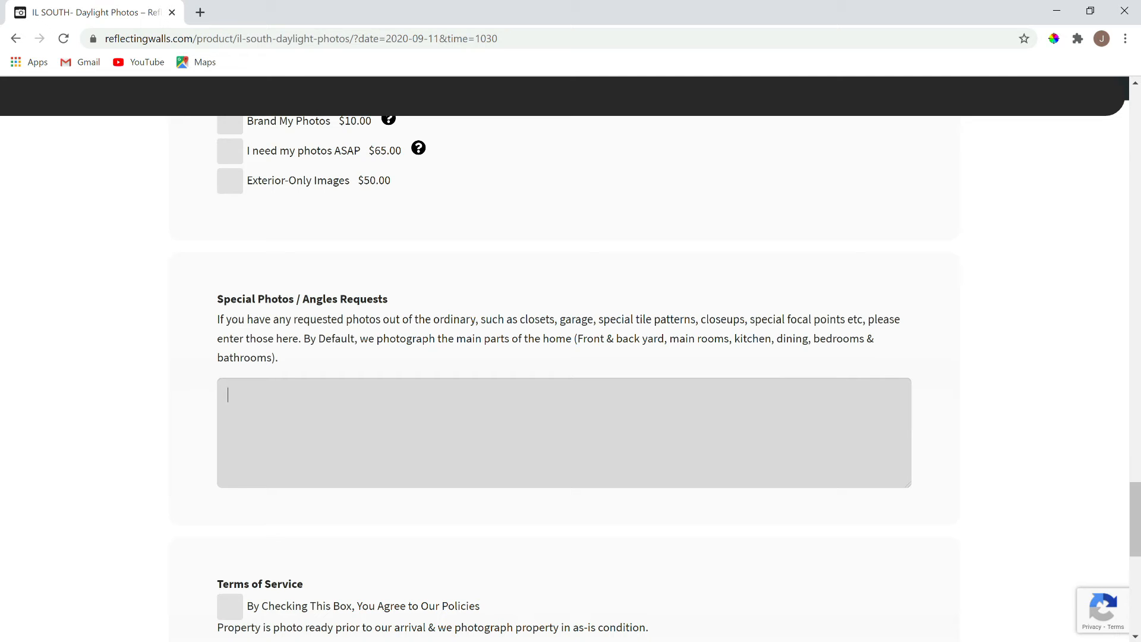
scroll(down, 3)
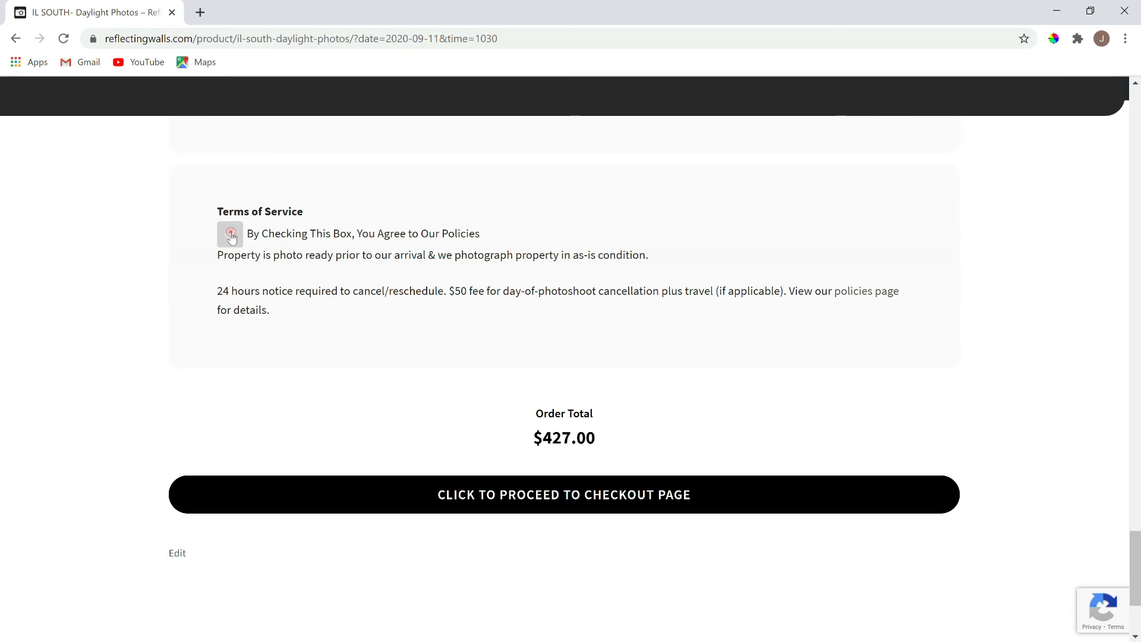
click(230, 234)
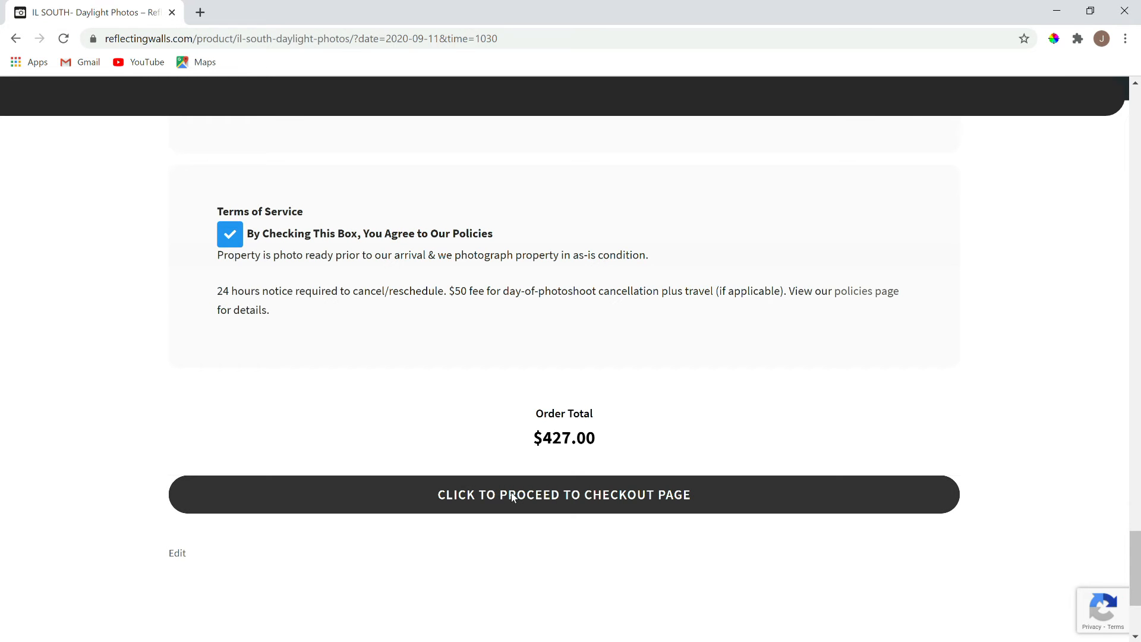
click(563, 493)
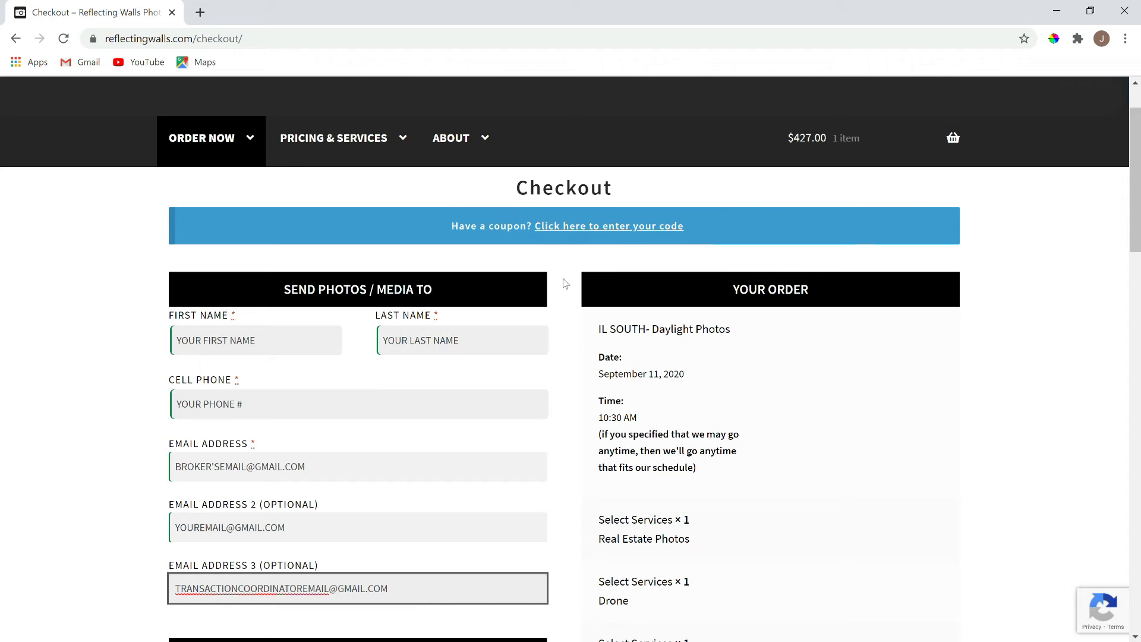
scroll(up, 3)
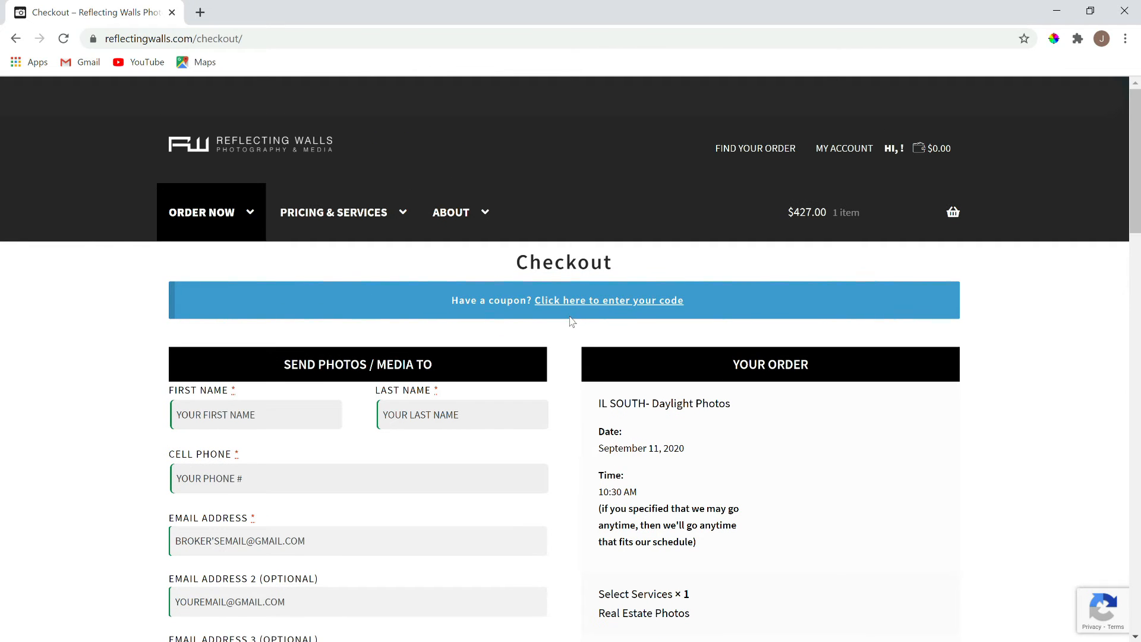
mouse_move(582, 305)
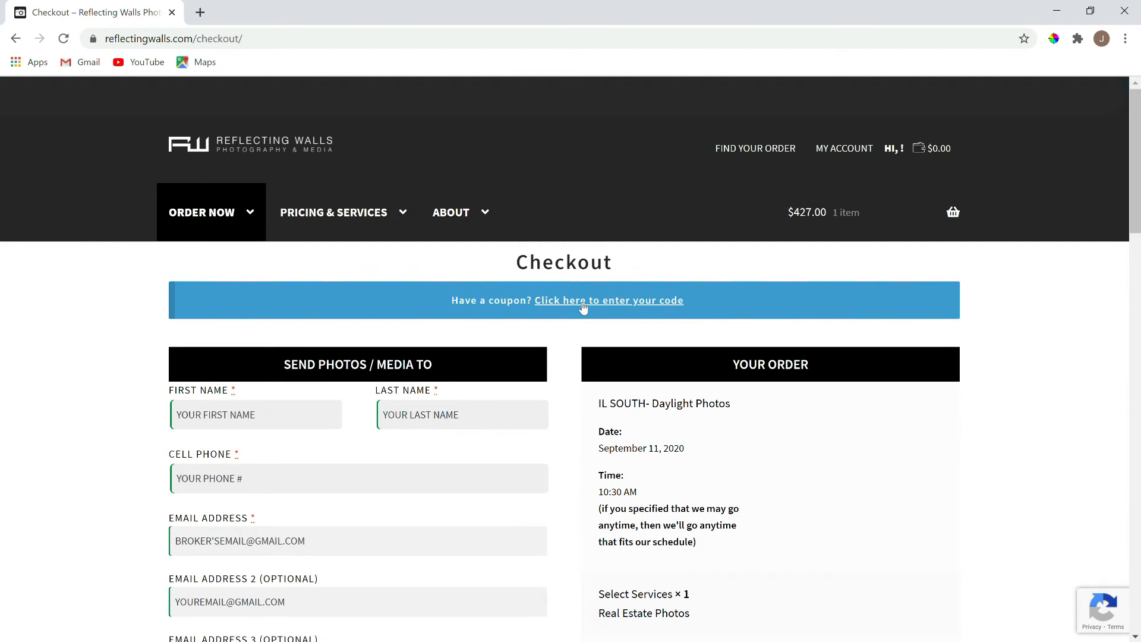
click(608, 299)
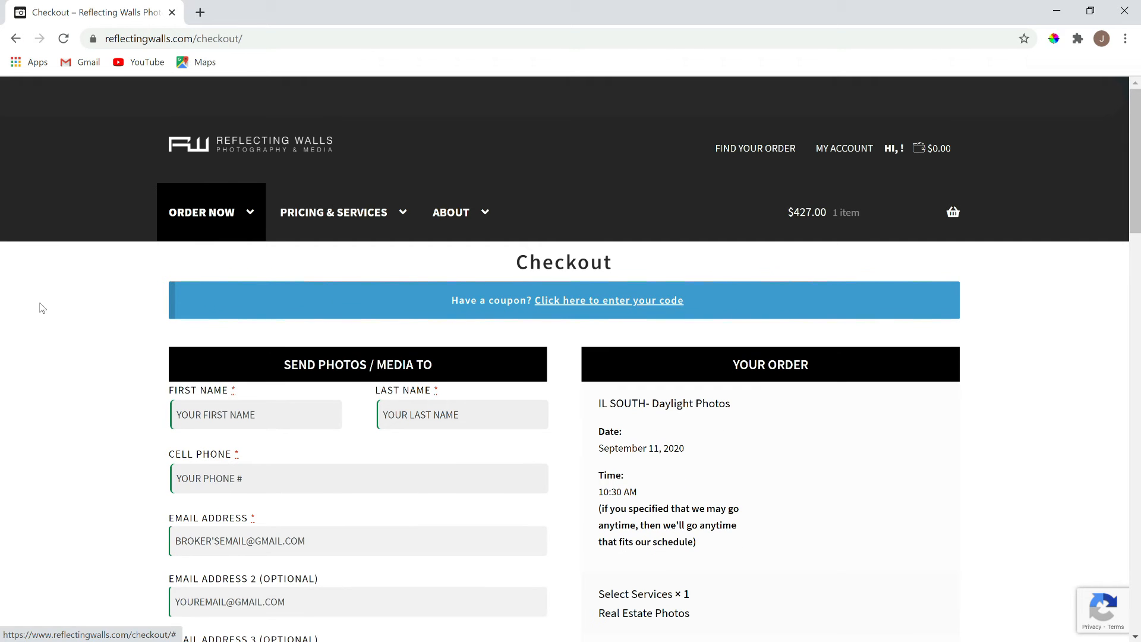
scroll(down, 3)
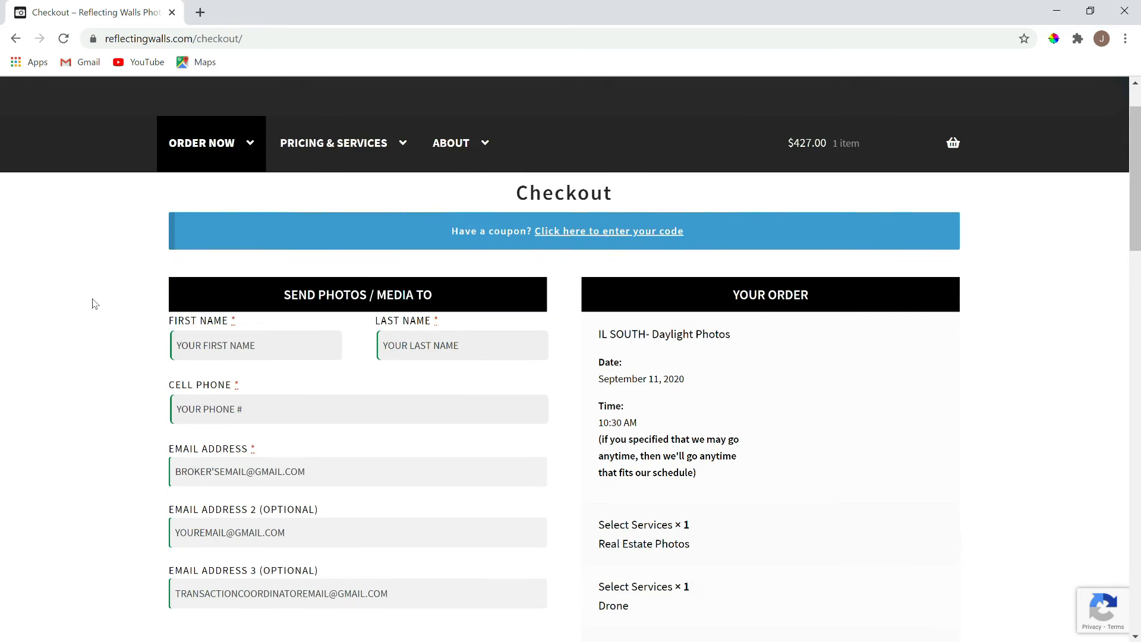
scroll(down, 3)
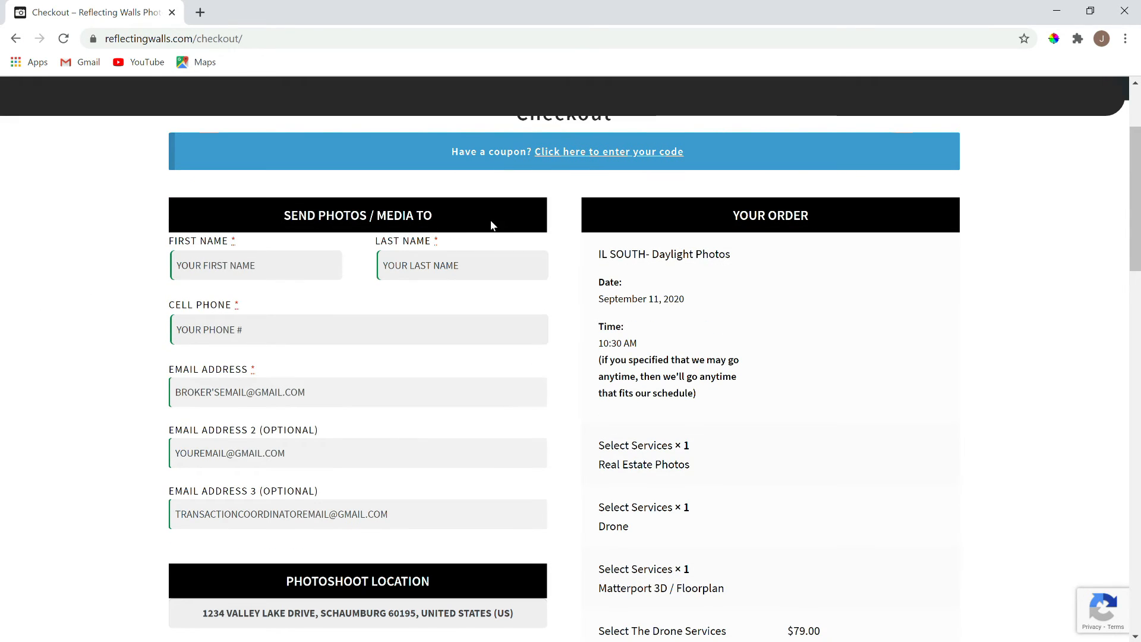
mouse_move(83, 335)
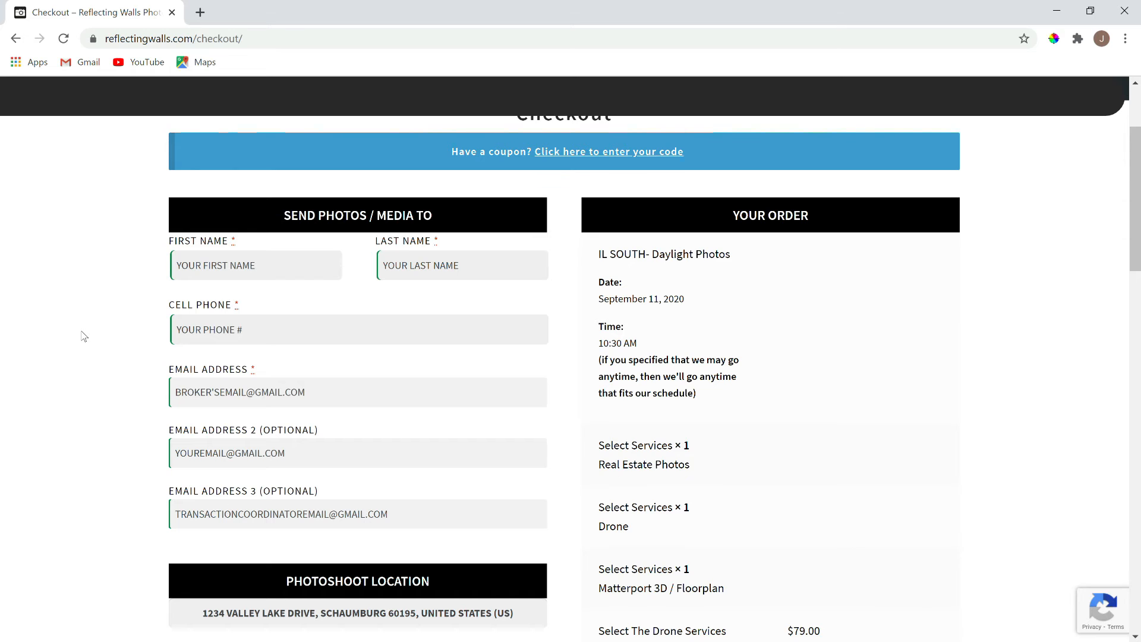
mouse_move(208, 319)
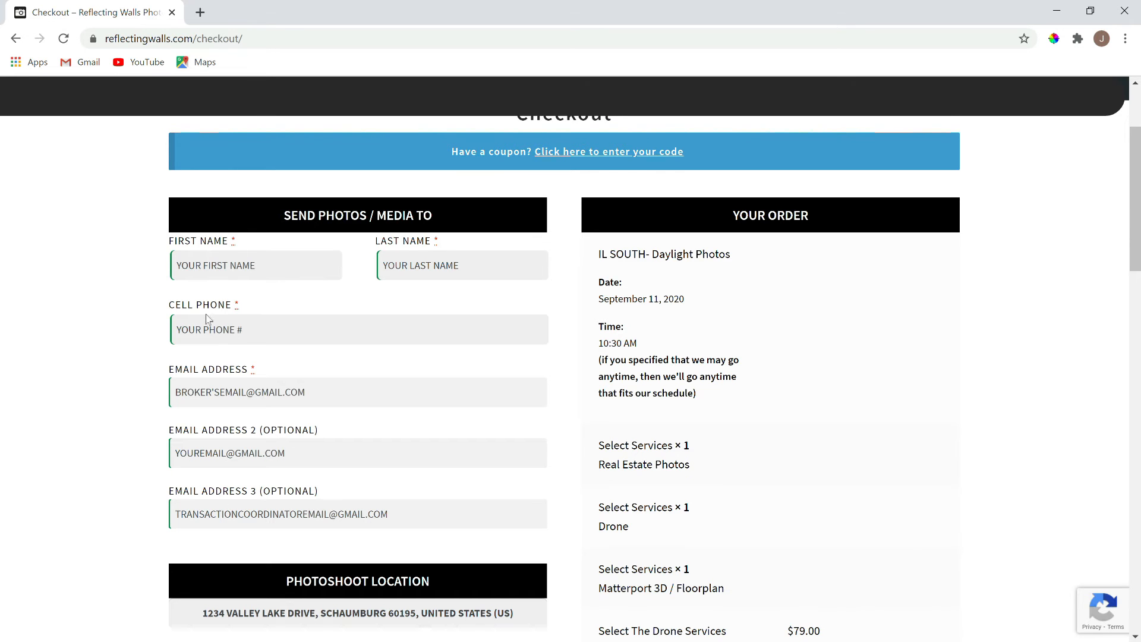
mouse_move(104, 418)
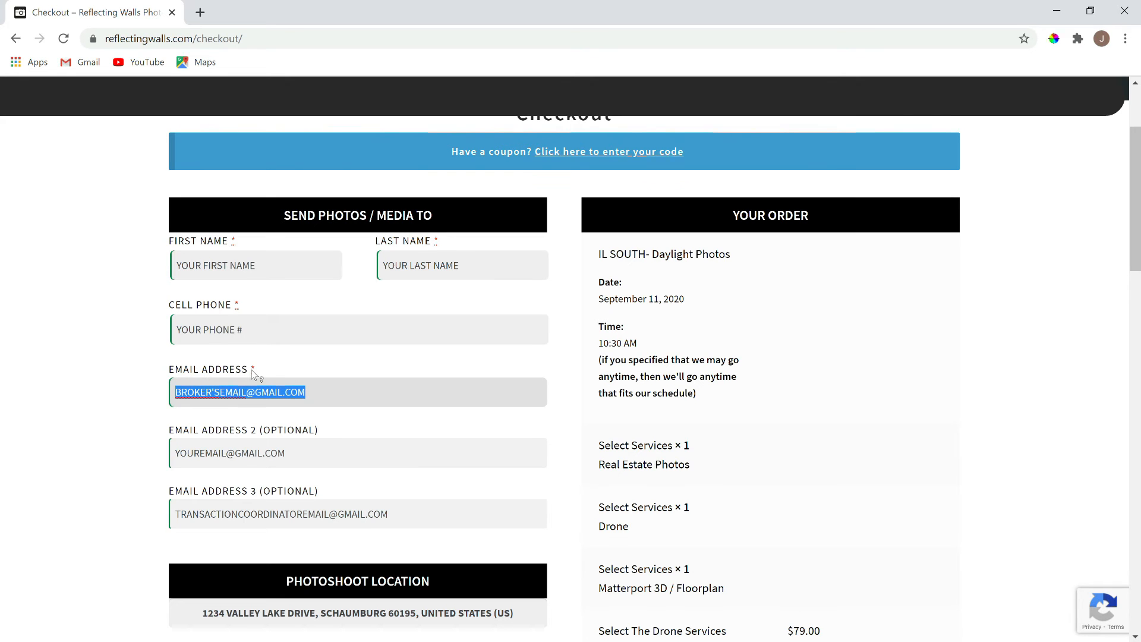
click(357, 392)
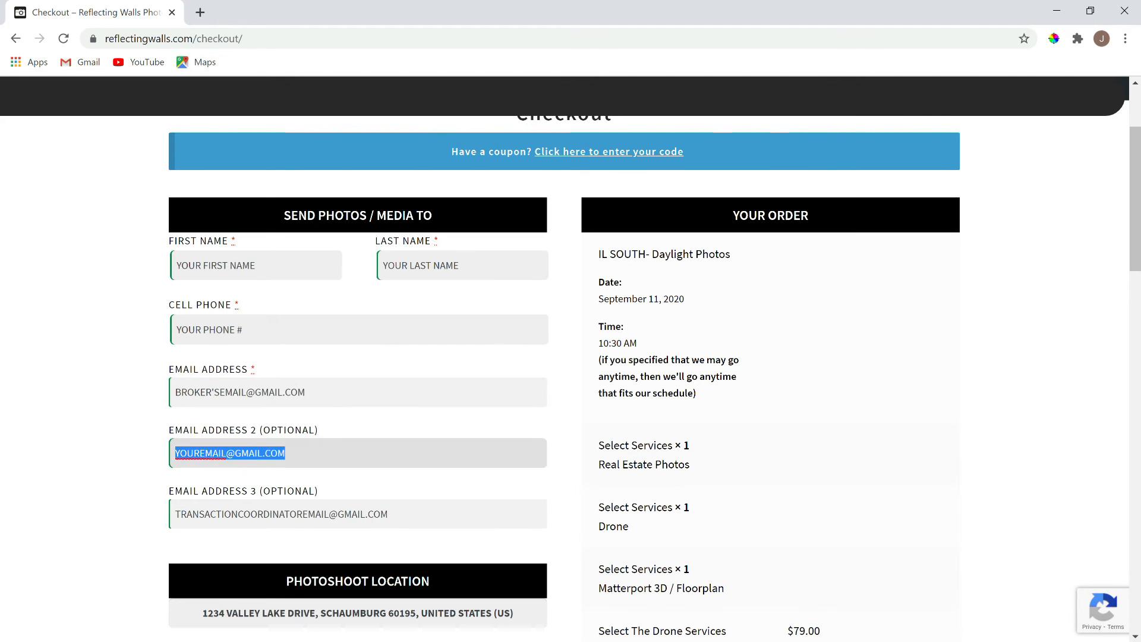
click(357, 391)
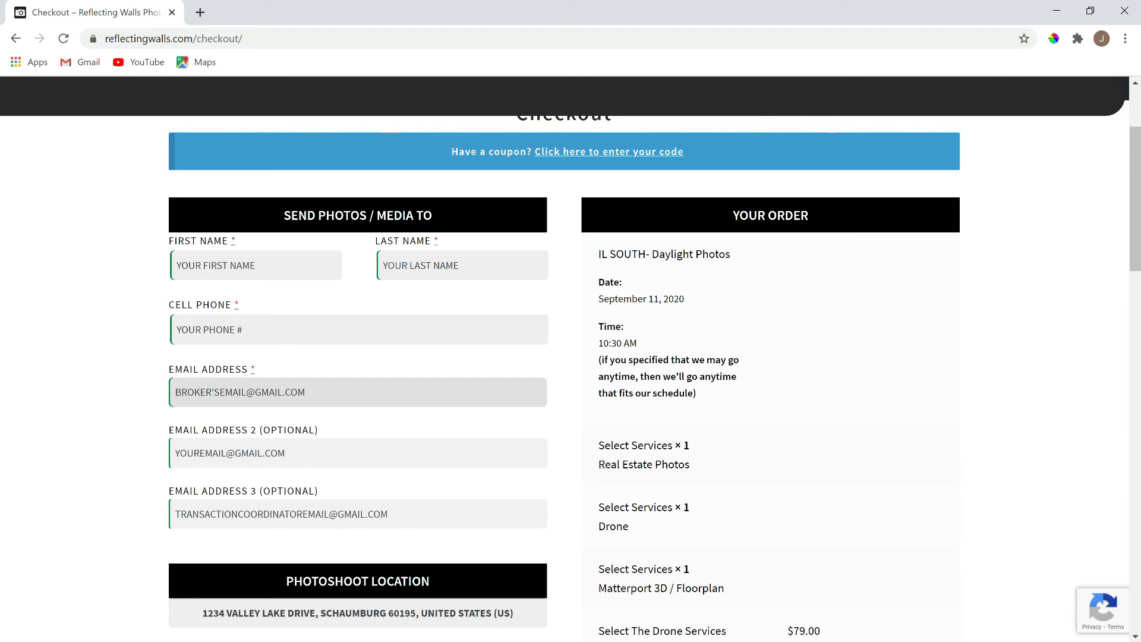
mouse_move(667, 542)
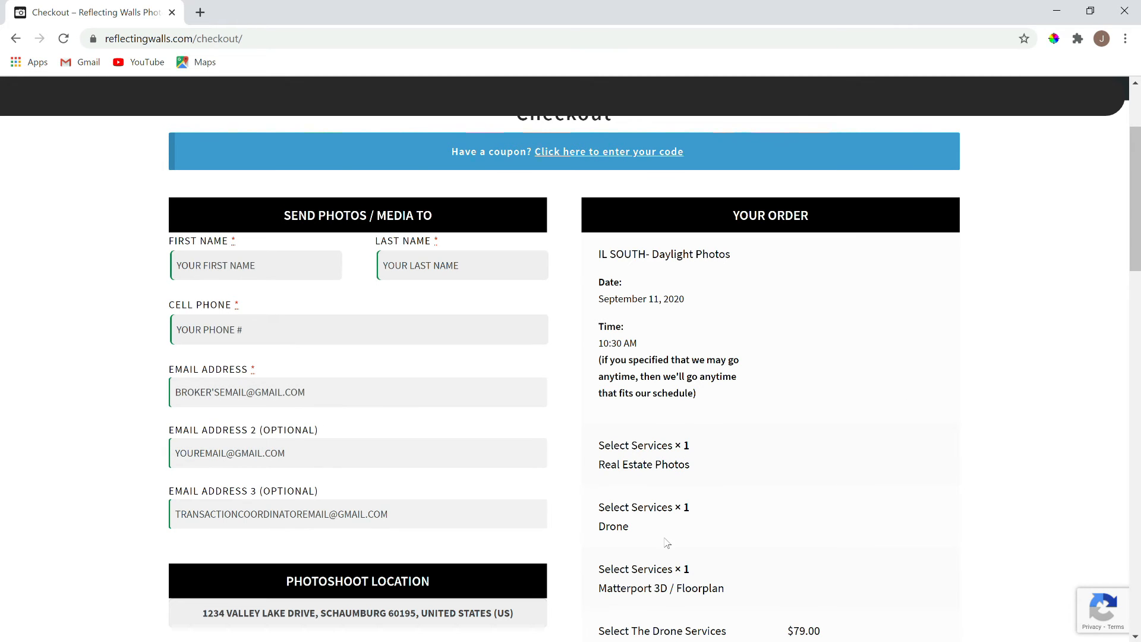
mouse_move(10, 394)
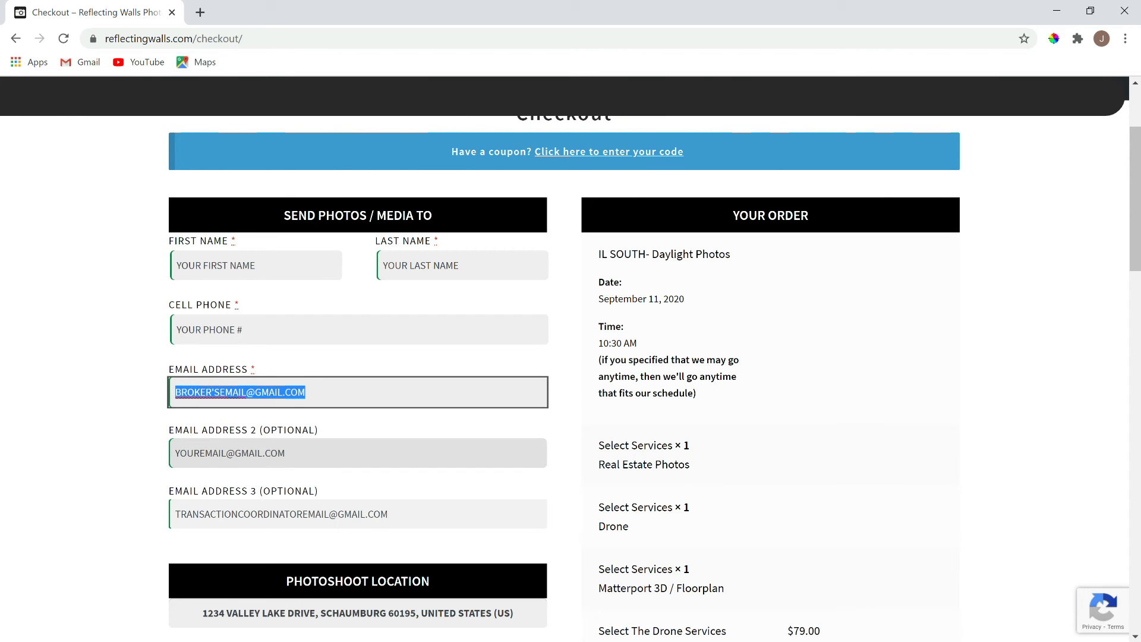
scroll(down, 3)
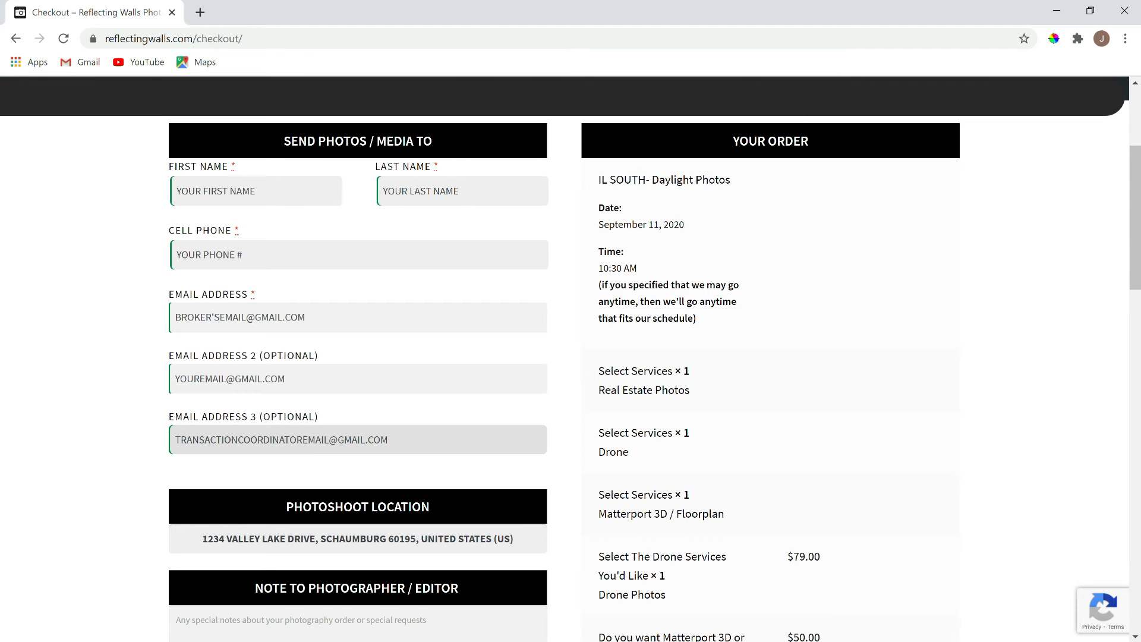
triple_click(280, 440)
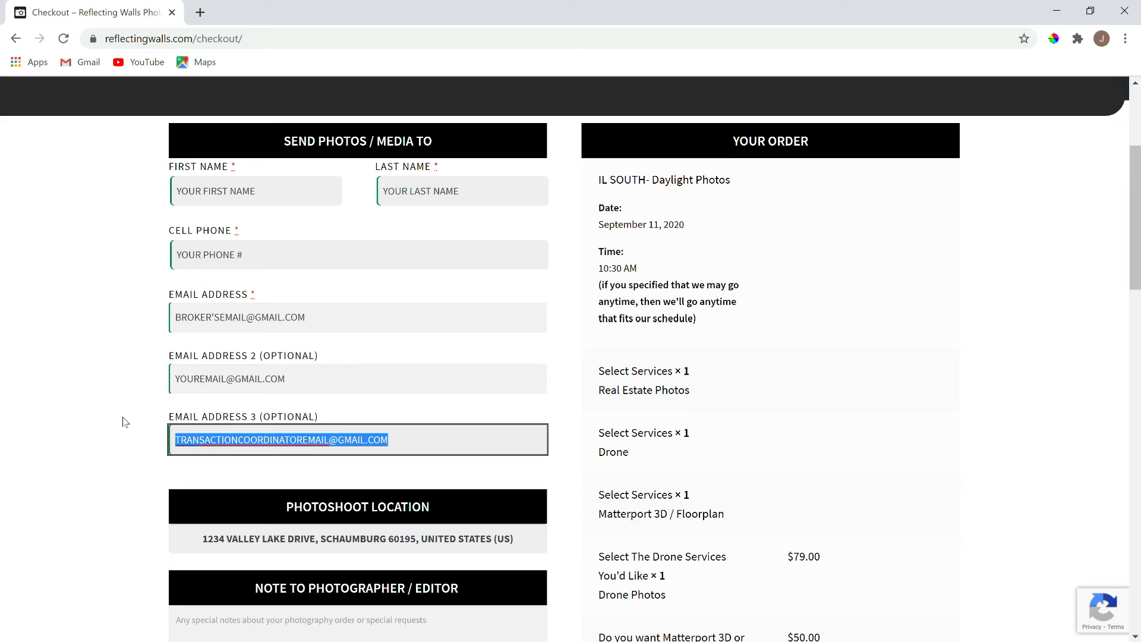
scroll(up, 3)
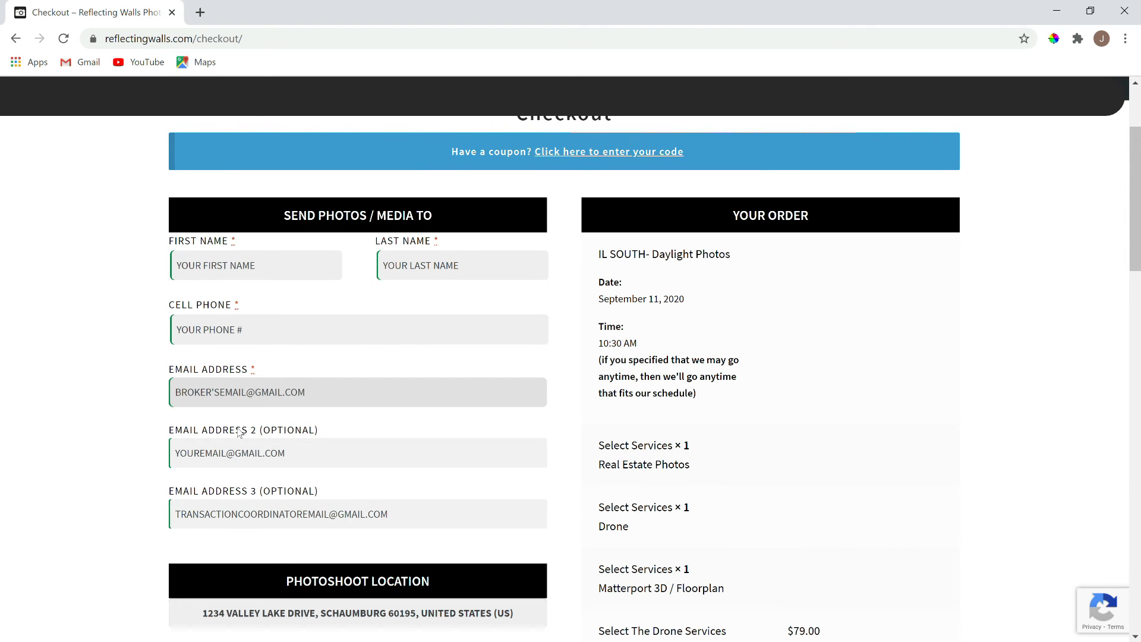
mouse_move(98, 409)
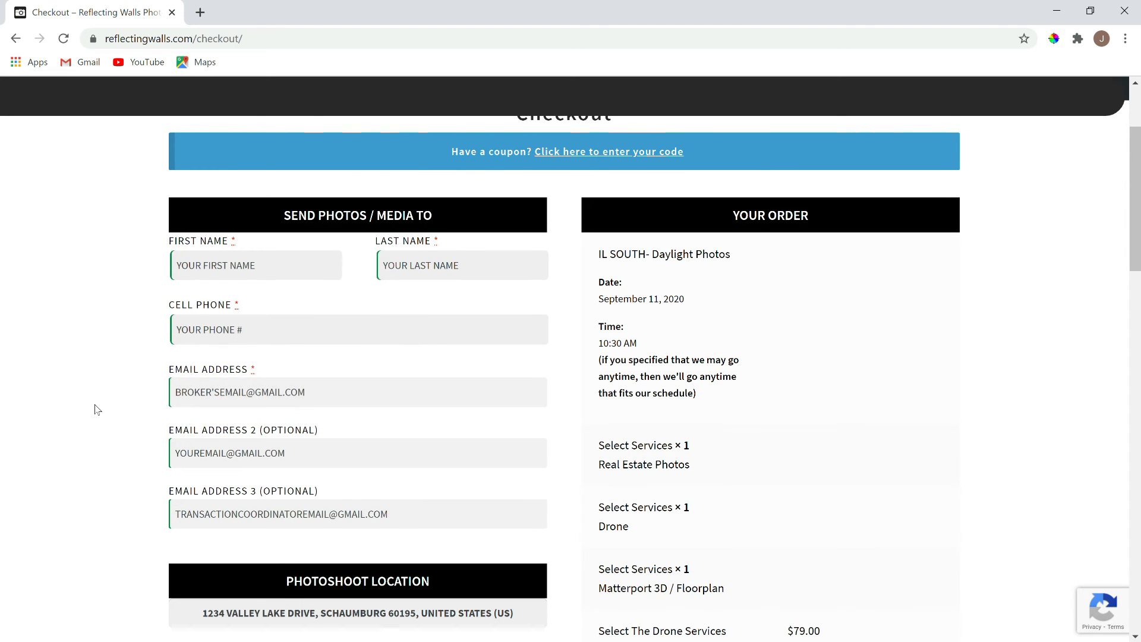
scroll(up, 3)
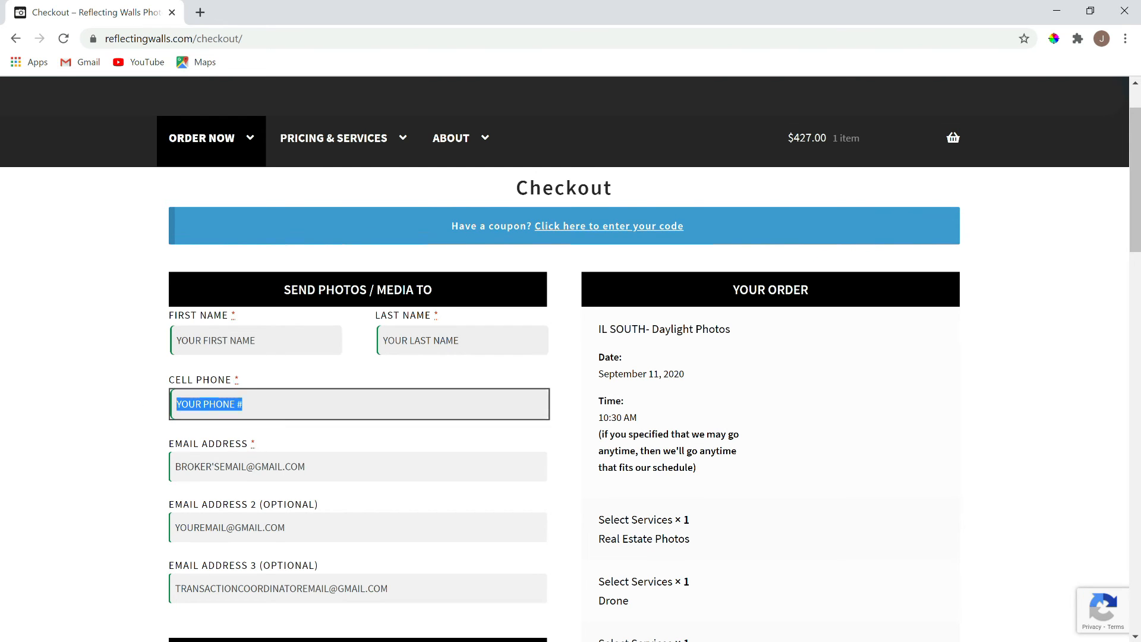
Step: Scroll the checkout to the contact email fields and the Photoshoot Location section
click(124, 408)
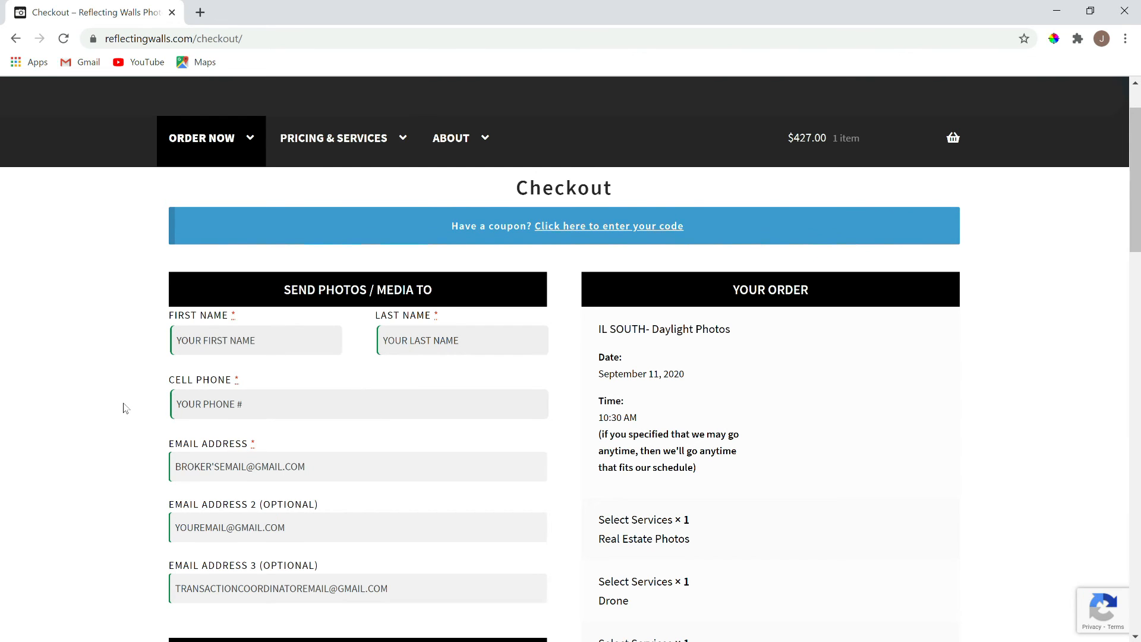
mouse_move(126, 407)
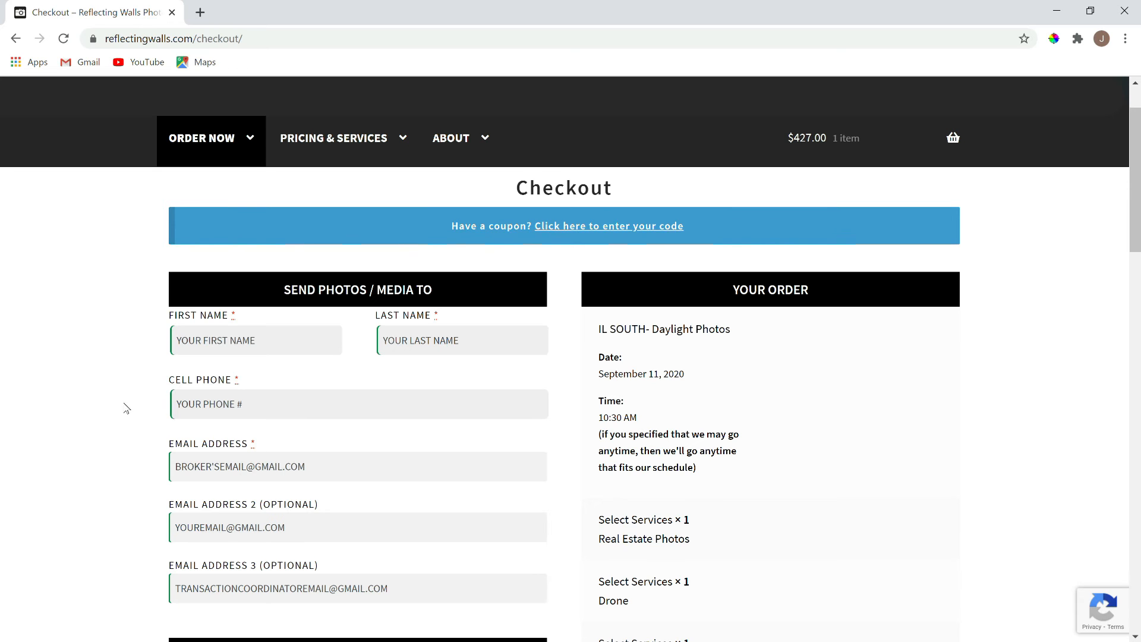
mouse_move(159, 347)
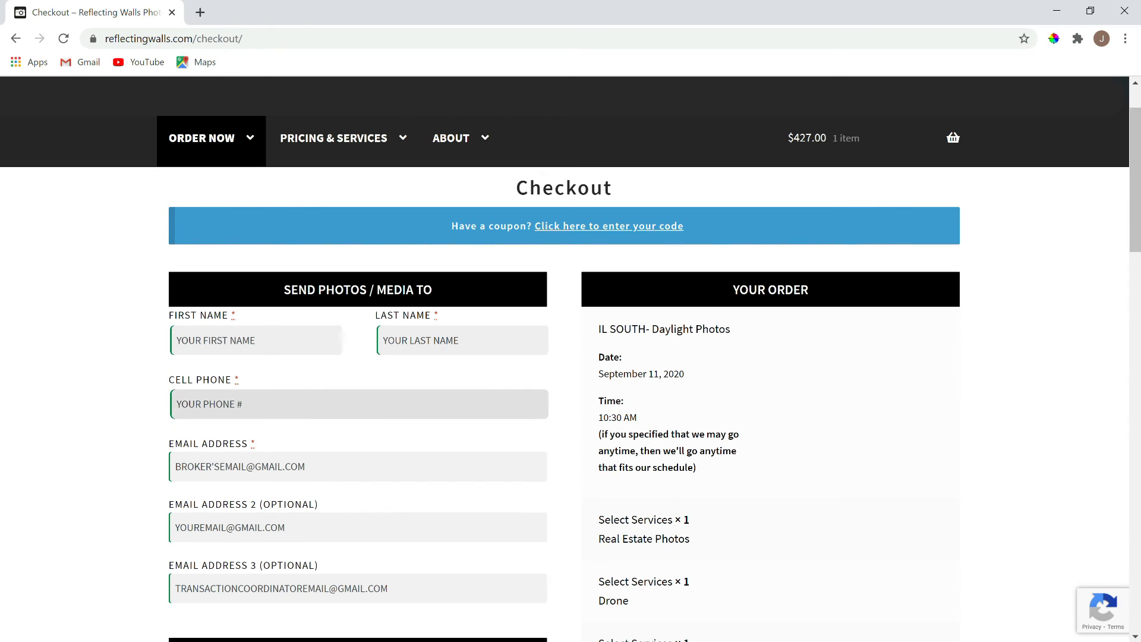
mouse_move(141, 330)
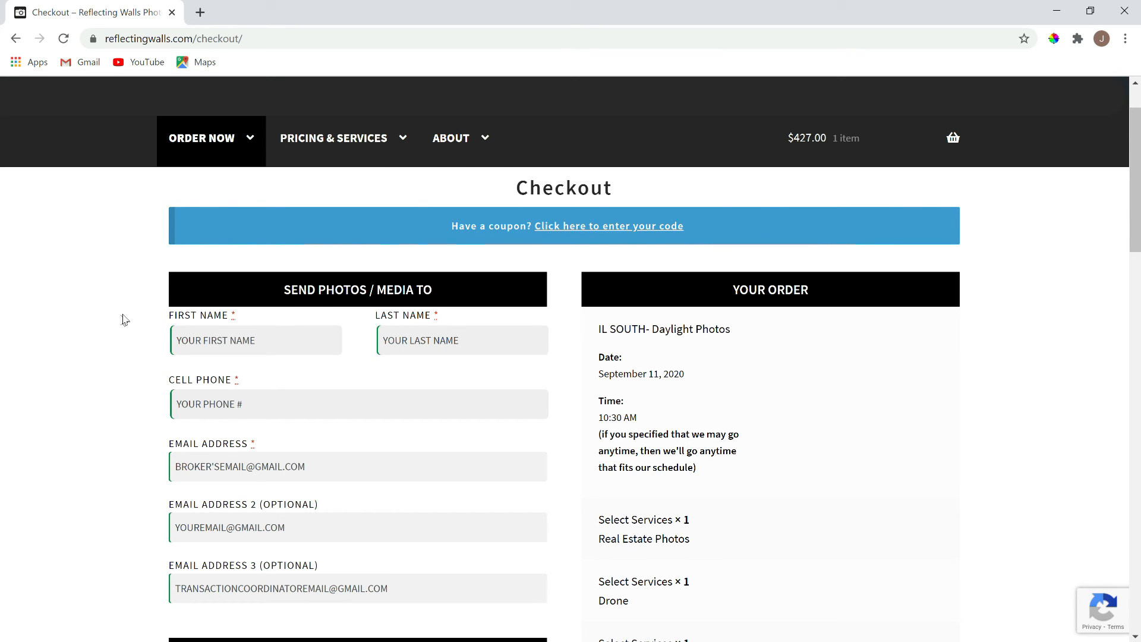
scroll(down, 3)
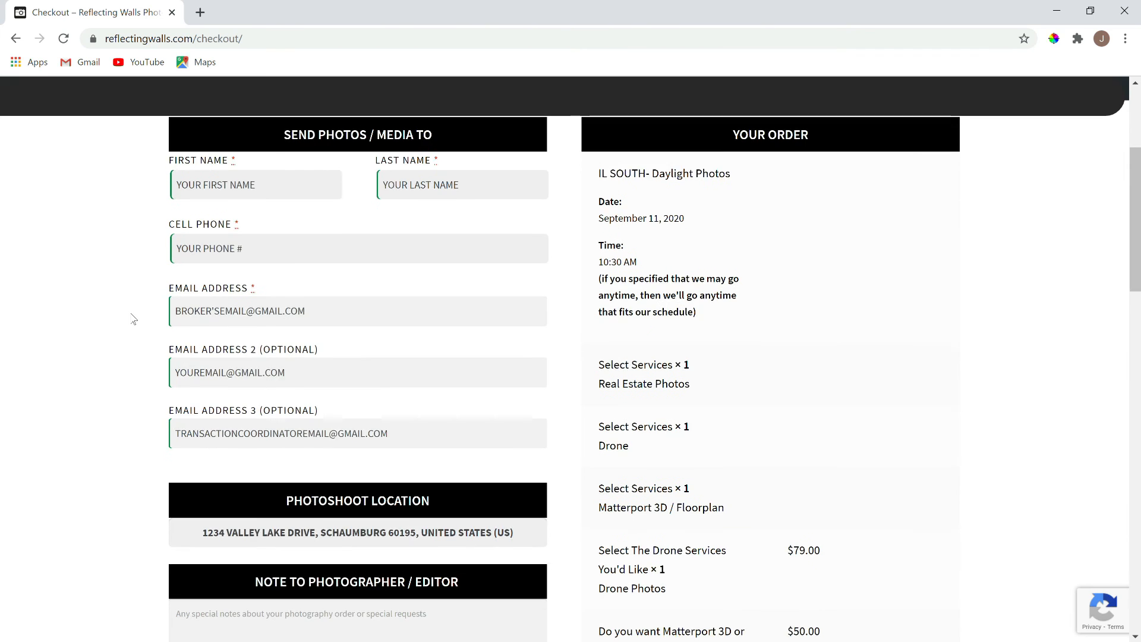
Step: Focus the Note to Photographer field and reach the order summary with the -$42.70 coupon and $384.30 total
scroll(down, 3)
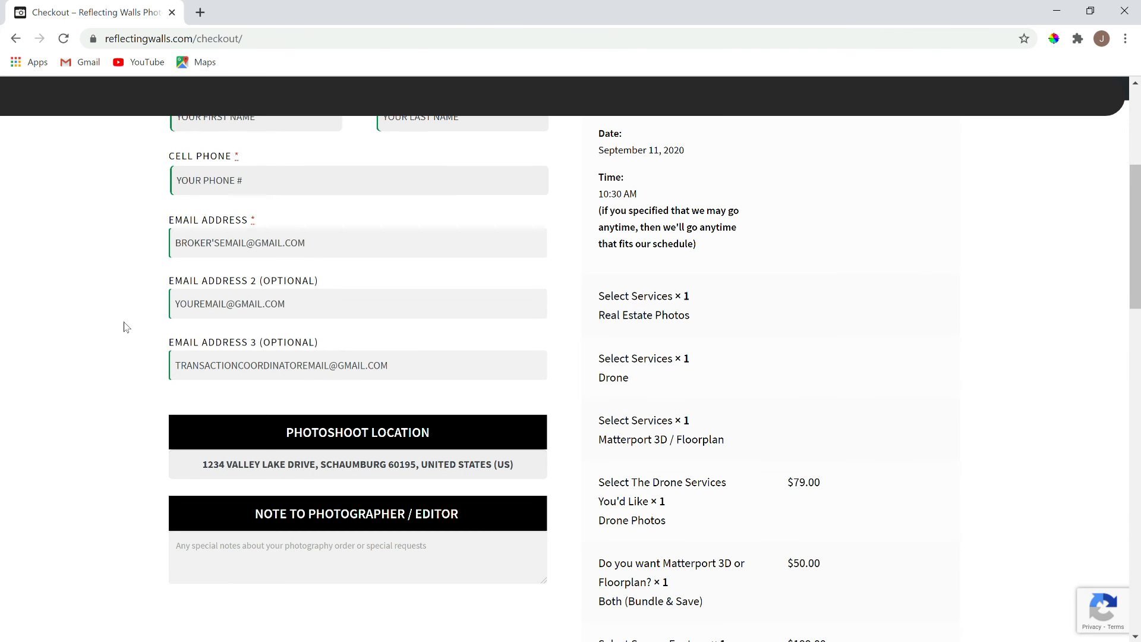
scroll(down, 3)
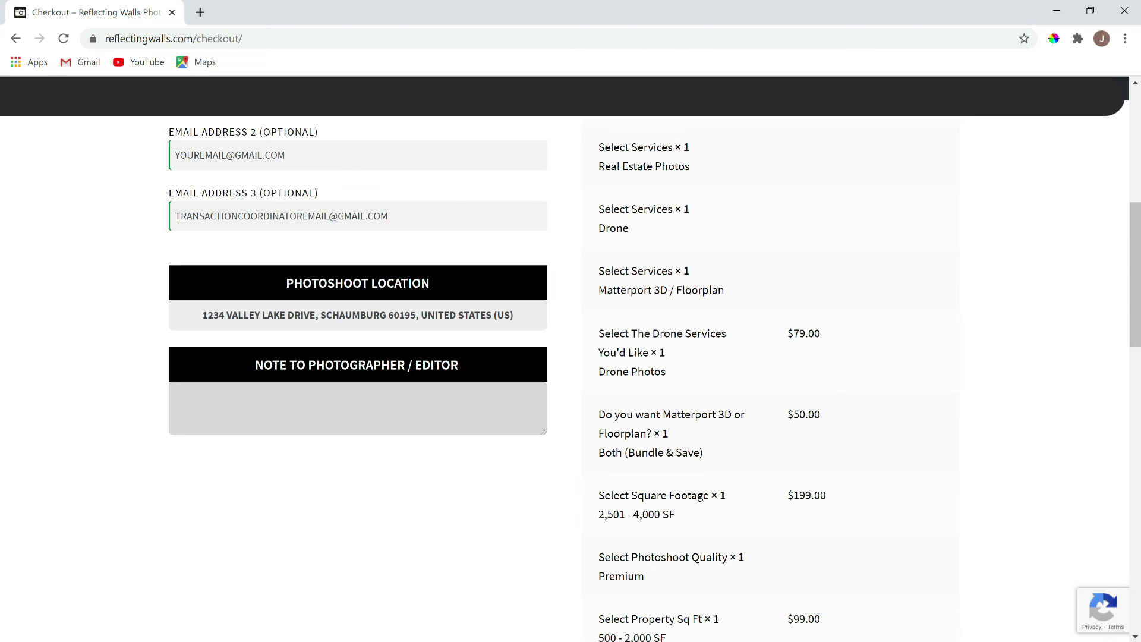
click(357, 408)
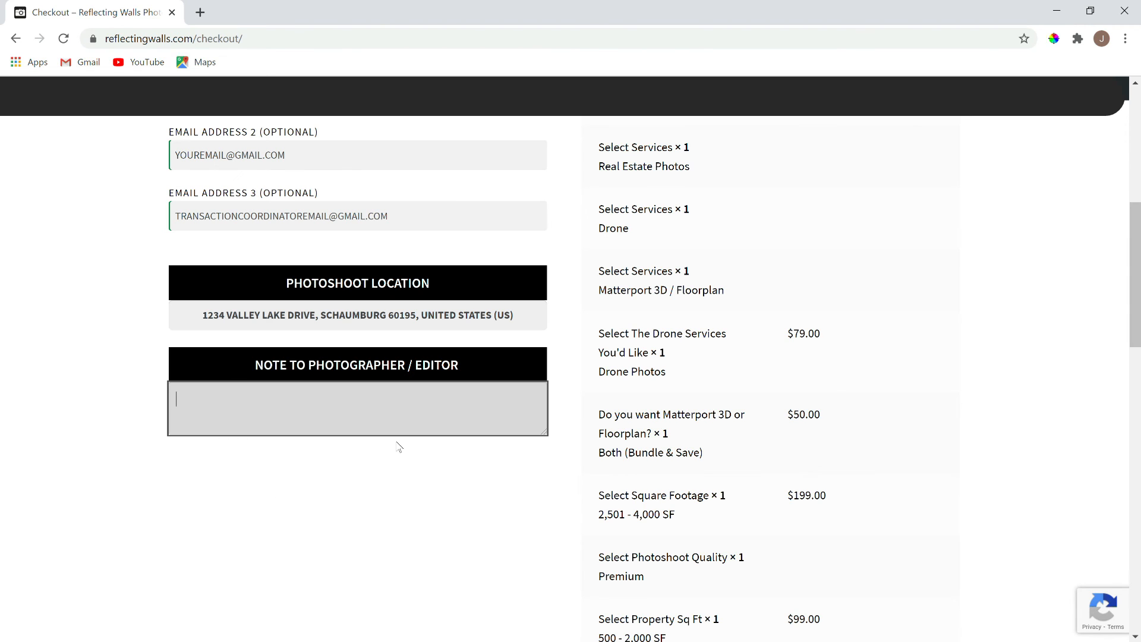
scroll(down, 3)
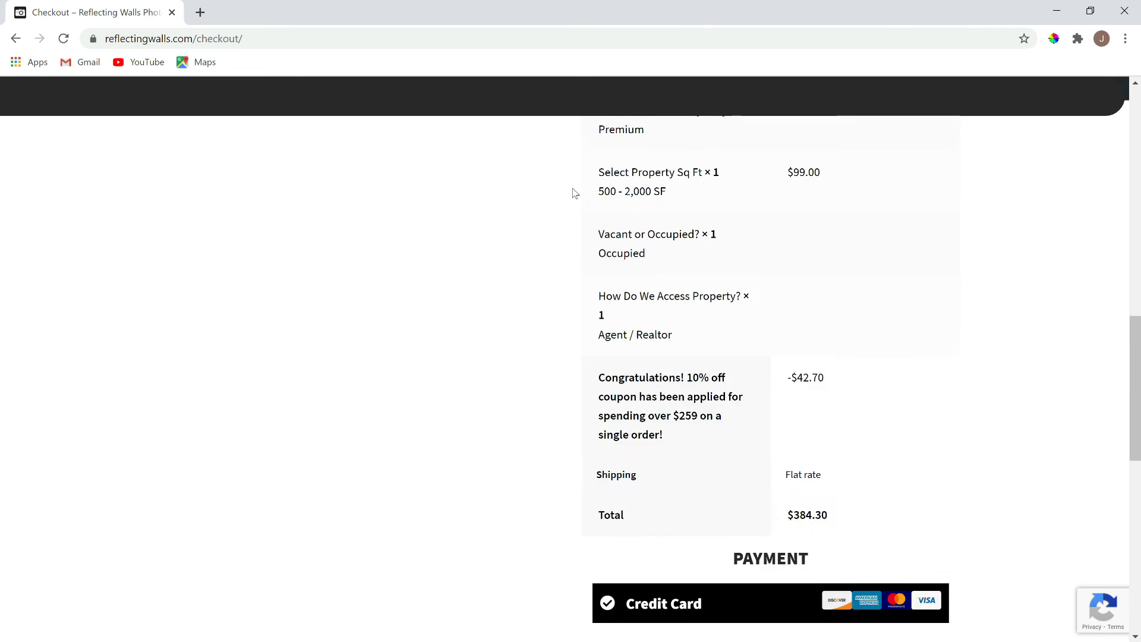
Step: Review the Payment section and select PayPal for the $384.30 total
scroll(down, 3)
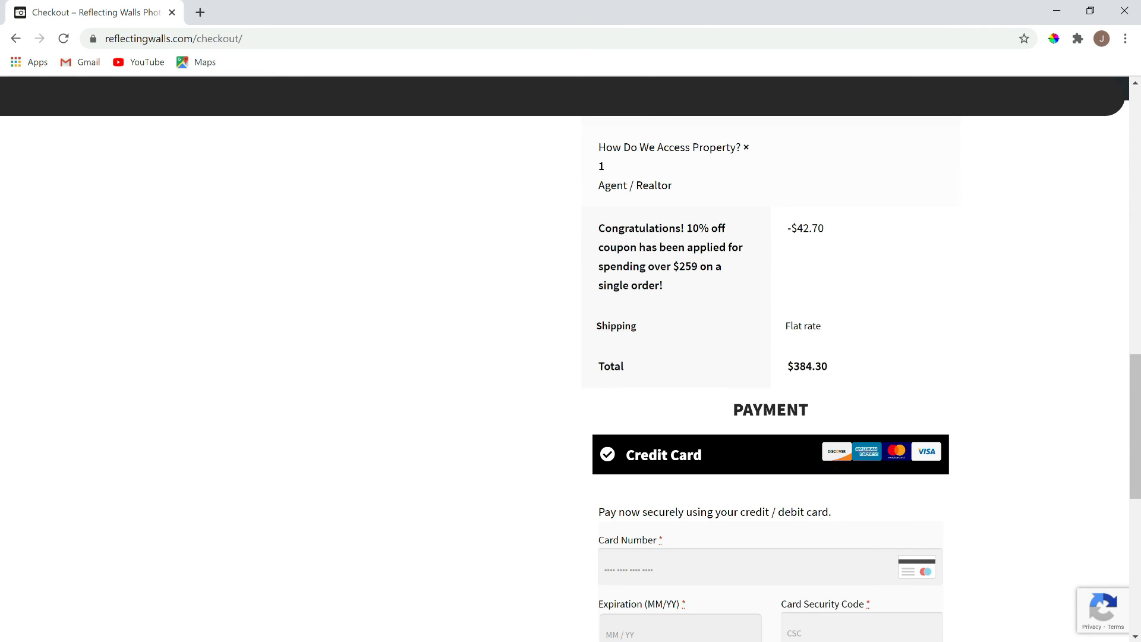
mouse_move(677, 291)
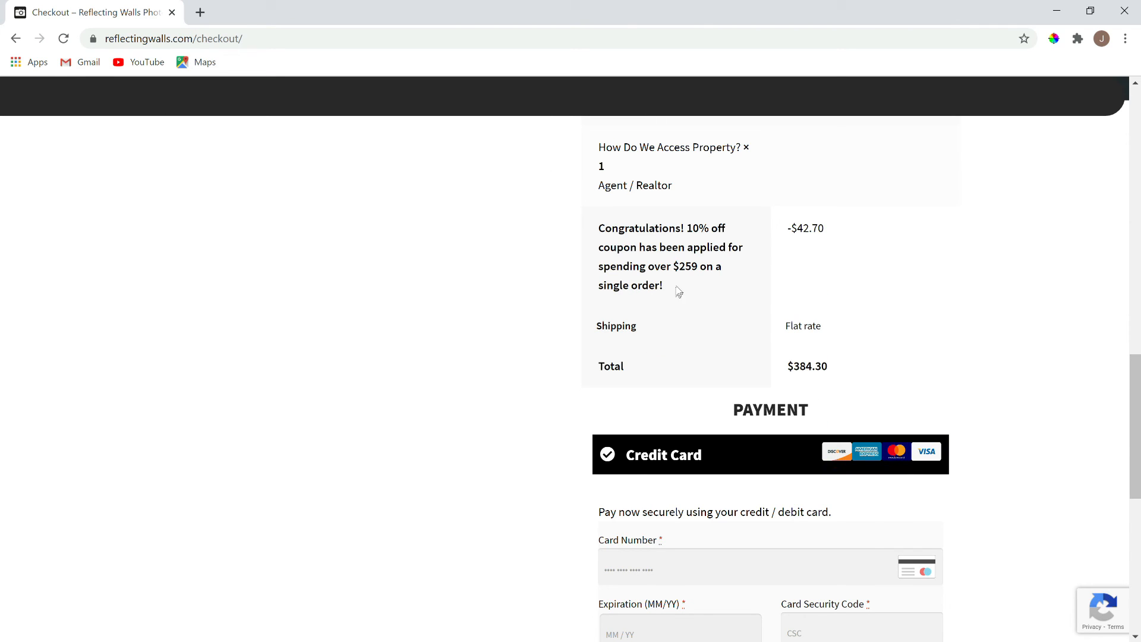
mouse_move(501, 234)
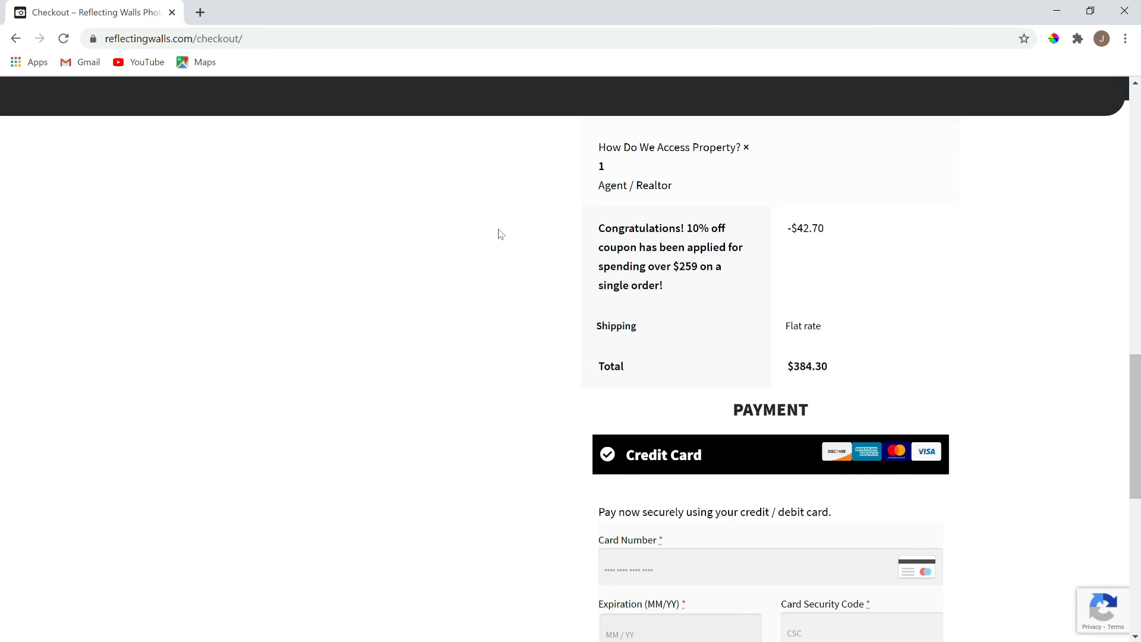
scroll(down, 3)
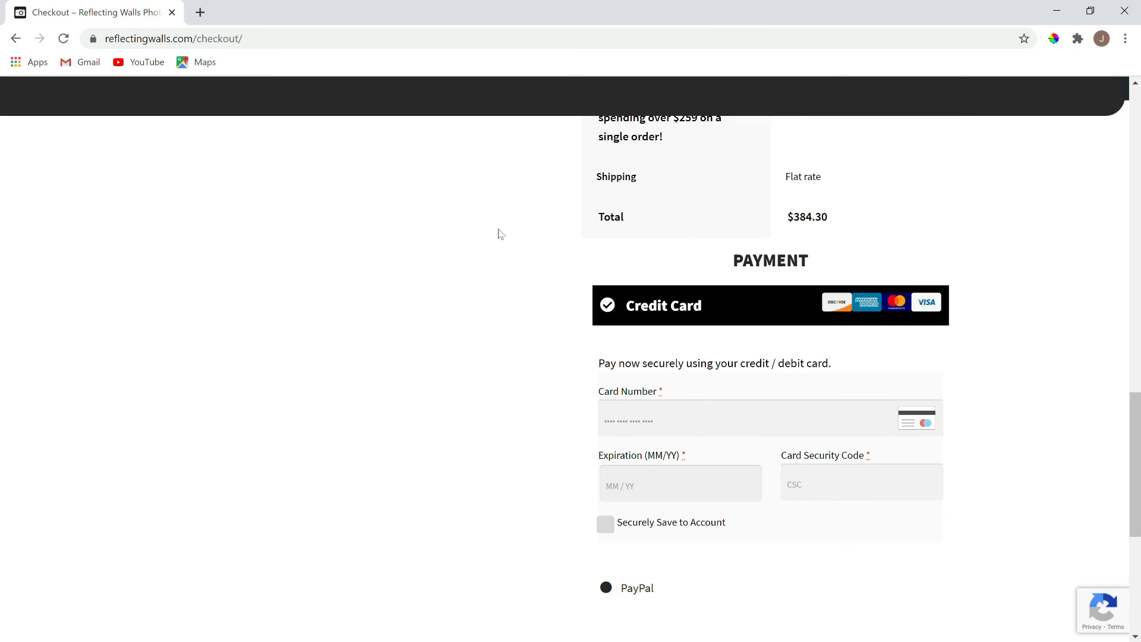
scroll(down, 3)
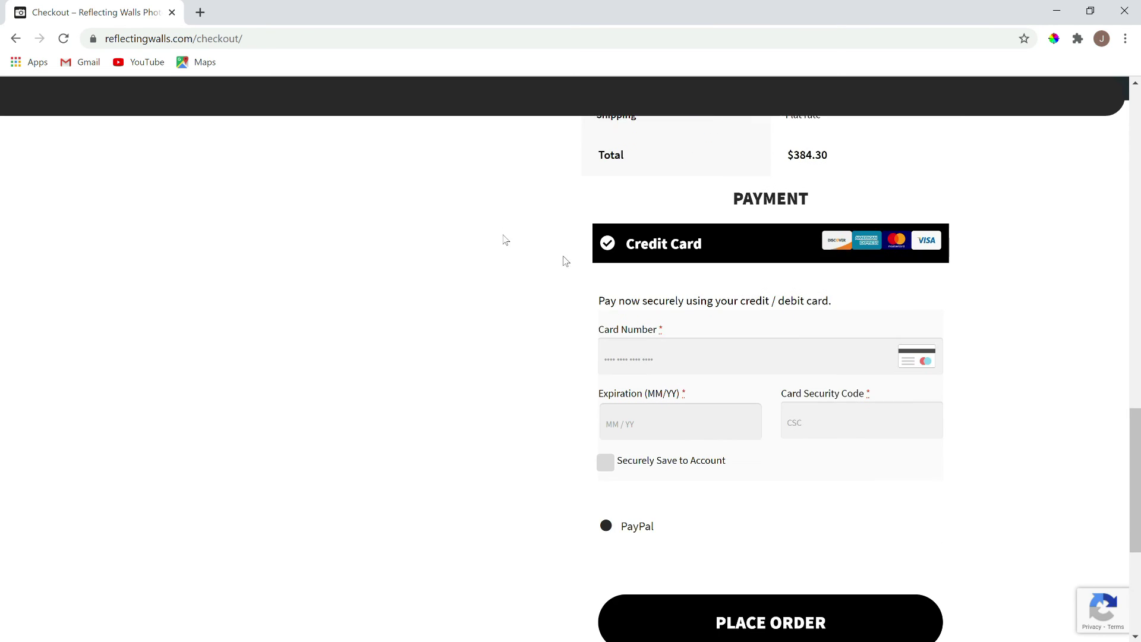
scroll(down, 3)
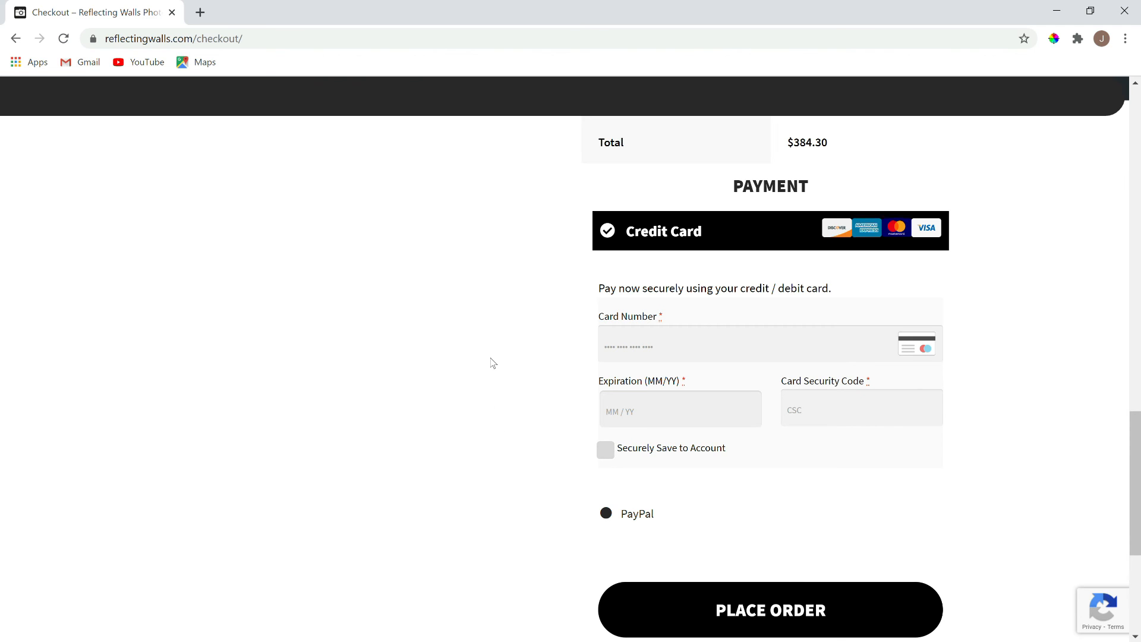
scroll(up, 3)
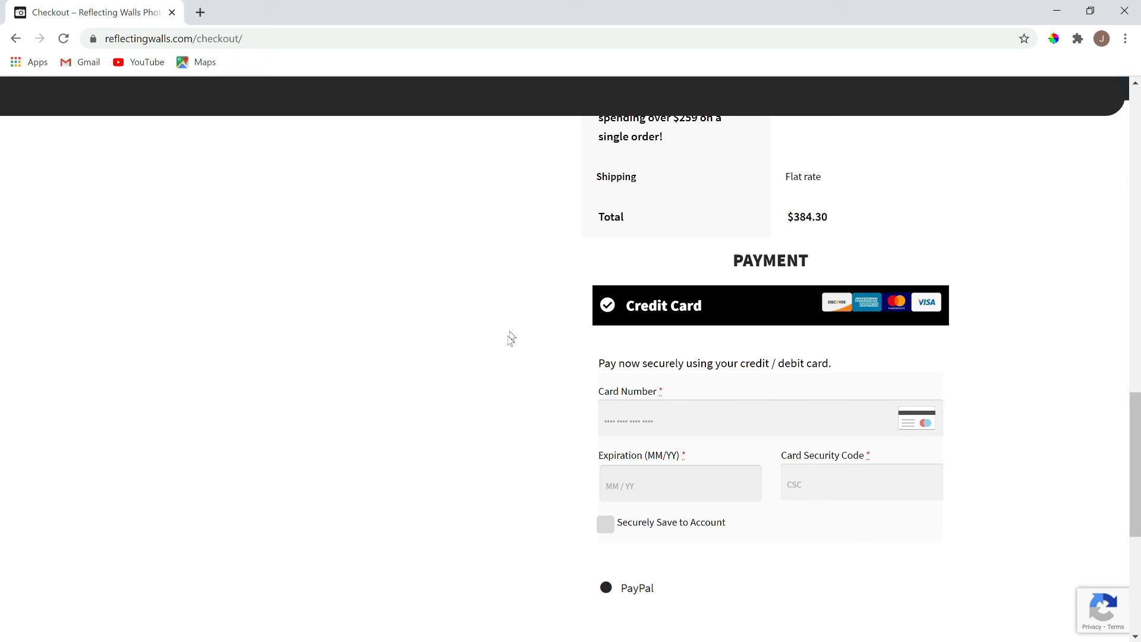
mouse_move(531, 360)
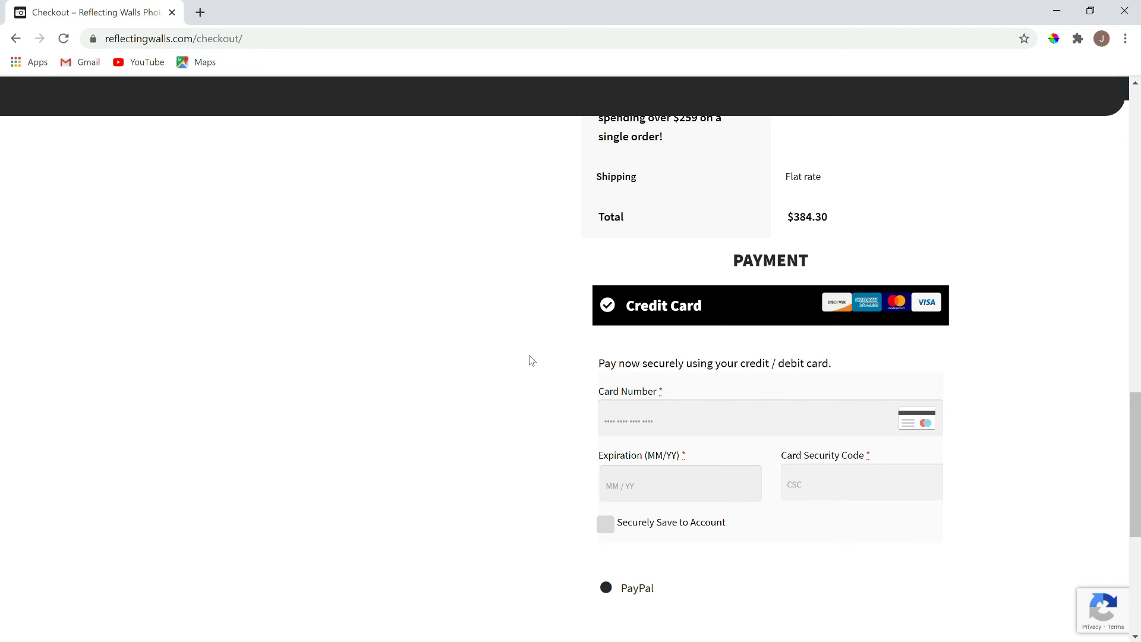
mouse_move(510, 328)
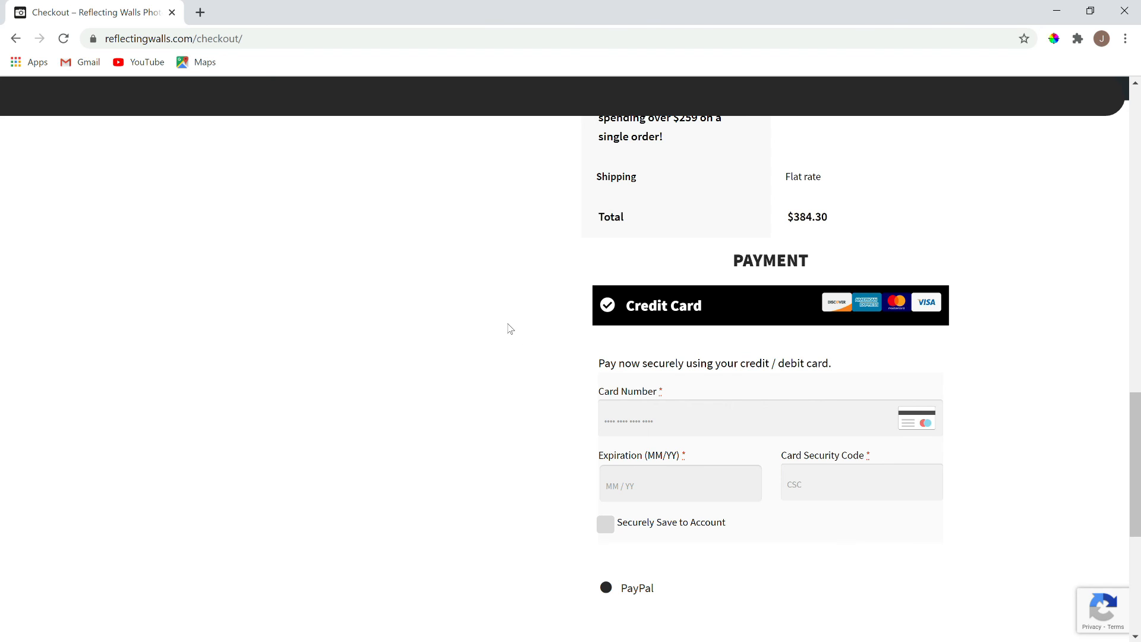
mouse_move(866, 450)
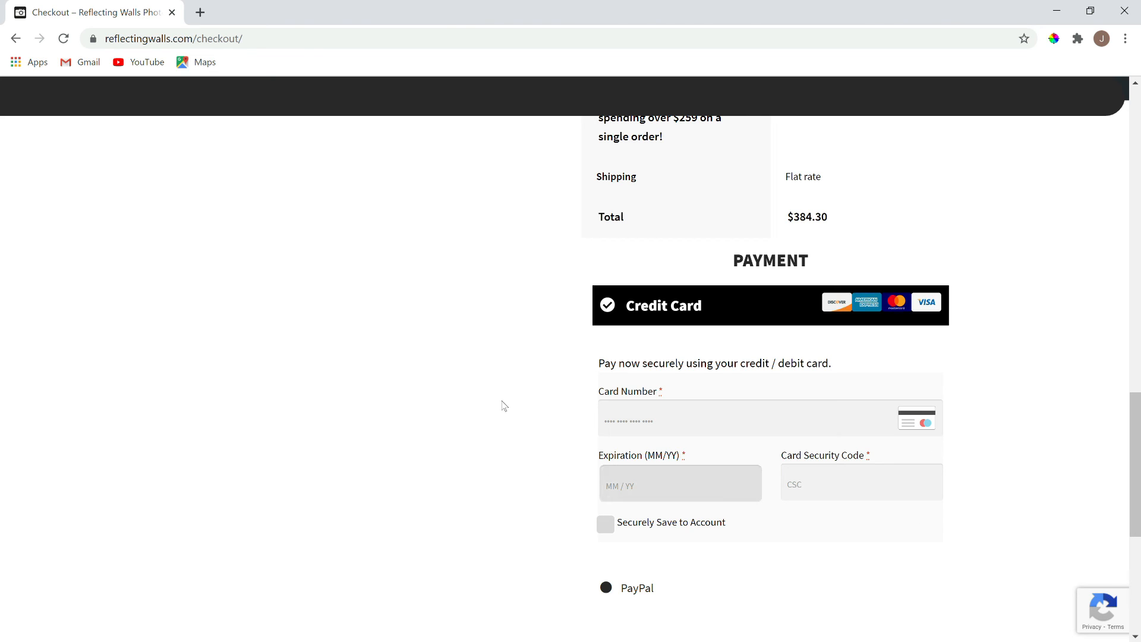
mouse_move(632, 240)
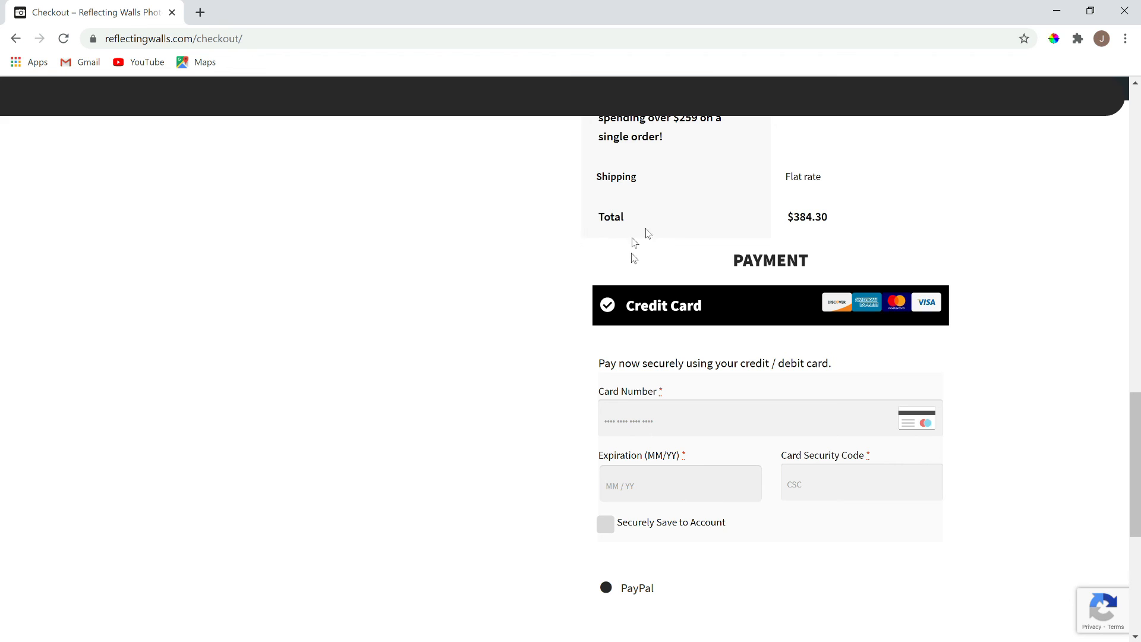
mouse_move(590, 268)
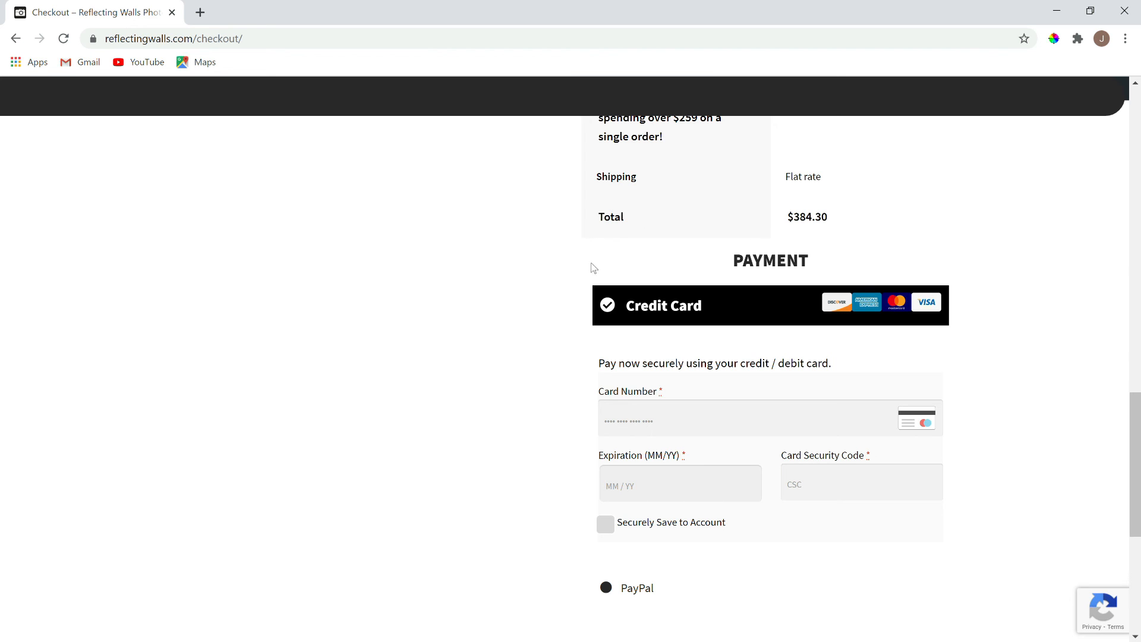
scroll(down, 3)
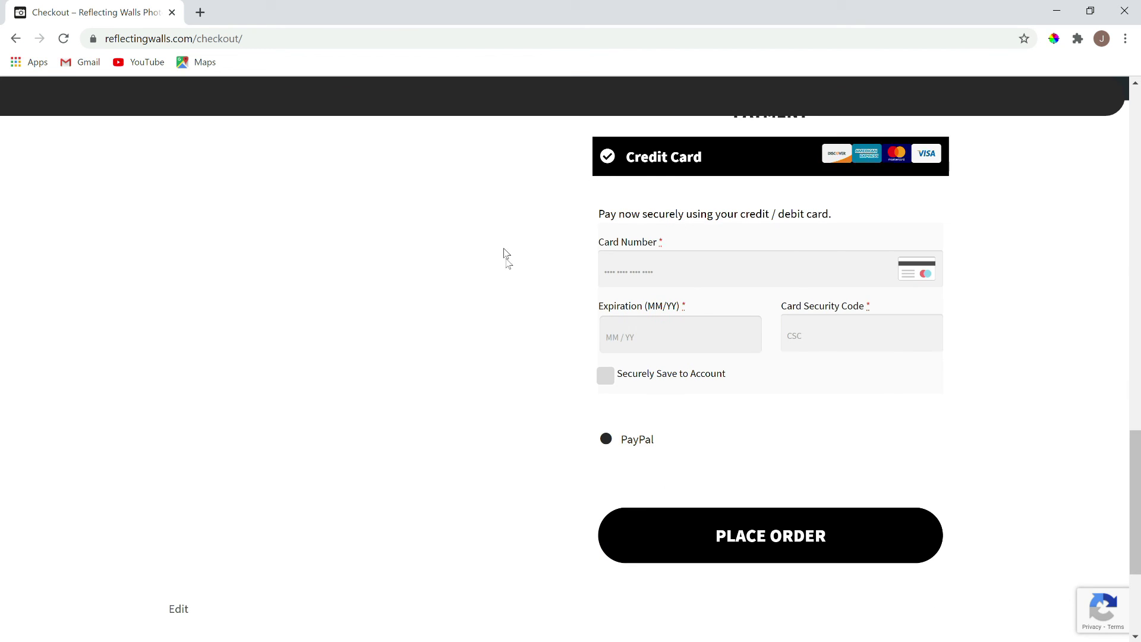
click(606, 438)
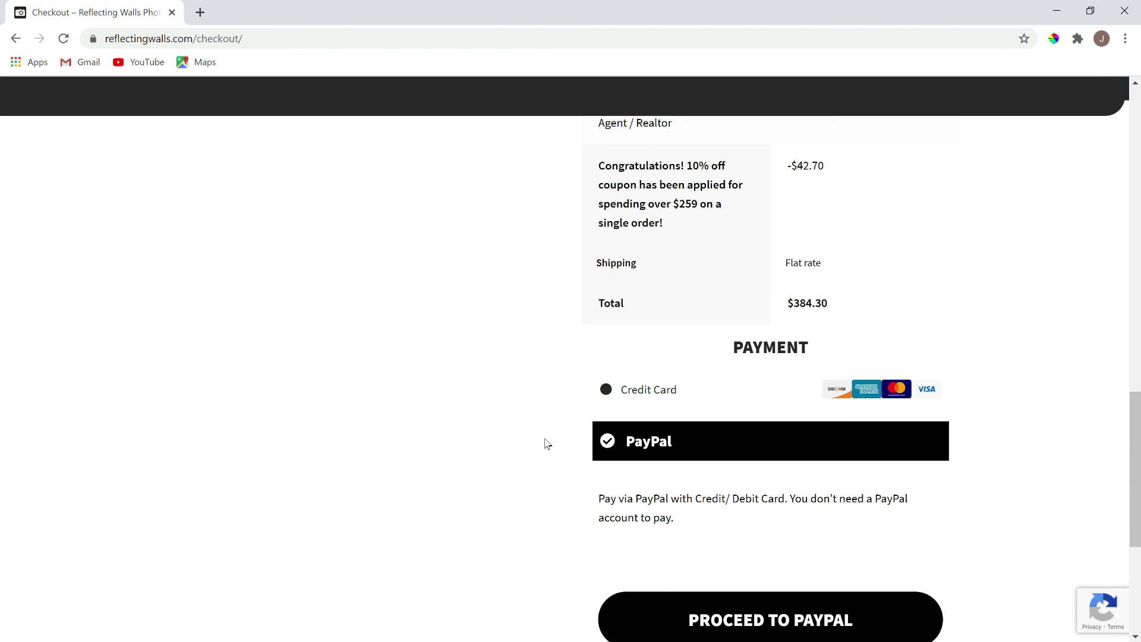
Step: Scroll down to the payment section showing the Credit Card option and Place Order button
scroll(down, 3)
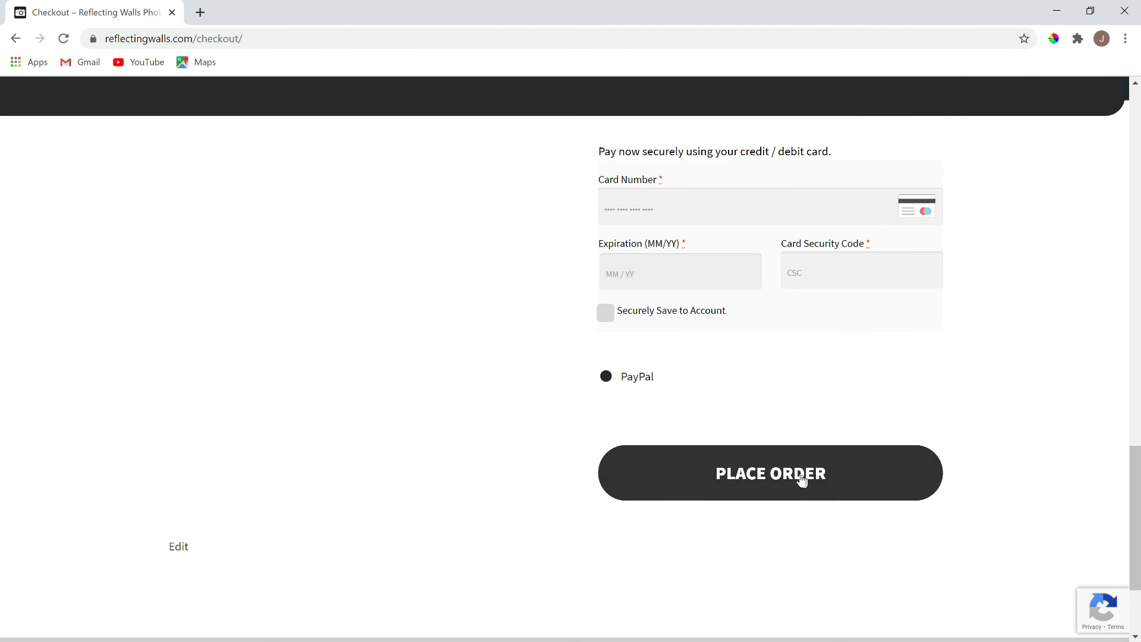
mouse_move(429, 370)
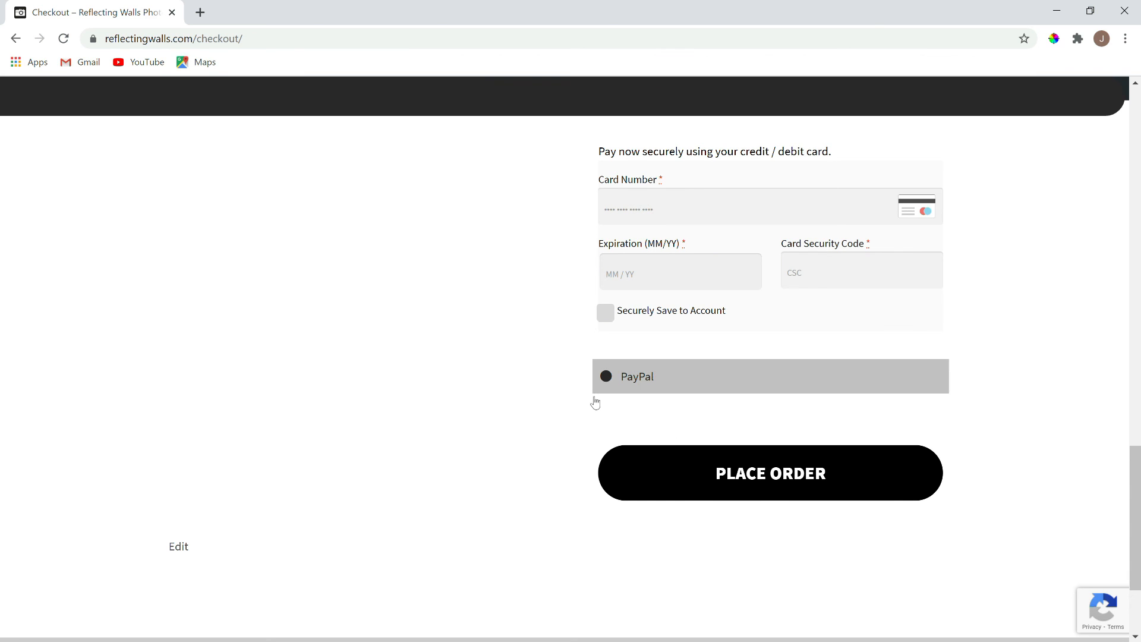
scroll(up, 3)
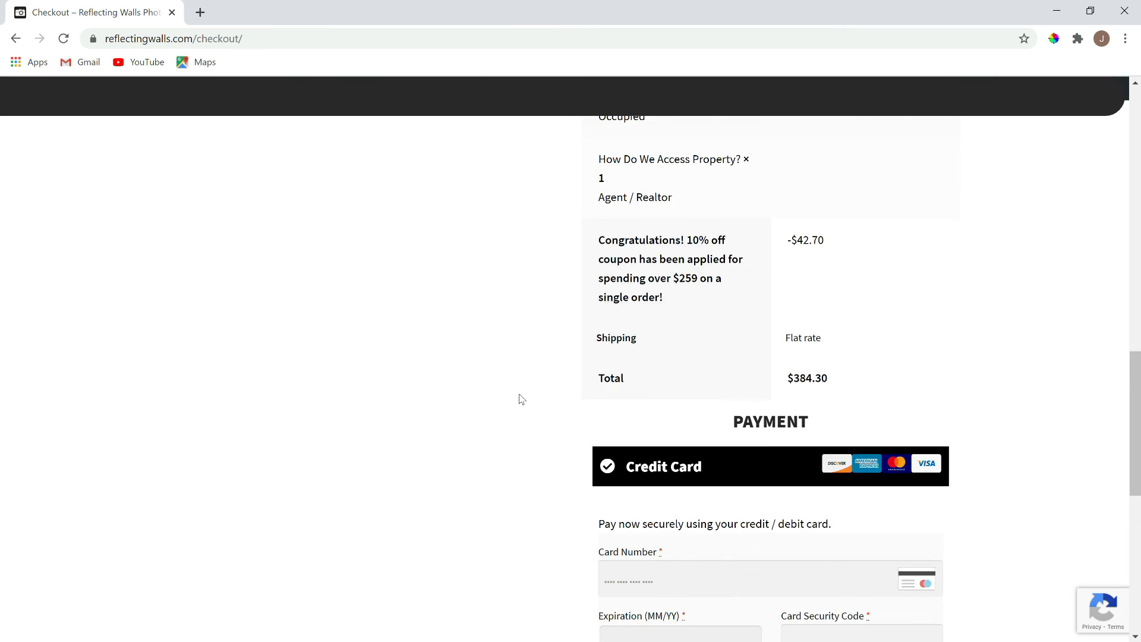
scroll(up, 3)
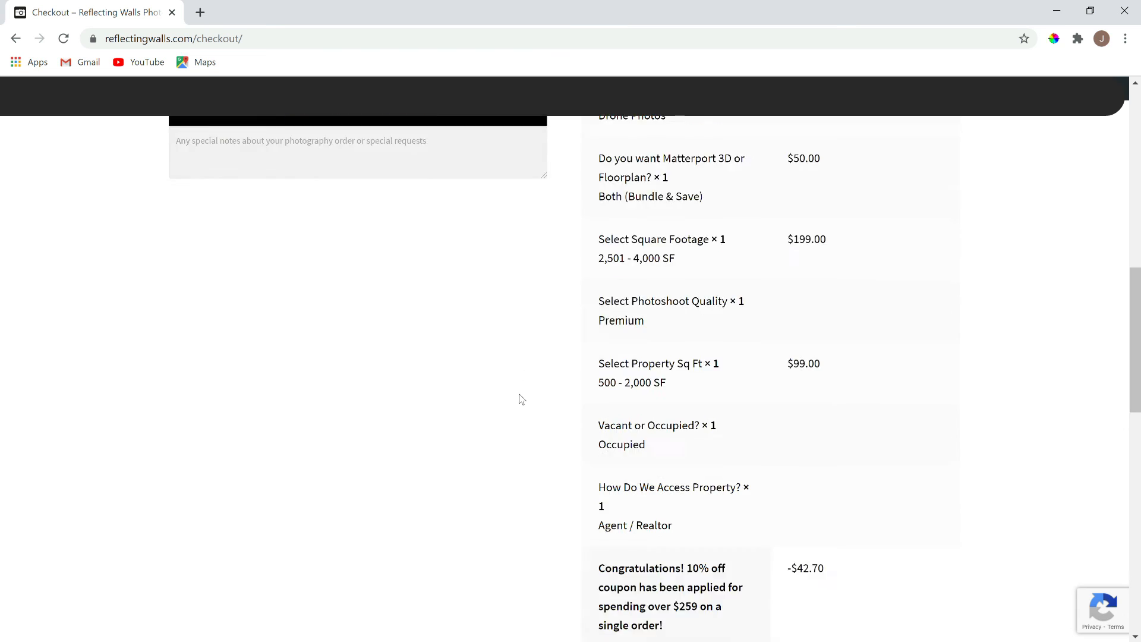
scroll(down, 3)
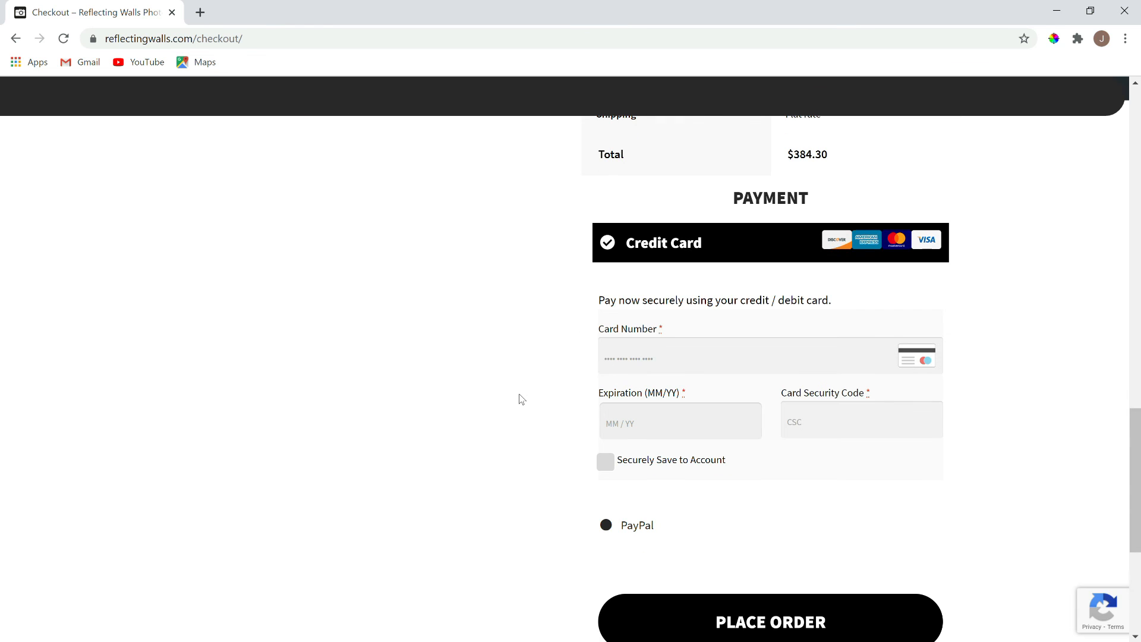
mouse_move(508, 327)
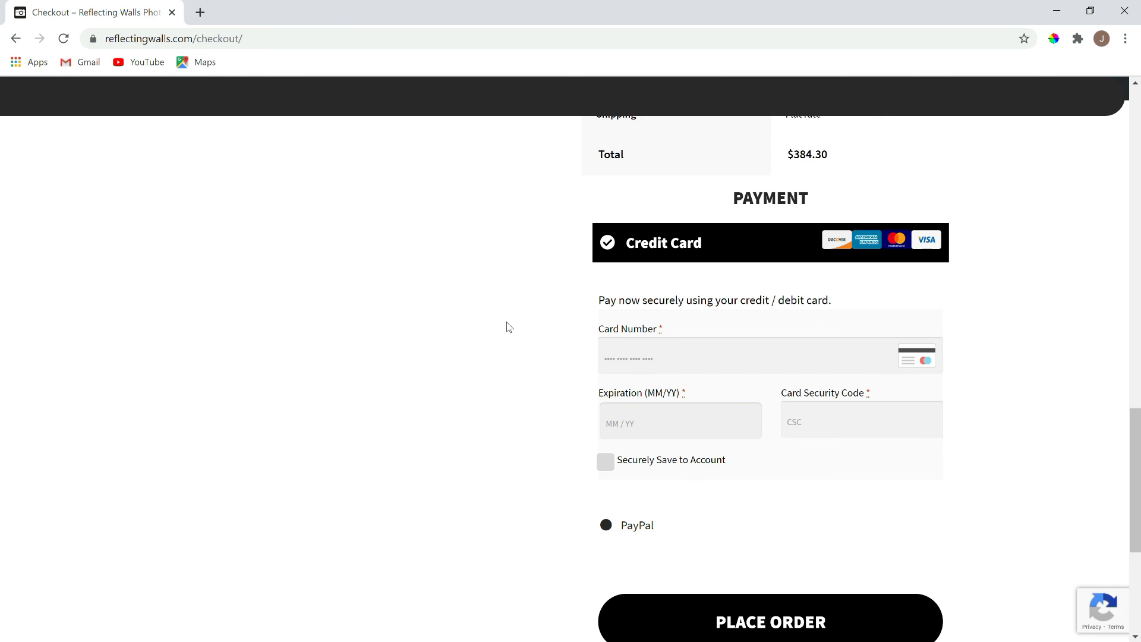
mouse_move(511, 278)
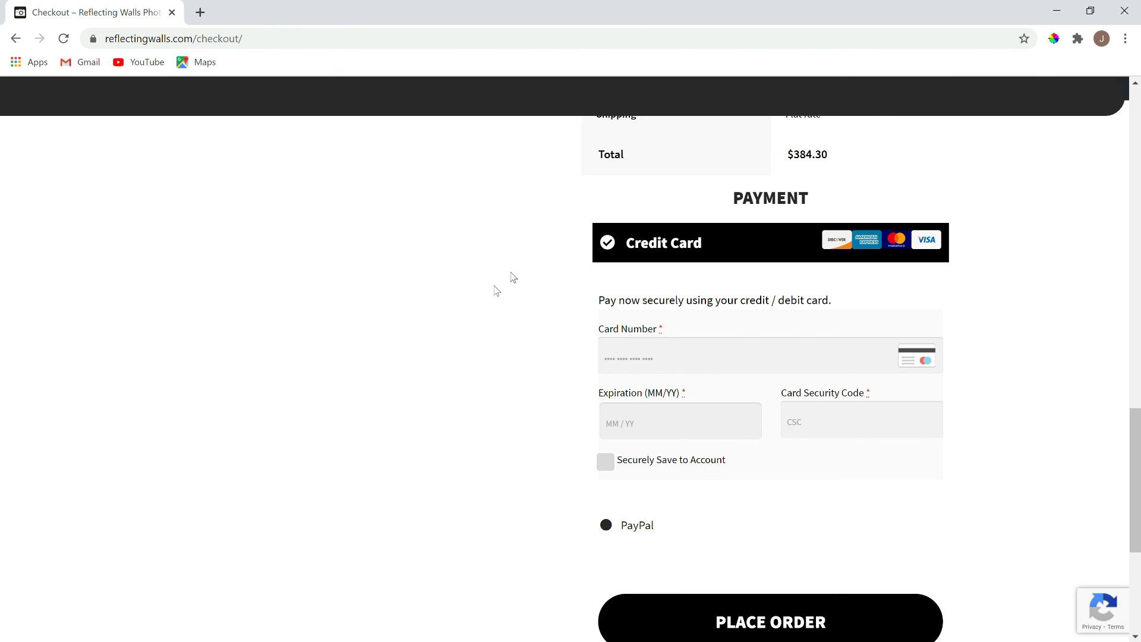
mouse_move(507, 260)
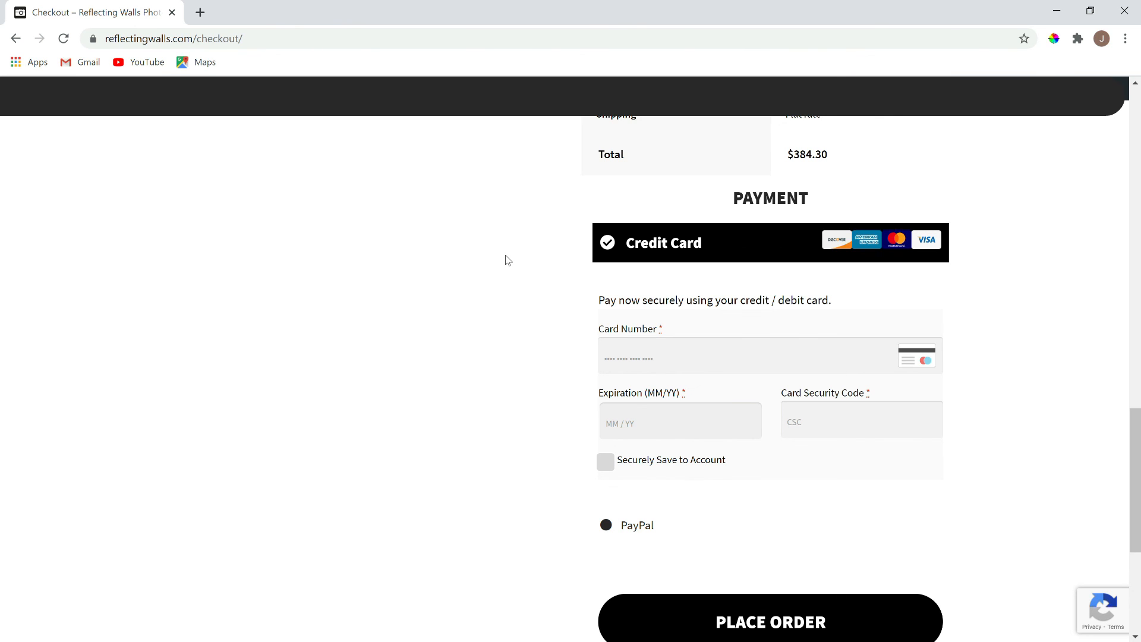